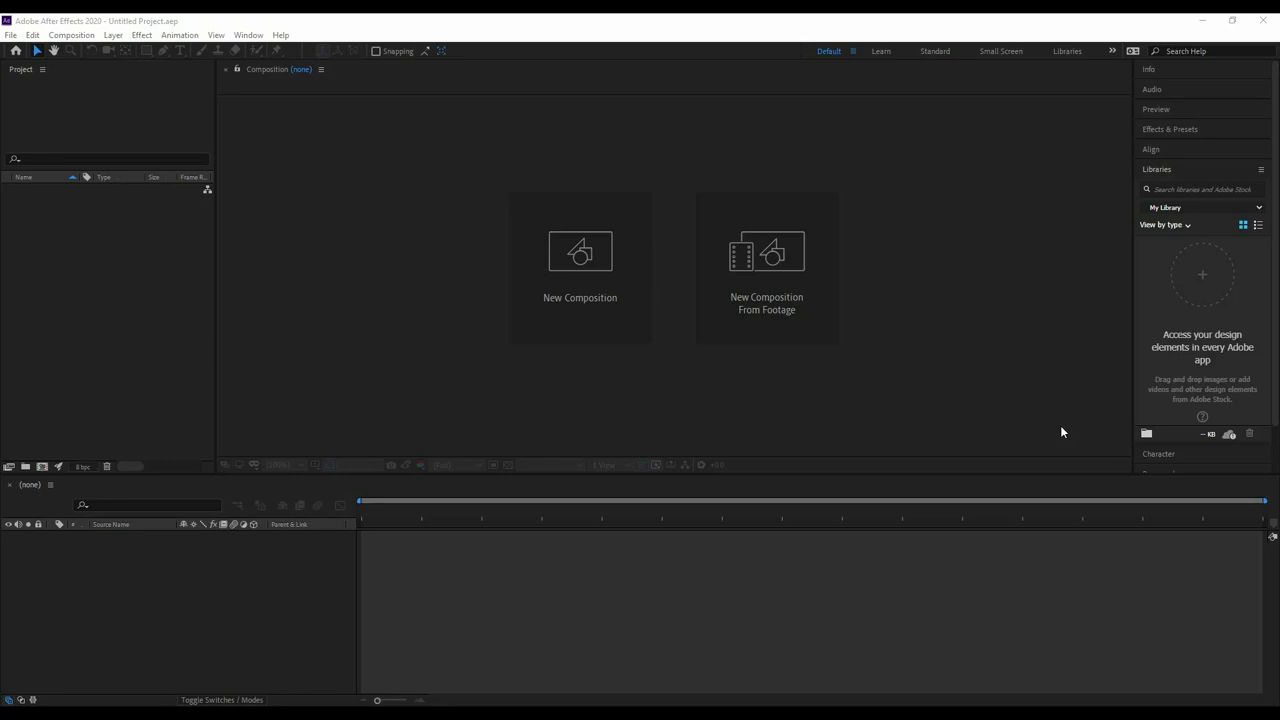
mouse_move(872, 364)
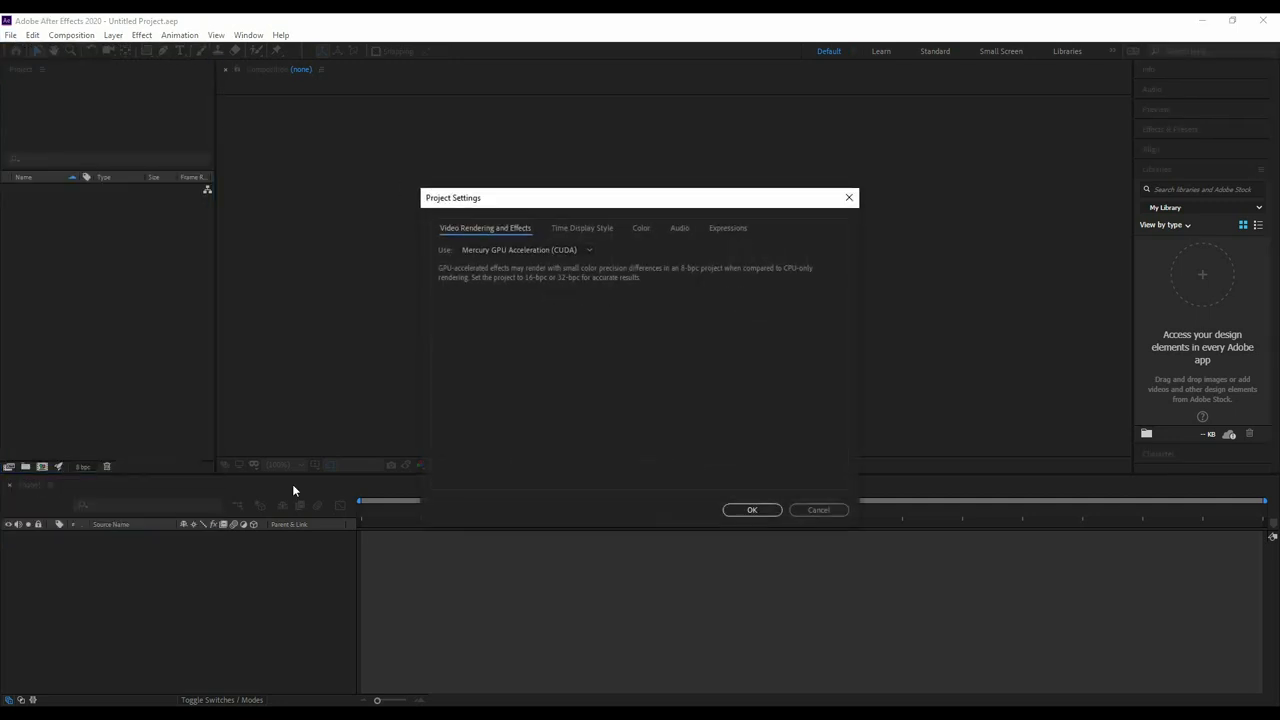
Set colour depth to 32 bpc float, working space Adobe RGB (1998), linearized, and confirm.
click(640, 228)
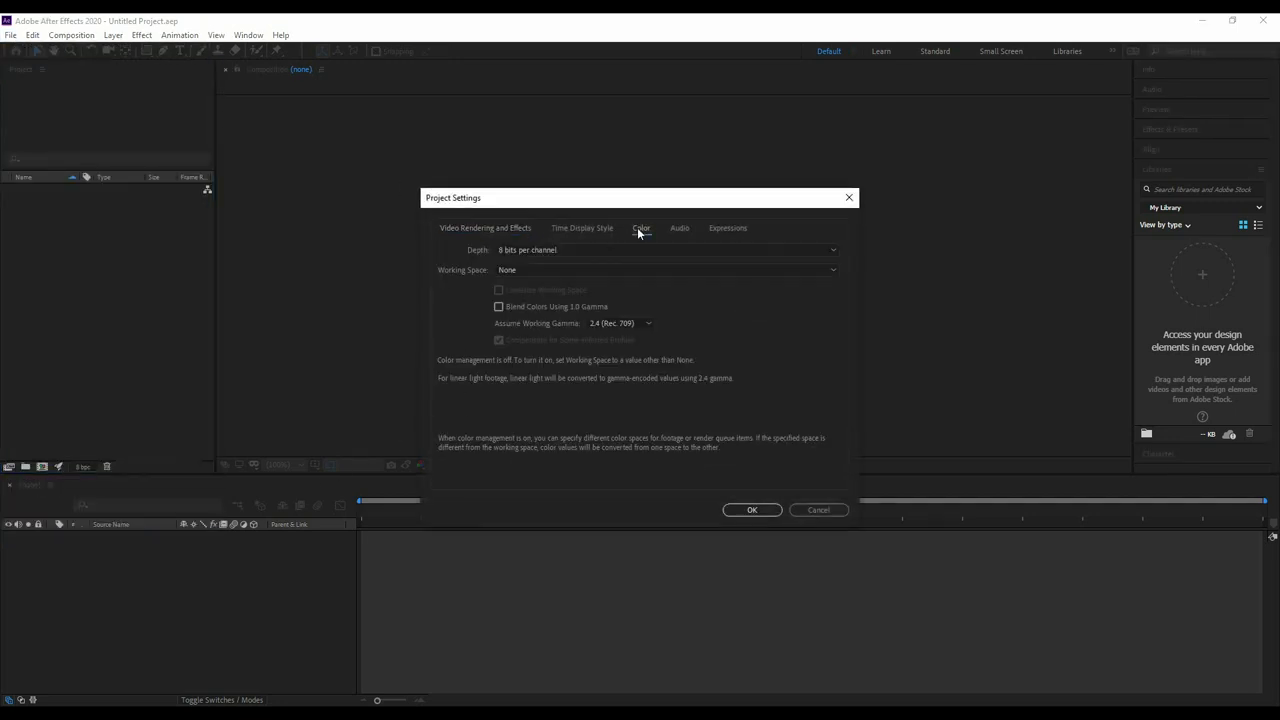
click(640, 228)
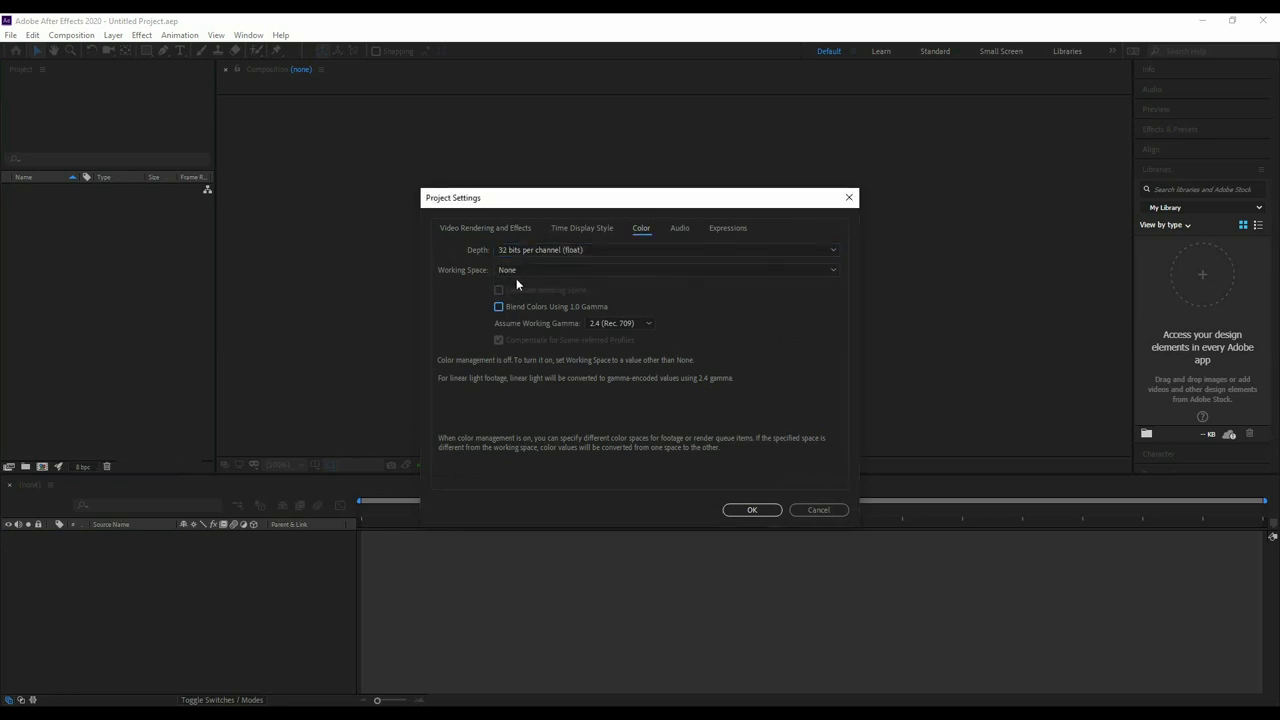
click(664, 270)
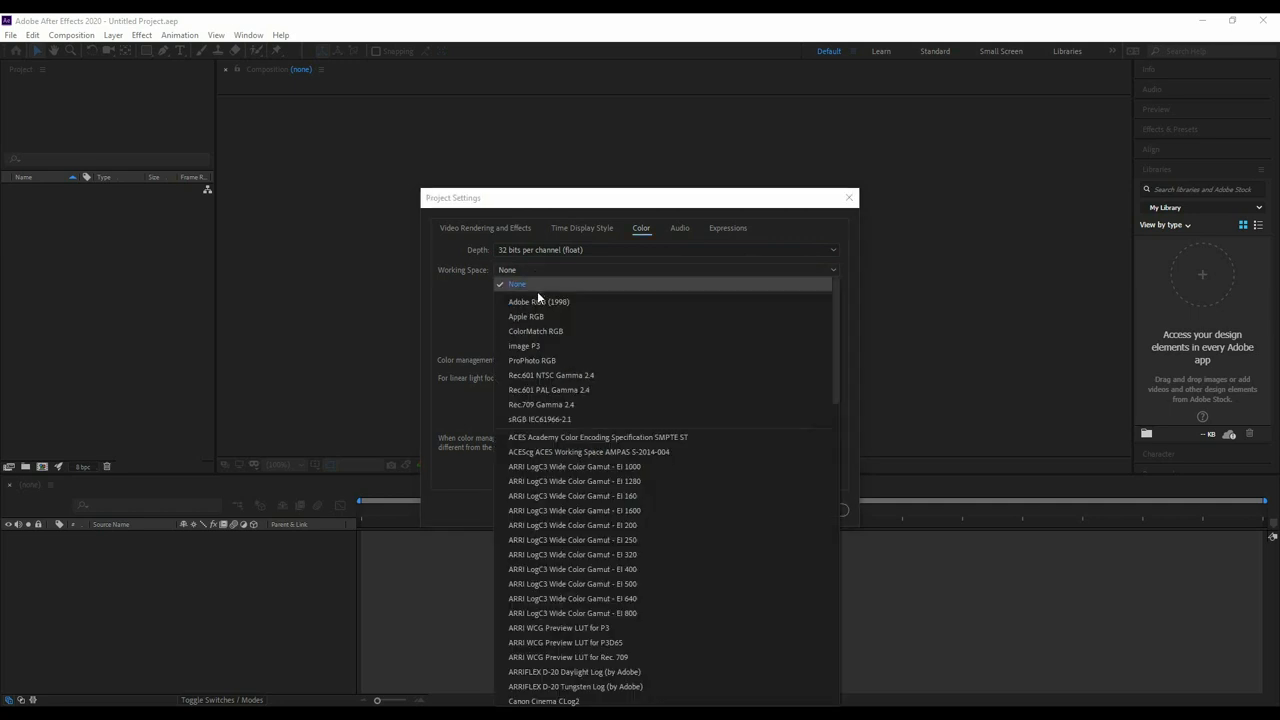
click(538, 300)
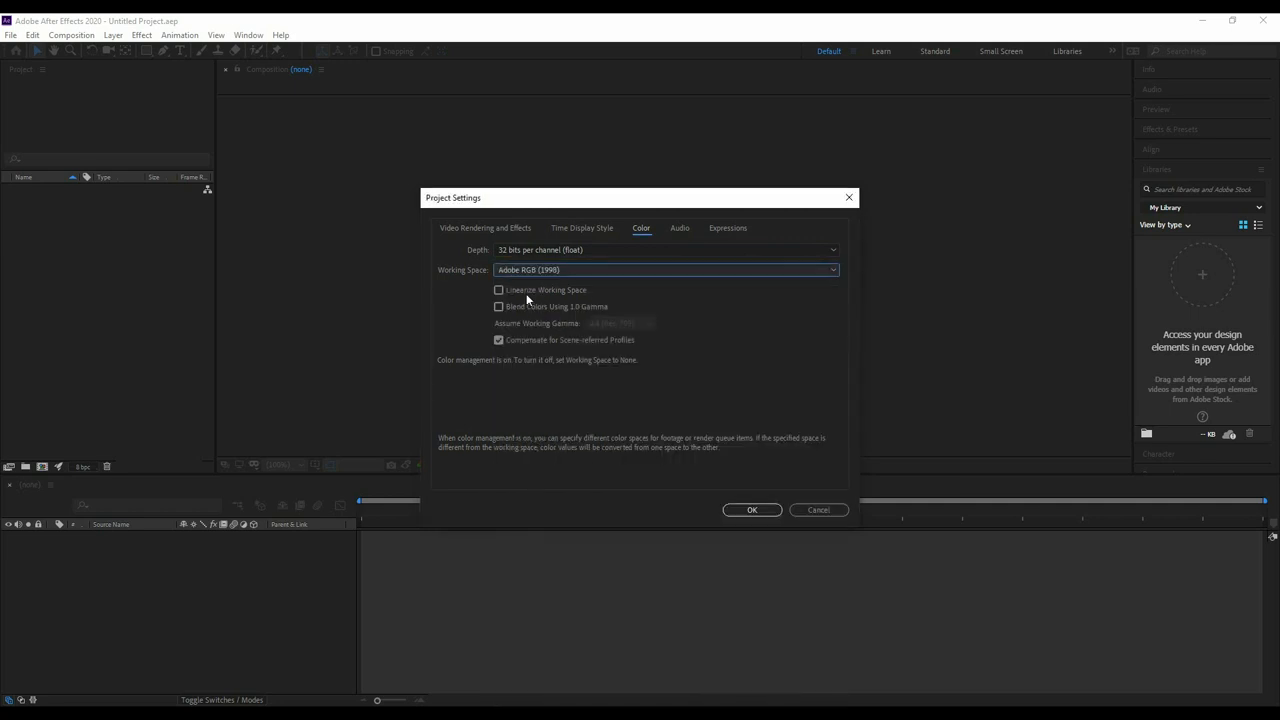
click(500, 290)
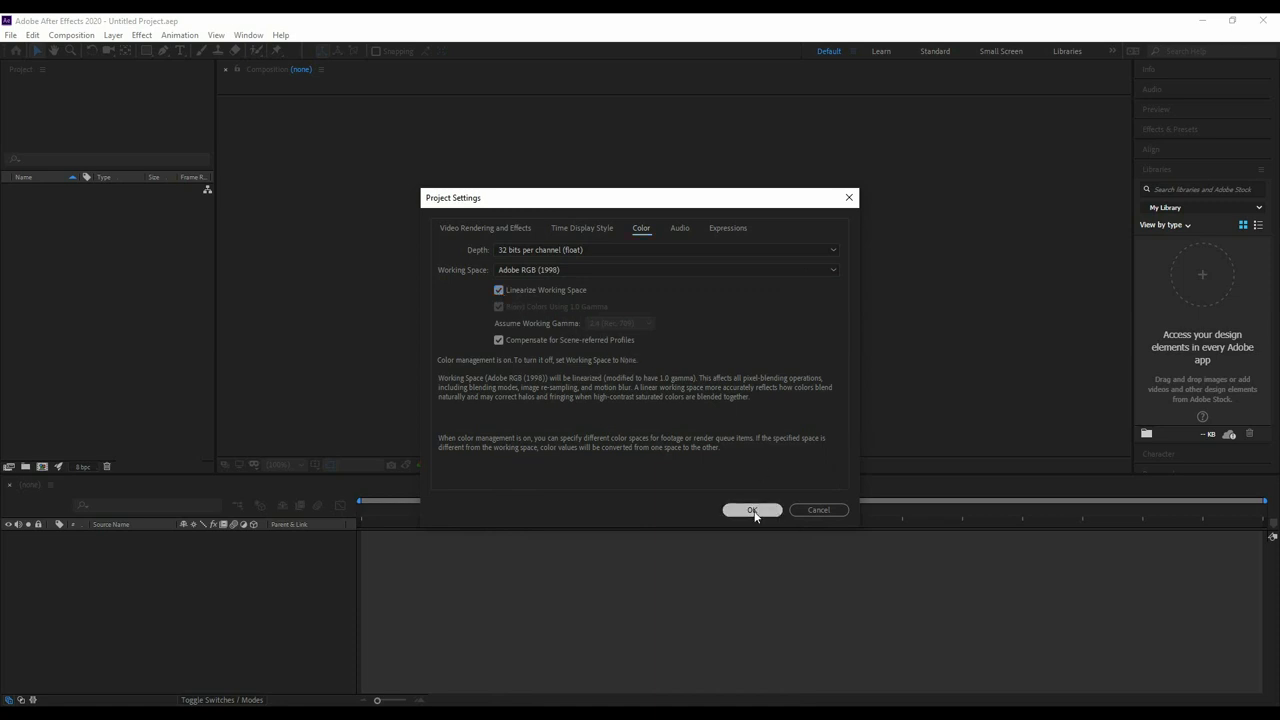
click(752, 510)
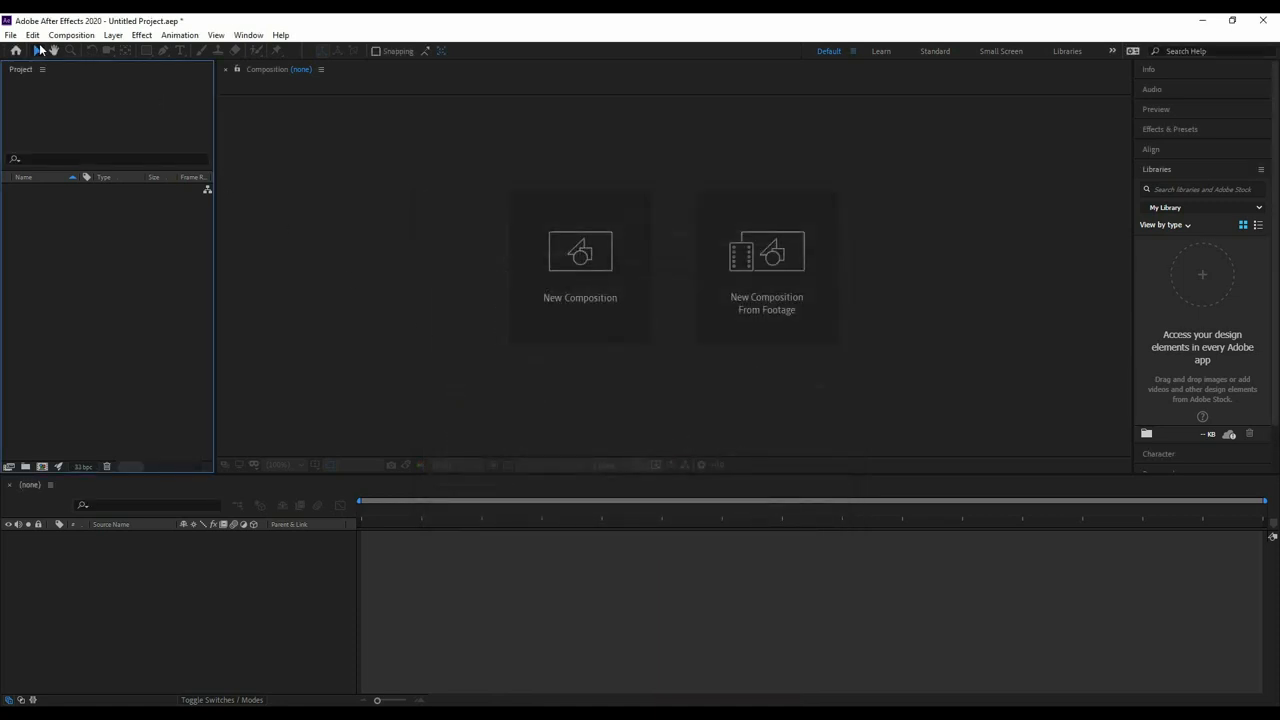
Import the PowderRoom EXR frames as one OpenEXR sequence, dismissing the missing-frame warning.
click(10, 36)
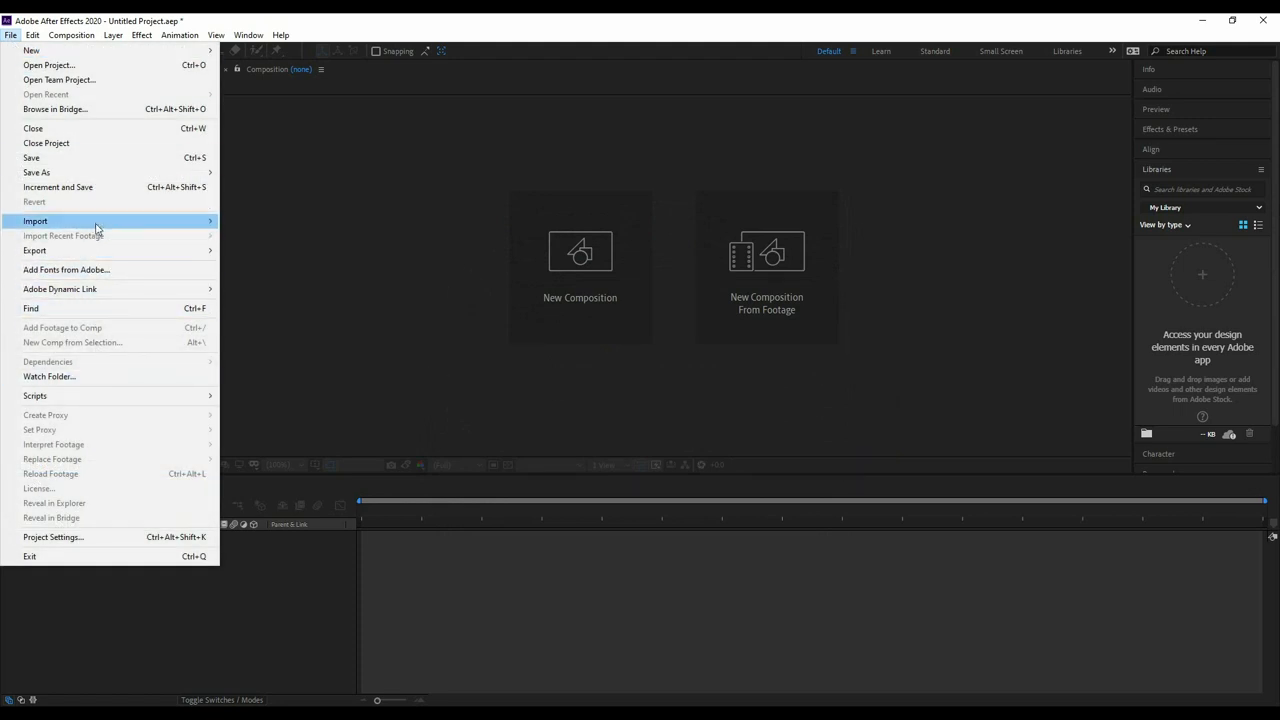
click(36, 220)
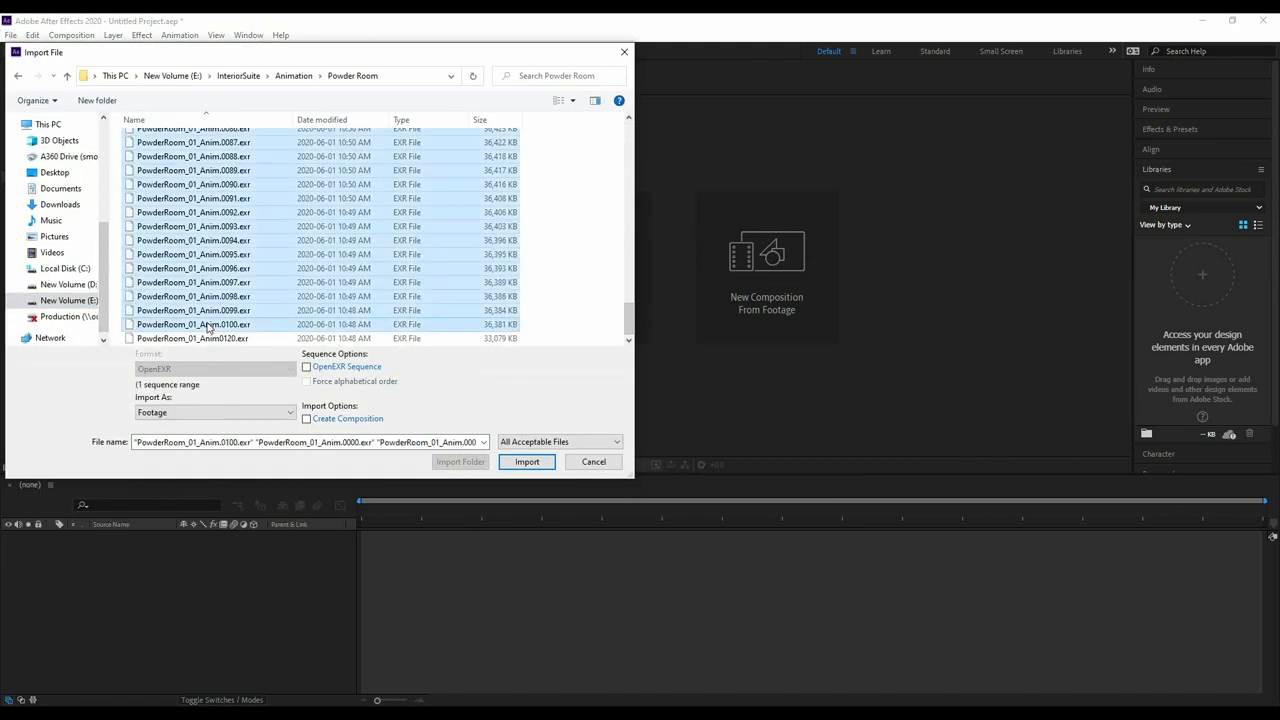
click(308, 366)
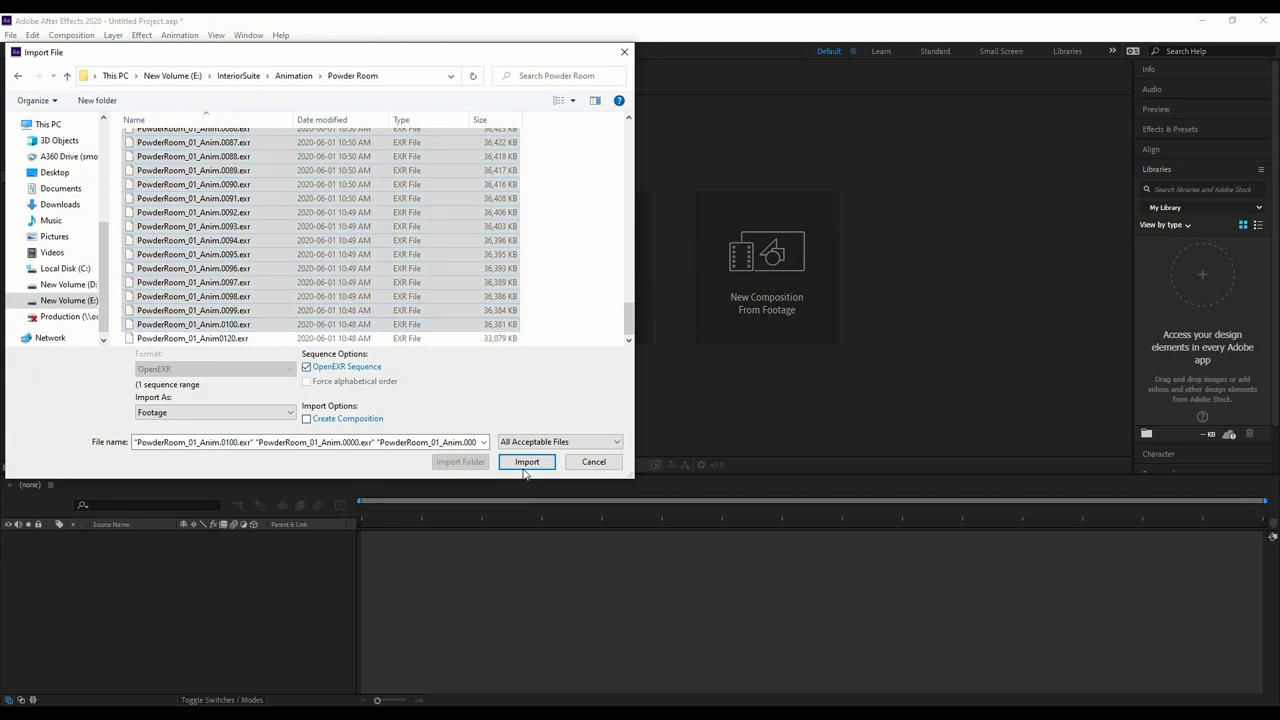
click(526, 460)
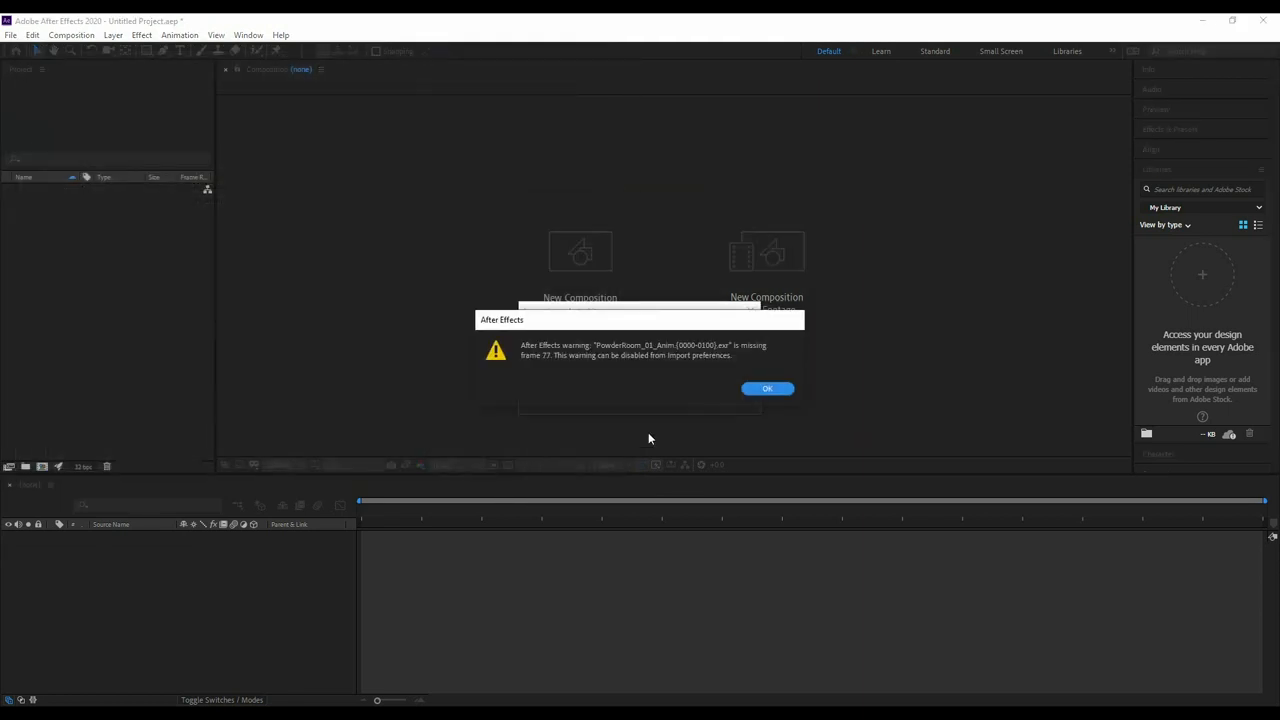
click(768, 388)
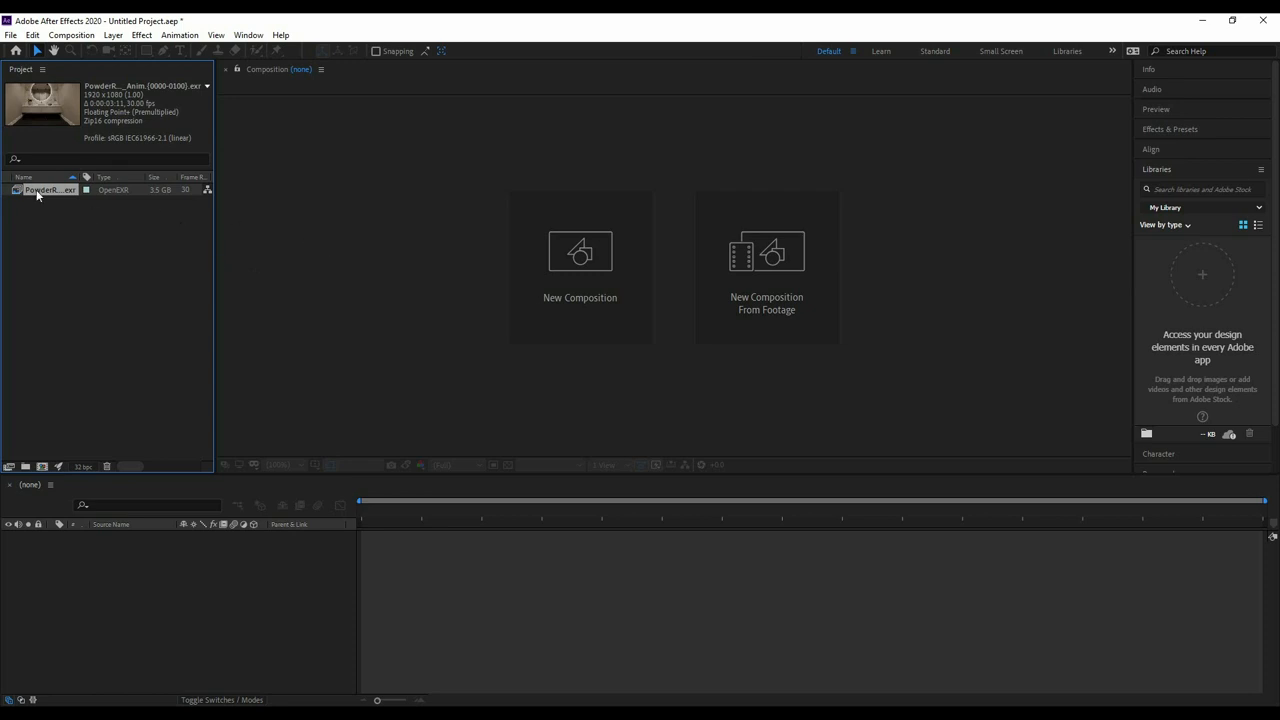
Reinterpret the EXR footage with alpha ignored and a 24 fps frame rate.
right_click(50, 188)
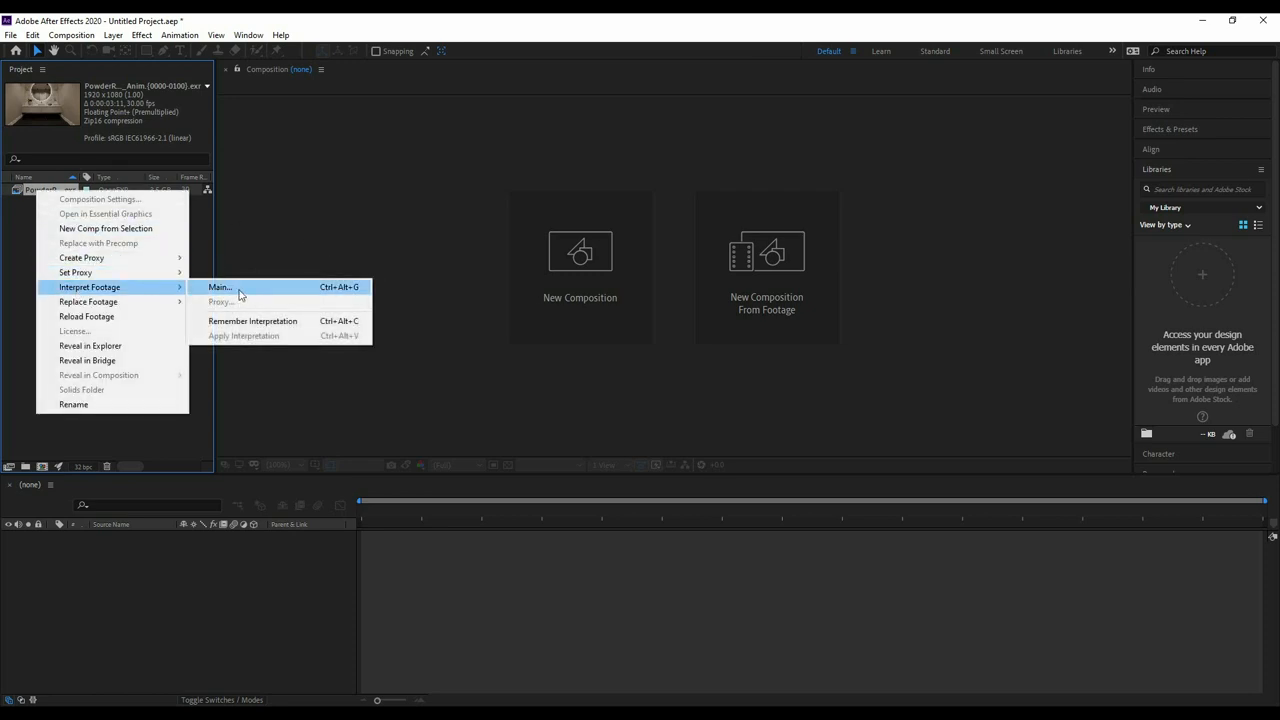
click(220, 288)
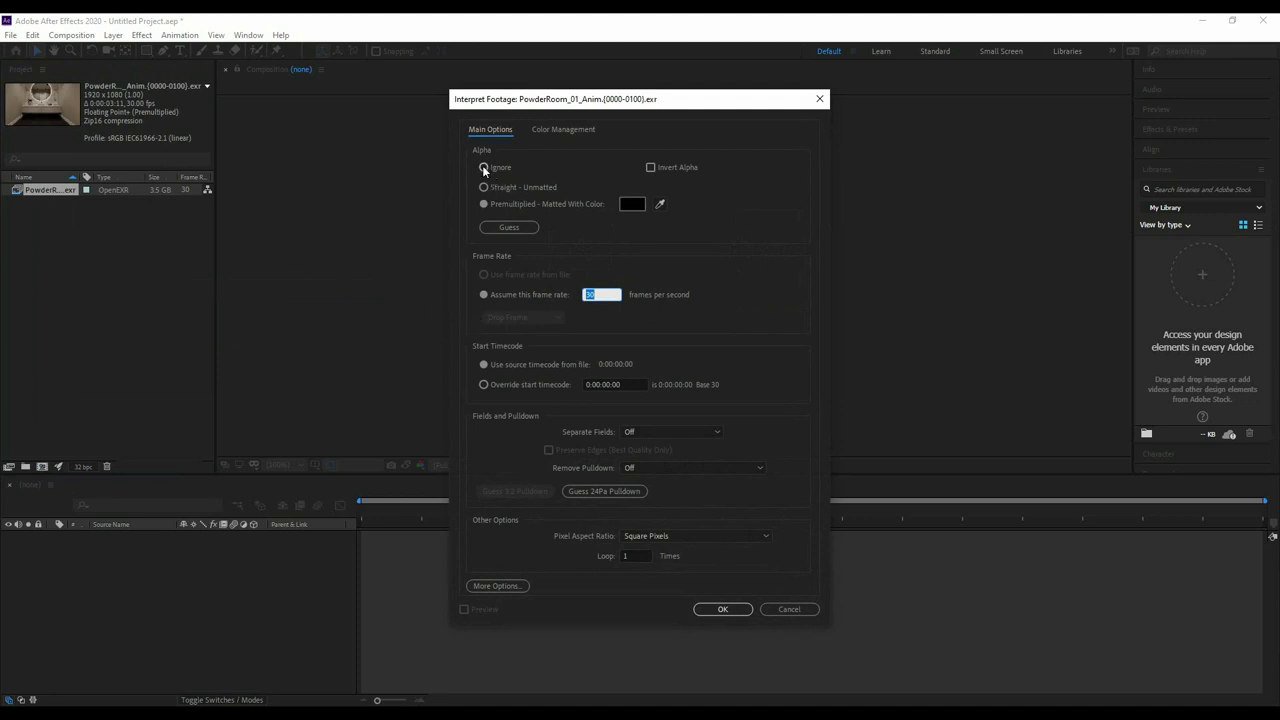
click(484, 168)
text(24)
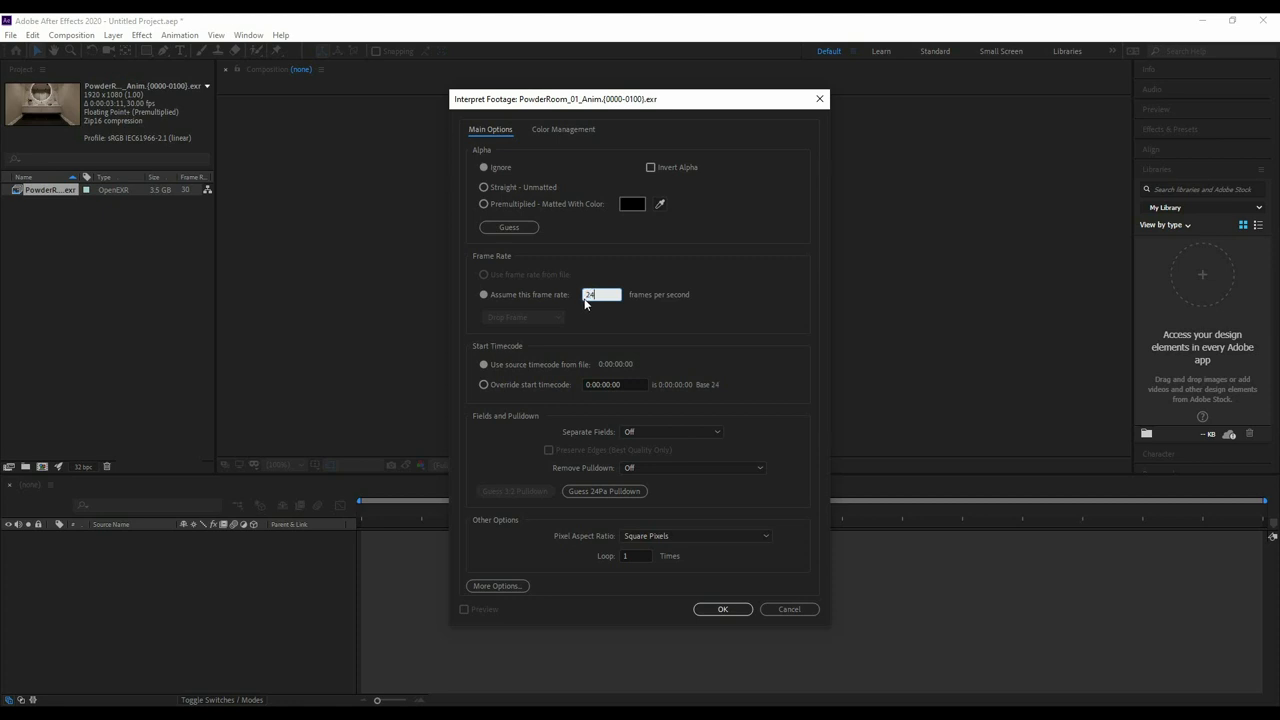
click(722, 608)
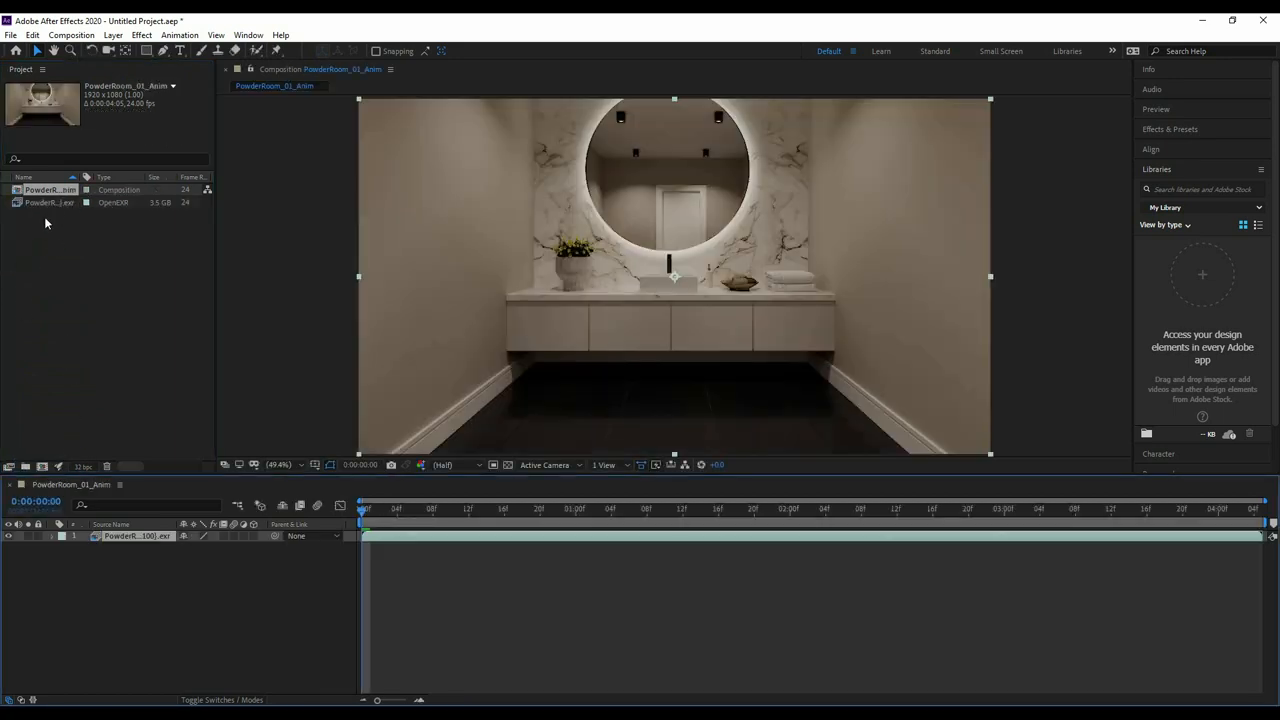
mouse_move(30, 218)
text(Footage_Room)
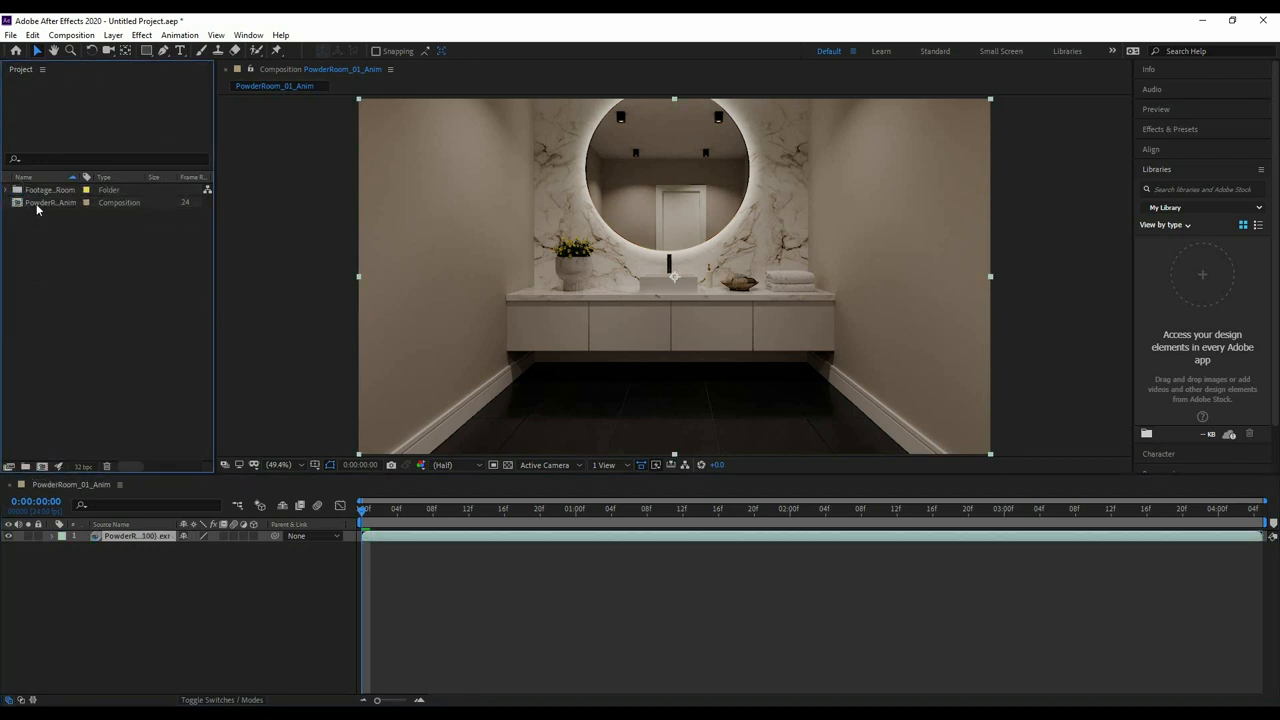
Organise the footage into its own folder in the Project panel.
click(62, 228)
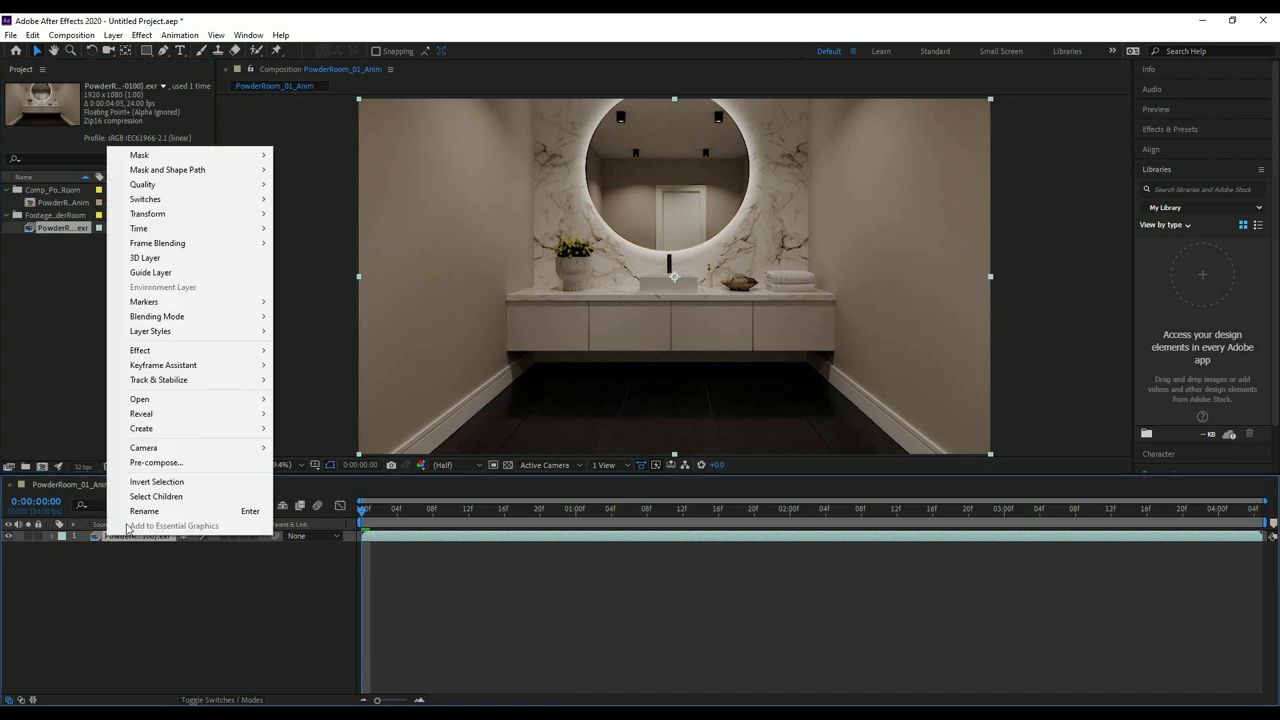
mouse_move(140, 350)
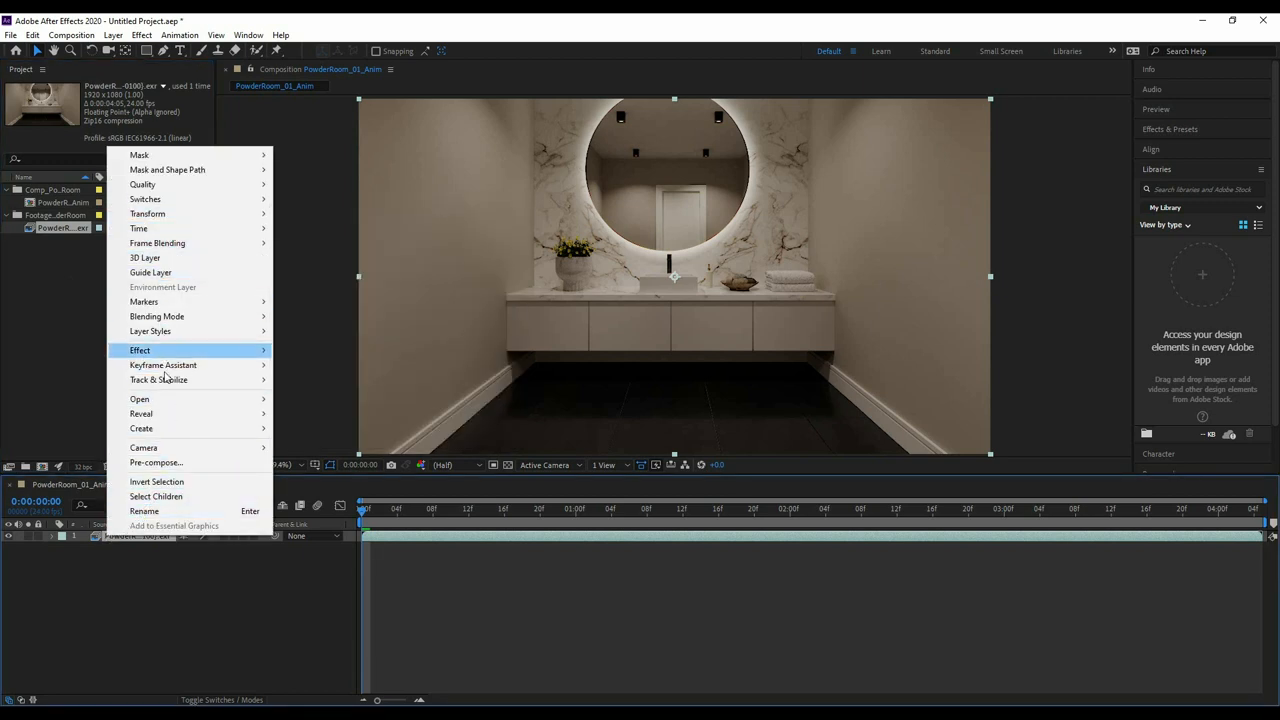
mouse_move(152, 564)
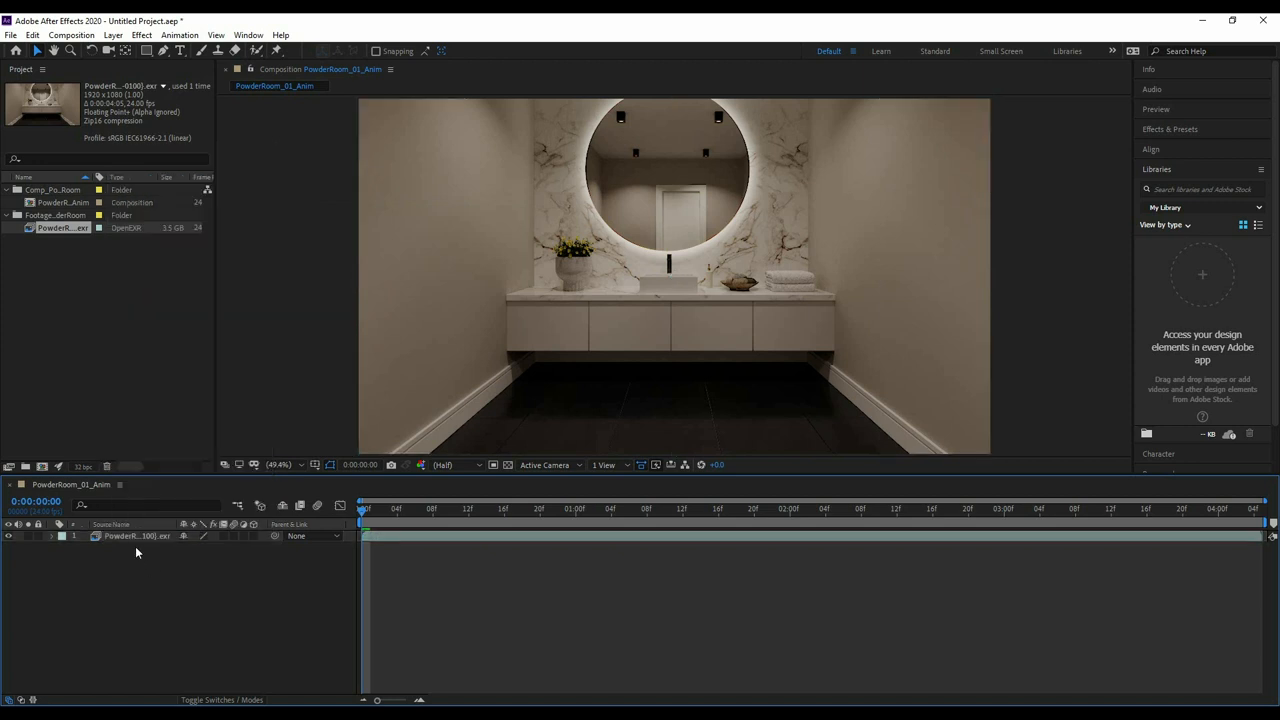
Duplicate the render layer as 'Reflect' with EXtractoR showing the reflection pass channels.
click(136, 536)
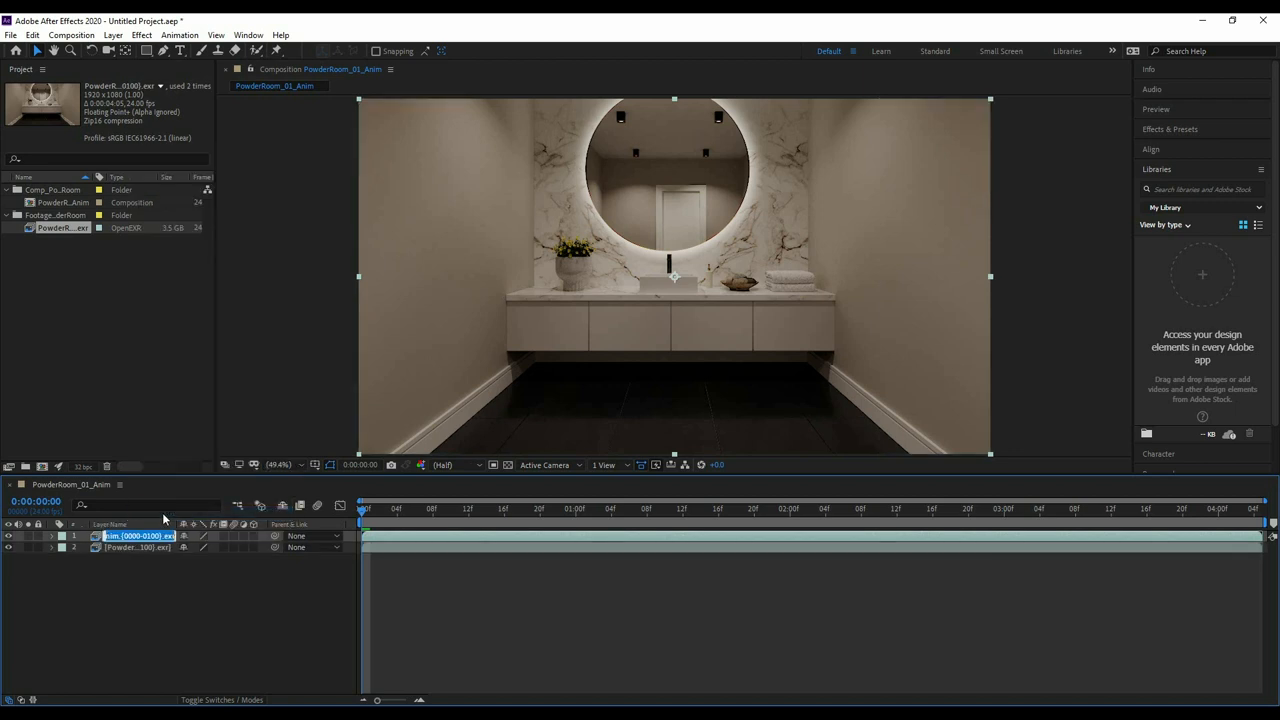
text(Reflect)
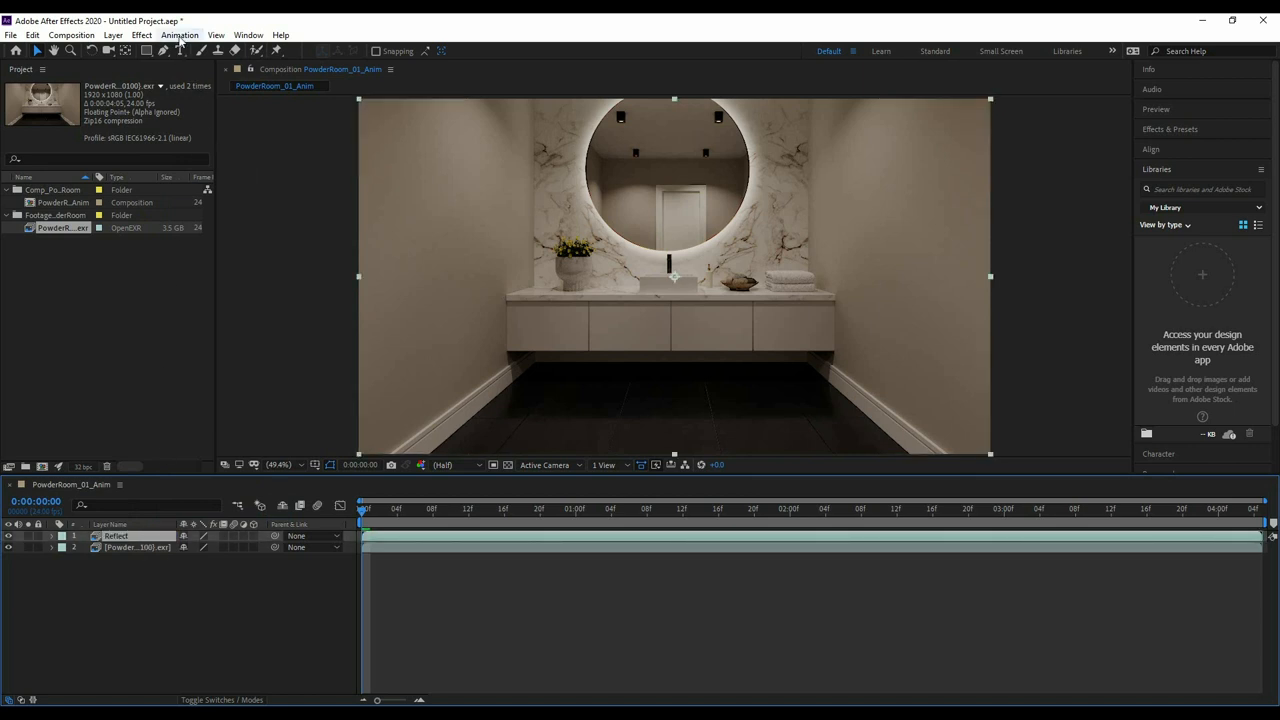
click(140, 36)
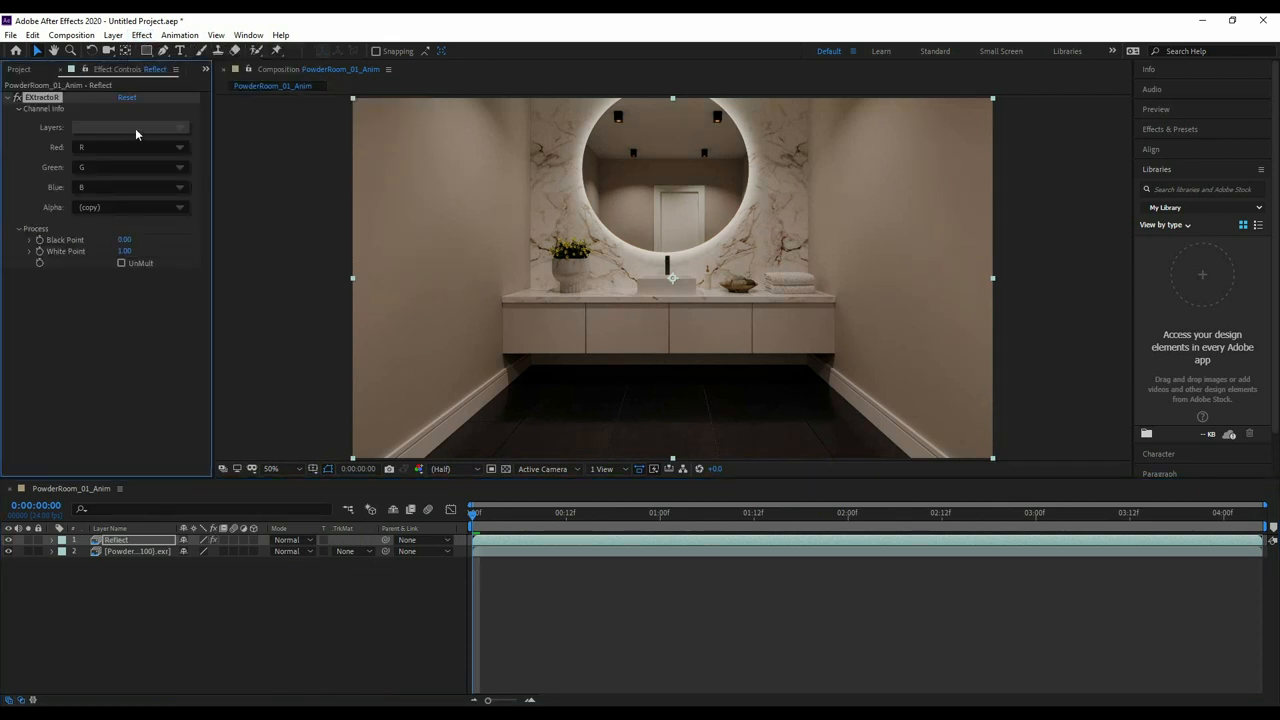
click(130, 128)
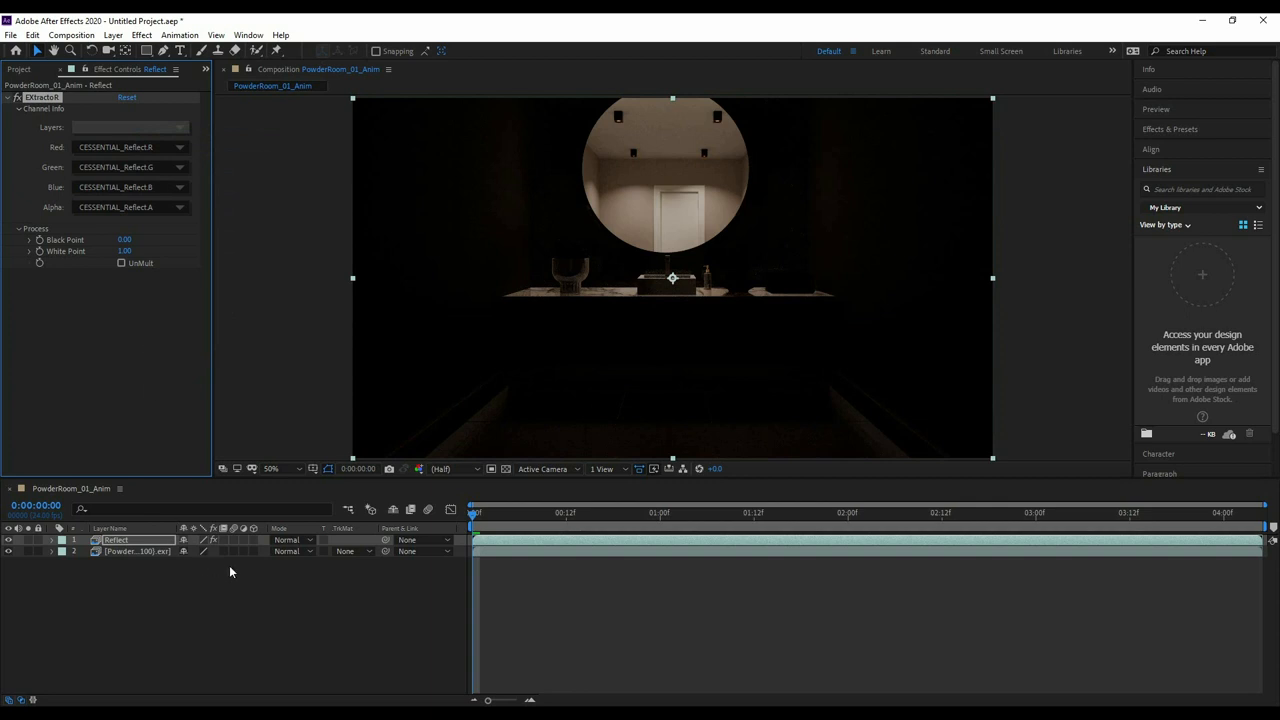
Blend the Reflect layer over the base render in Screen mode.
click(290, 540)
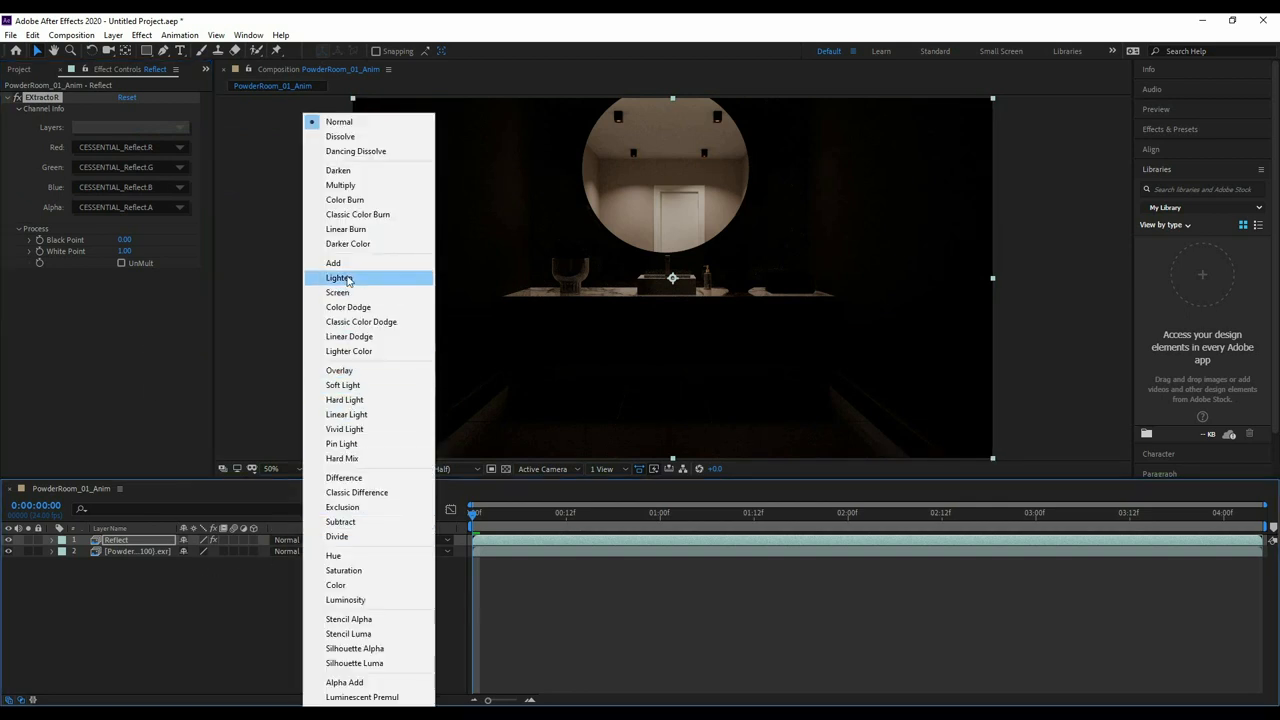
click(338, 292)
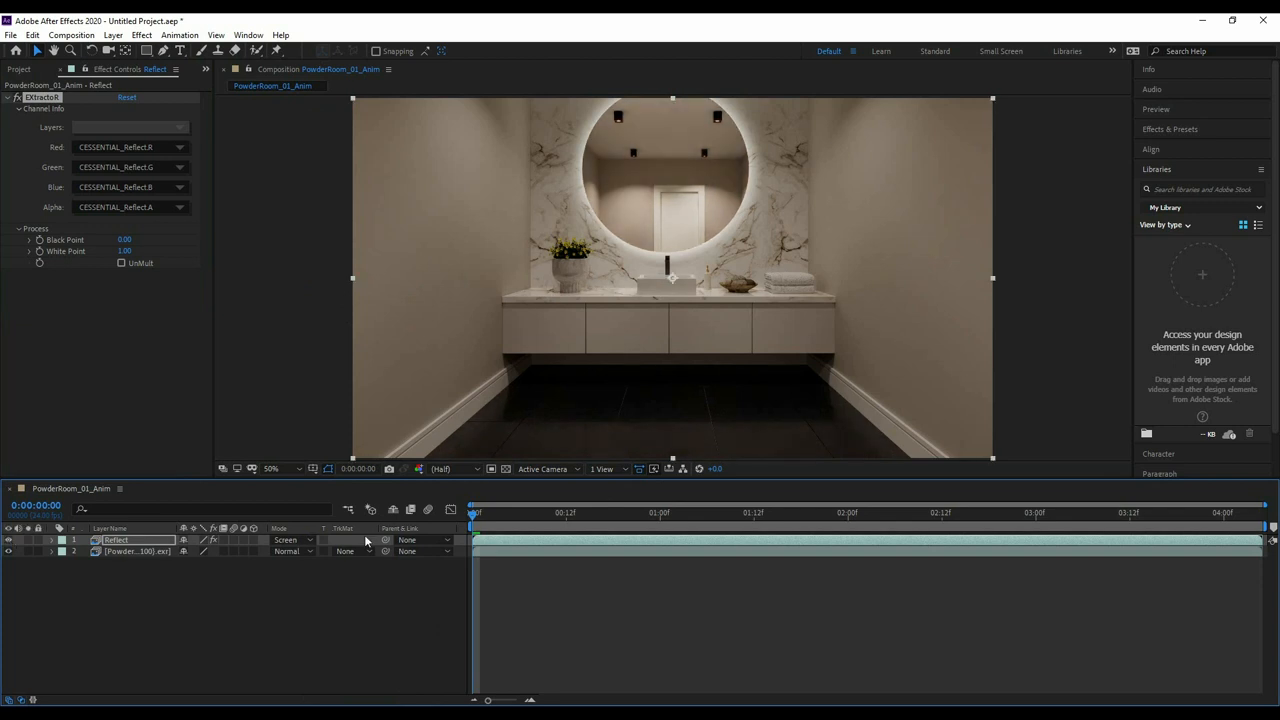
click(52, 540)
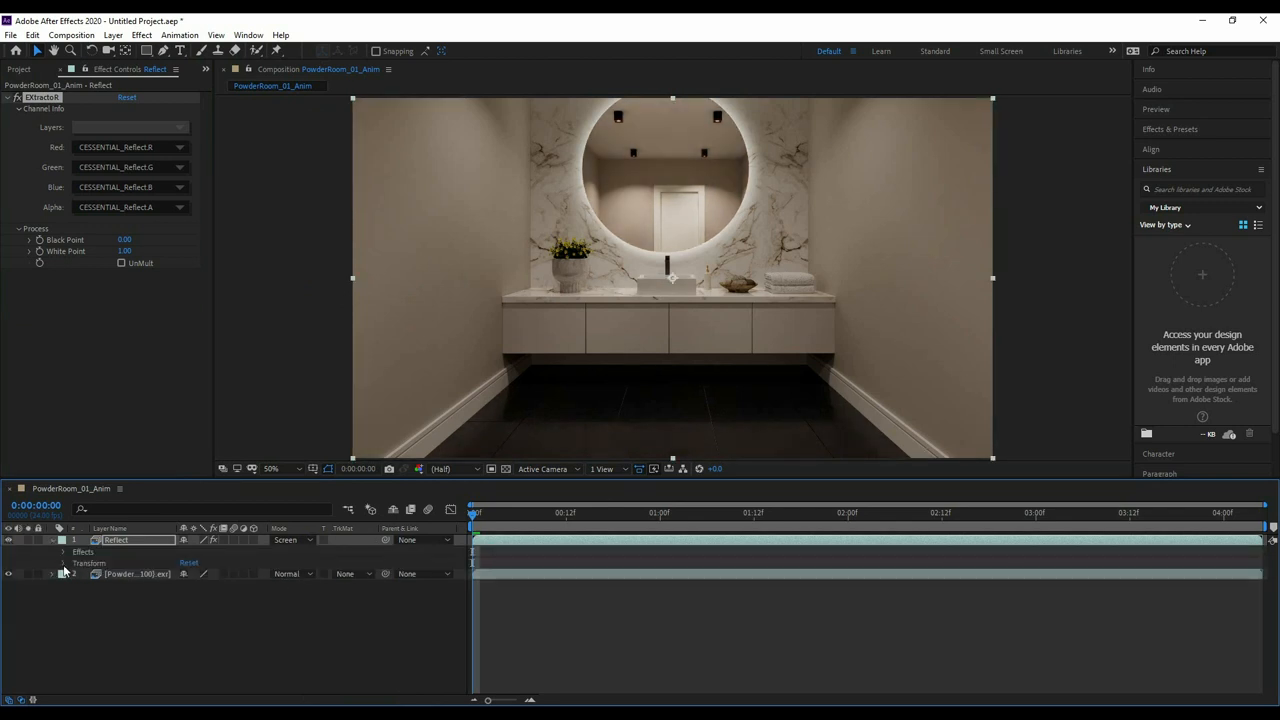
Set up the Refract and BloomGlare pass layers screened over the base render.
click(64, 564)
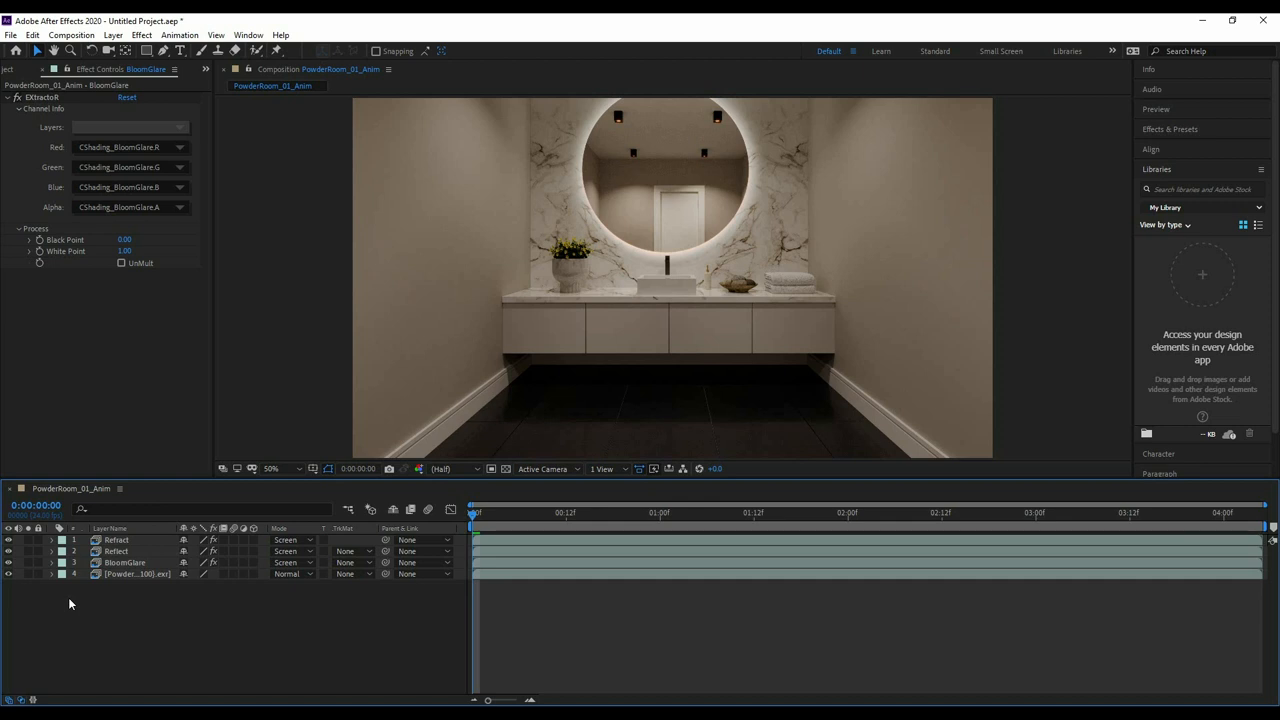
mouse_move(84, 648)
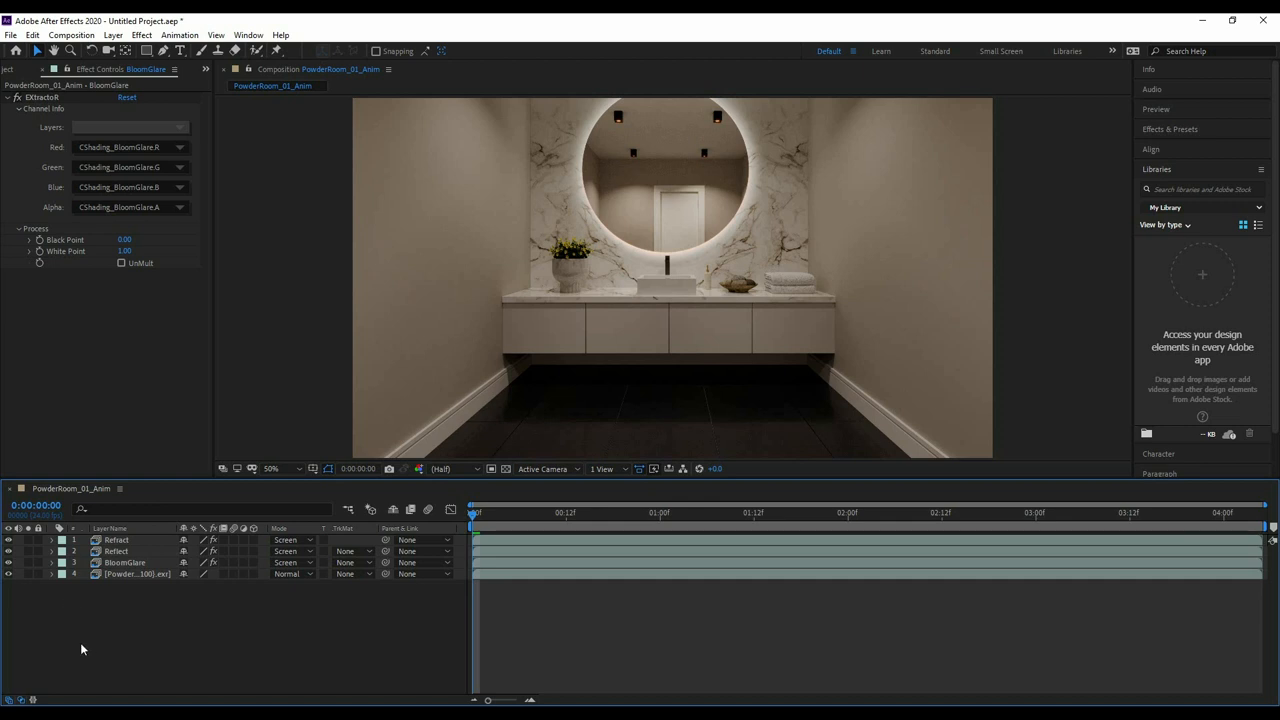
mouse_move(84, 648)
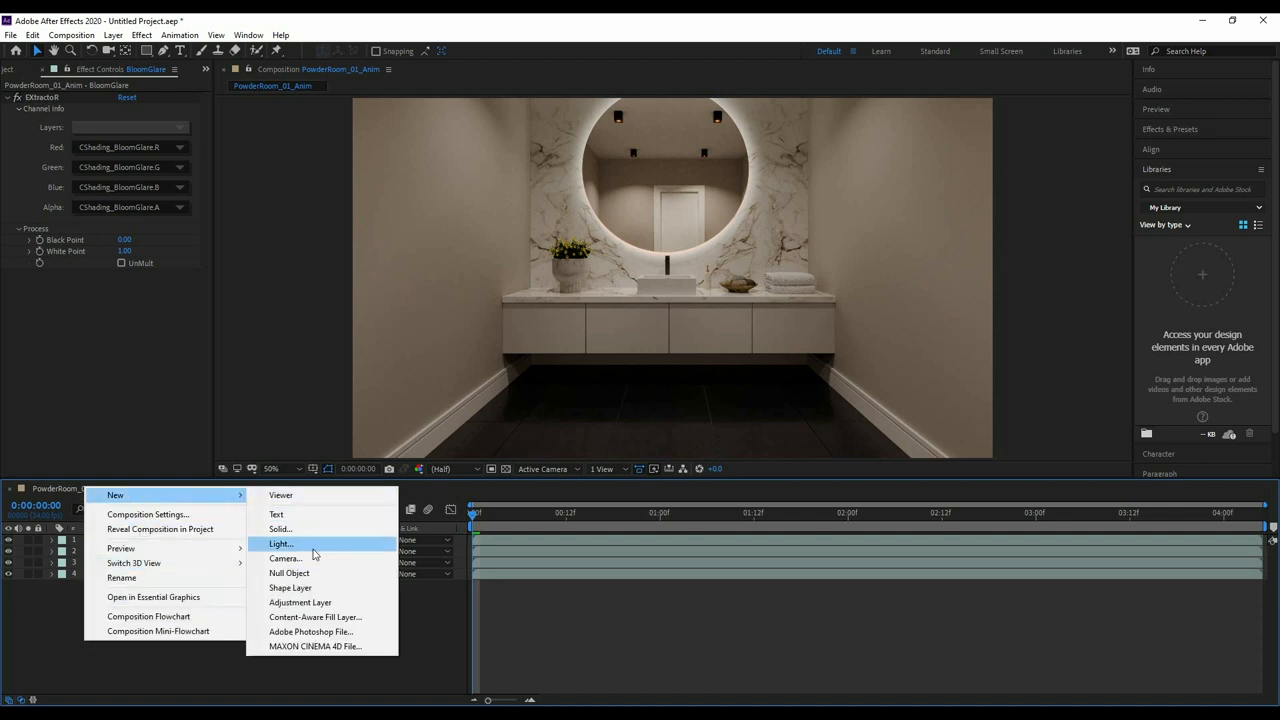
Add a blank adjustment layer above the pass layers.
click(300, 602)
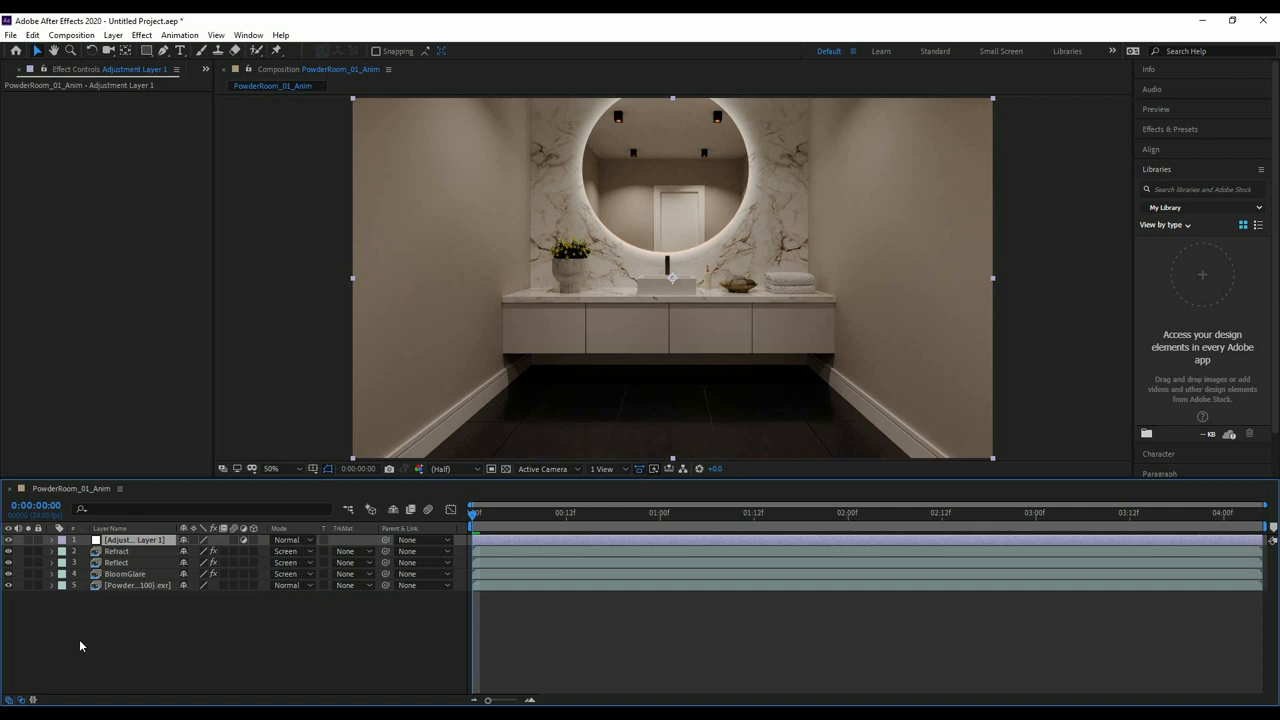
mouse_move(80, 628)
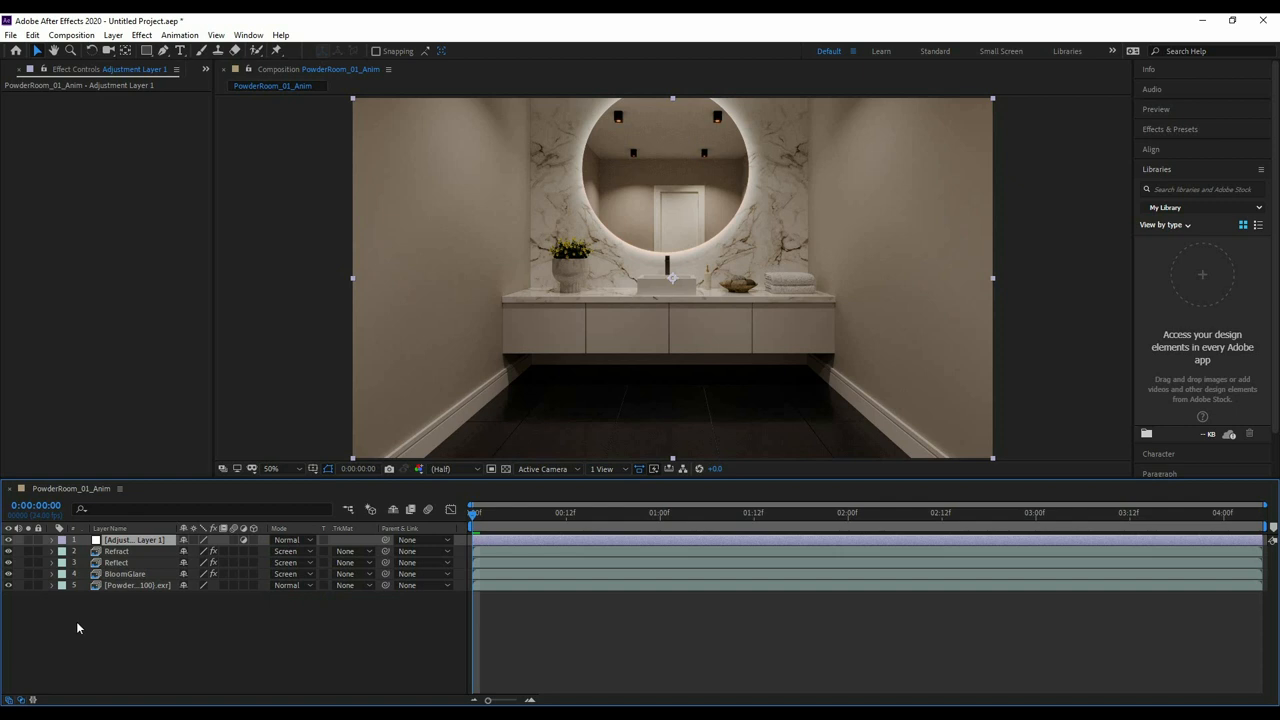
mouse_move(180, 236)
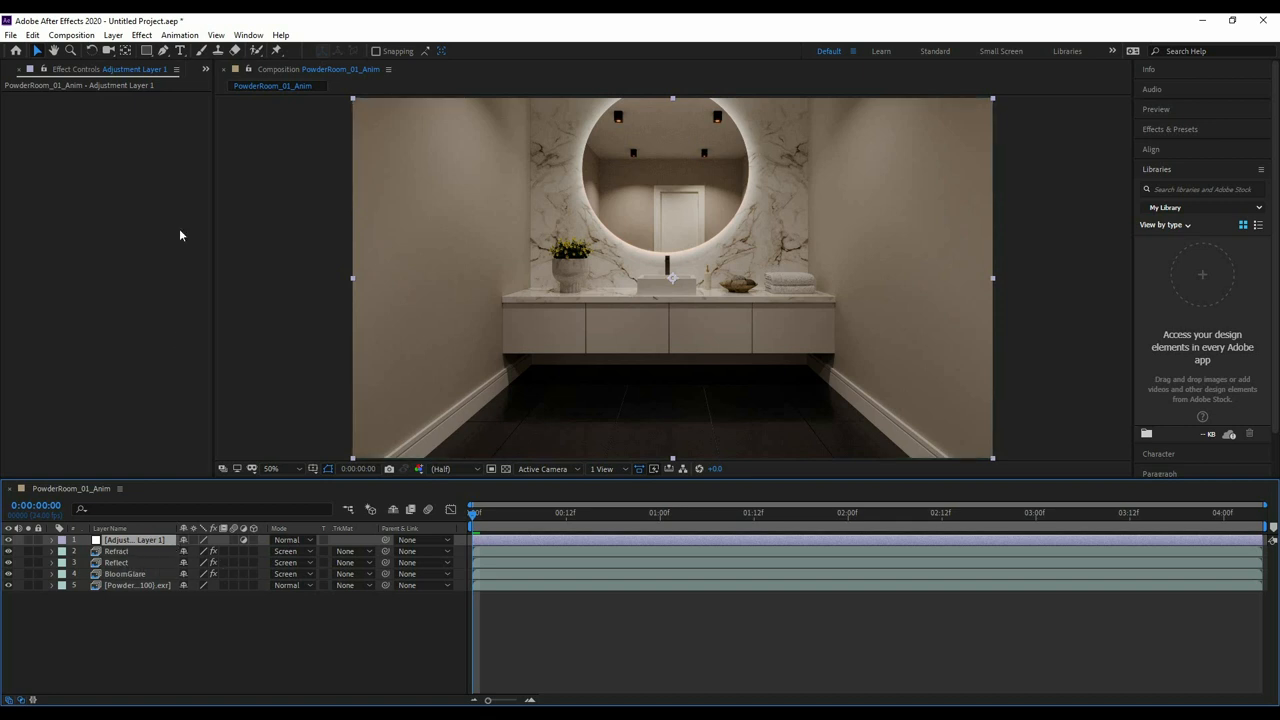
Apply Lumetri Color to the adjustment layer and tune its Basic Correction tone and saturation.
click(140, 36)
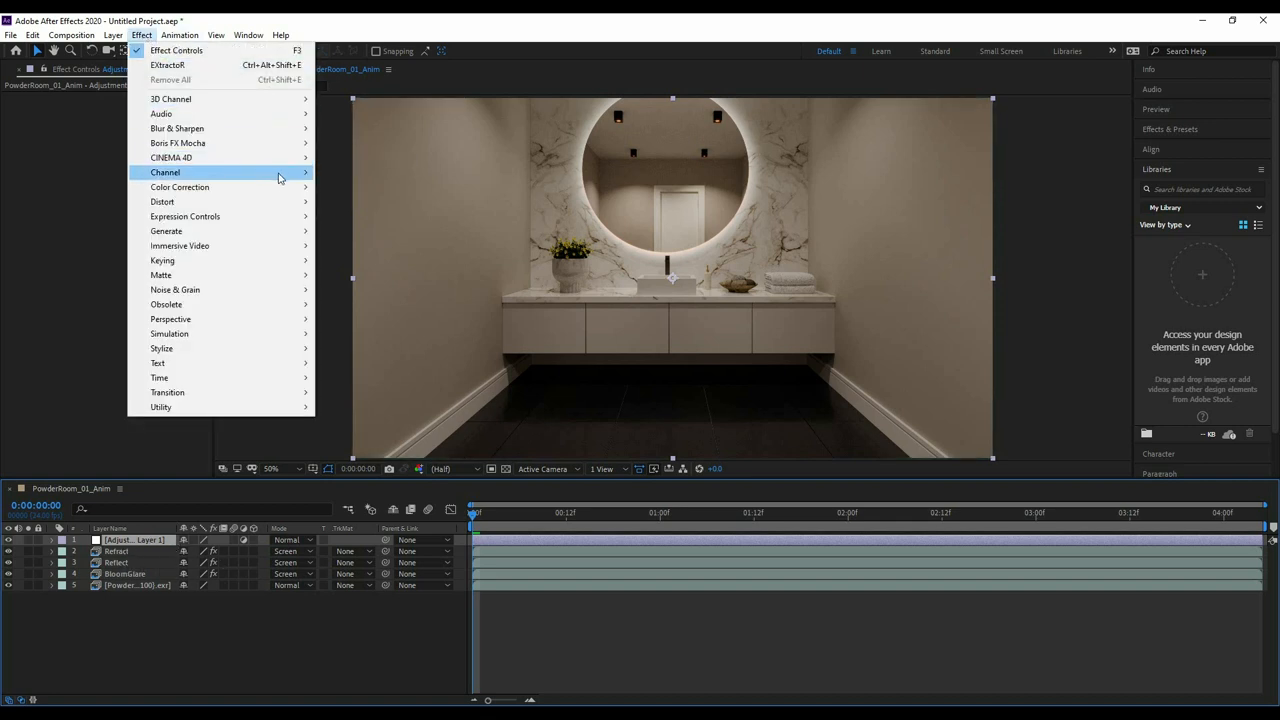
mouse_move(180, 188)
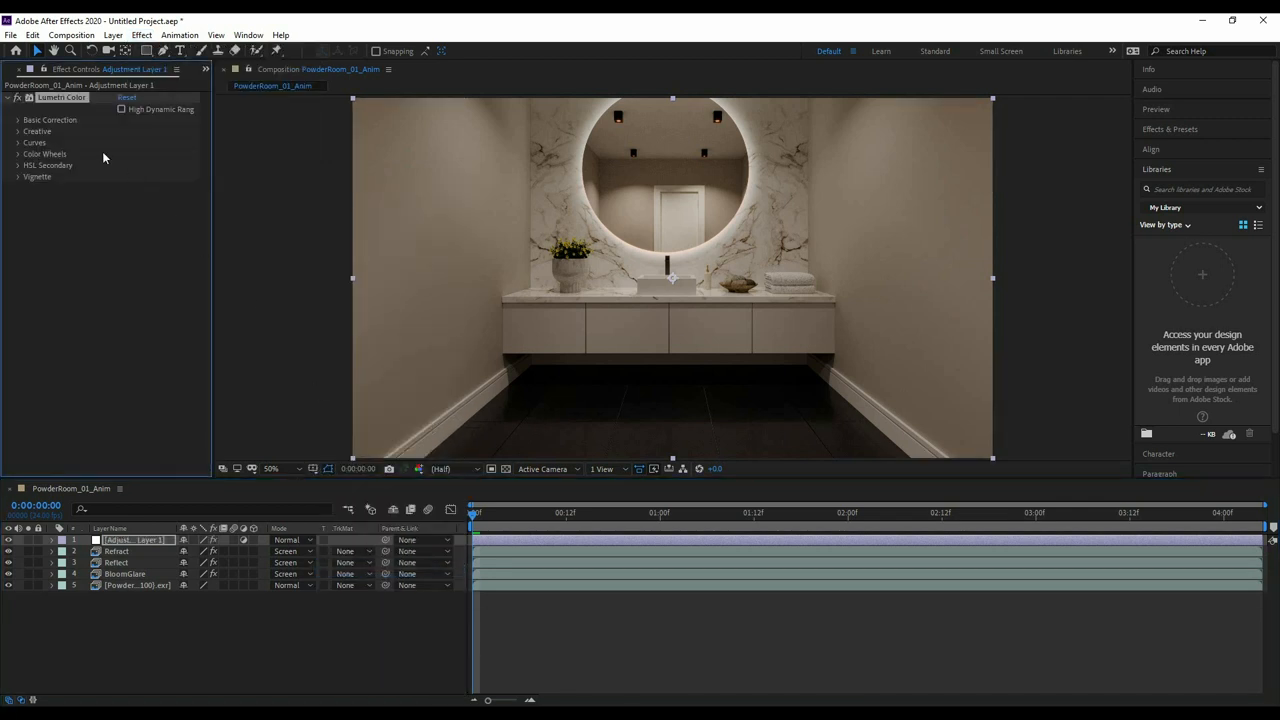
click(18, 120)
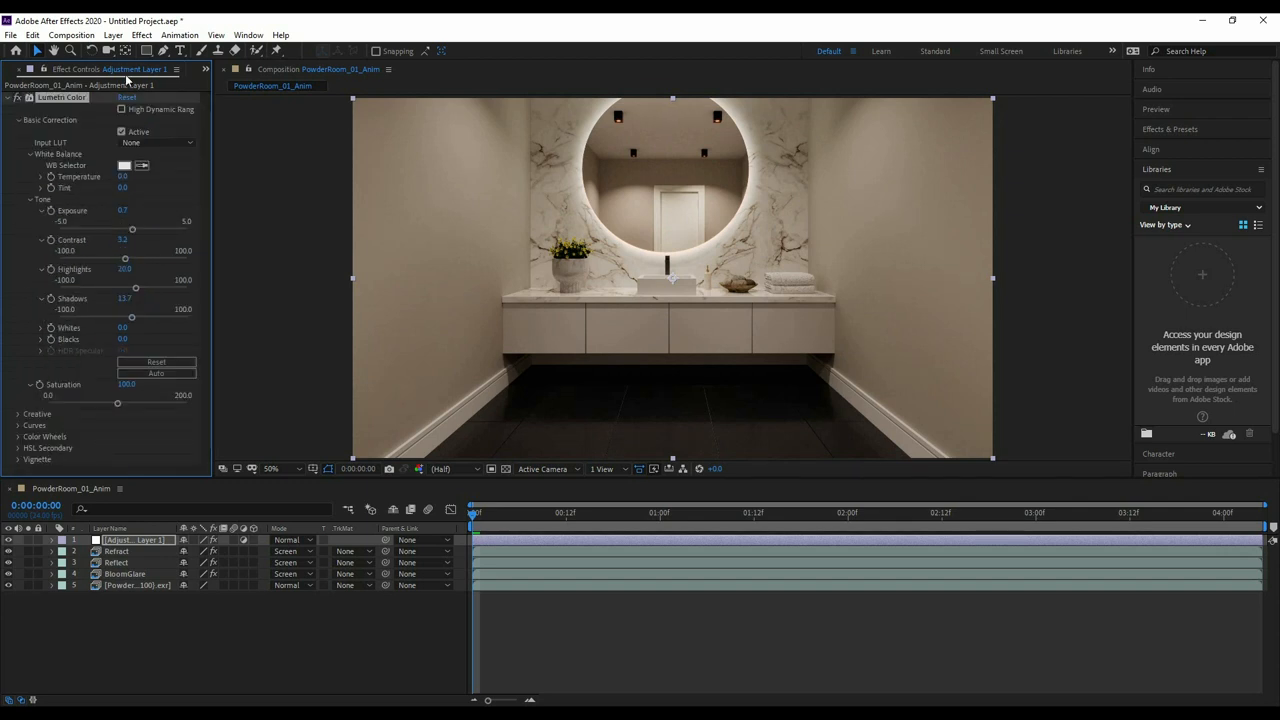
click(16, 96)
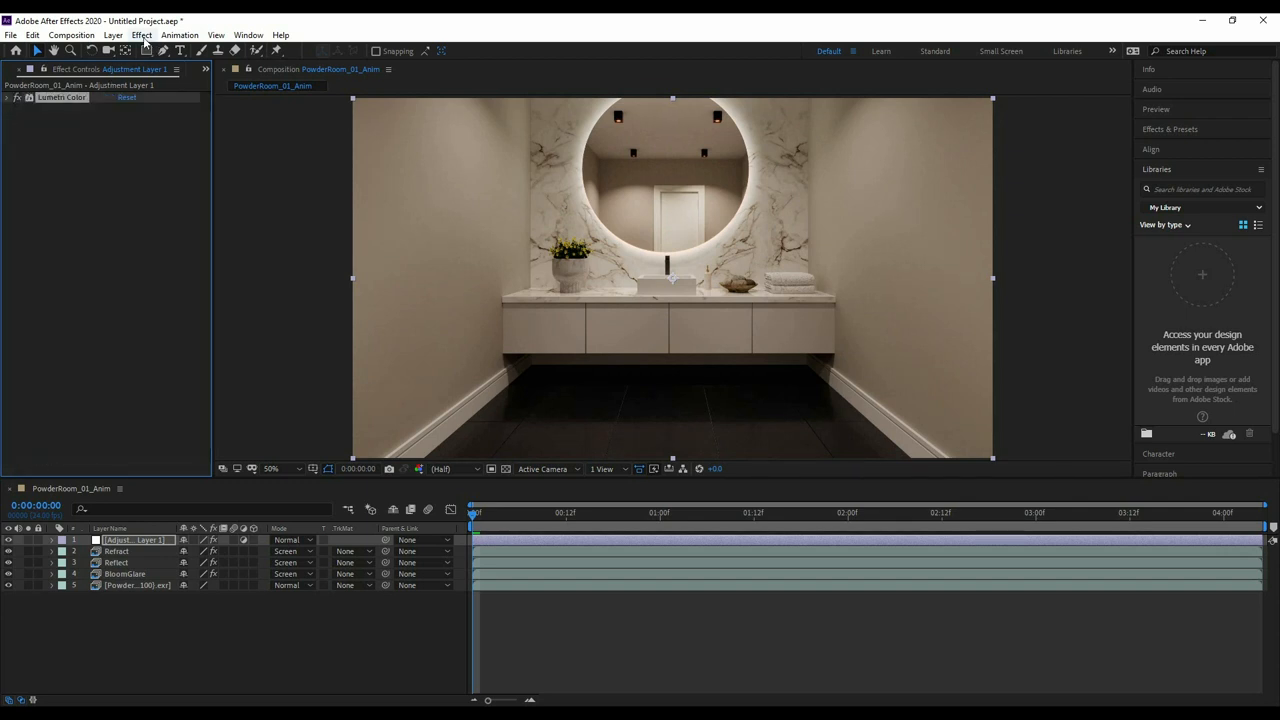
Add a warming Photo Filter preset to the adjustment layer and queue the composition for rendering.
click(140, 36)
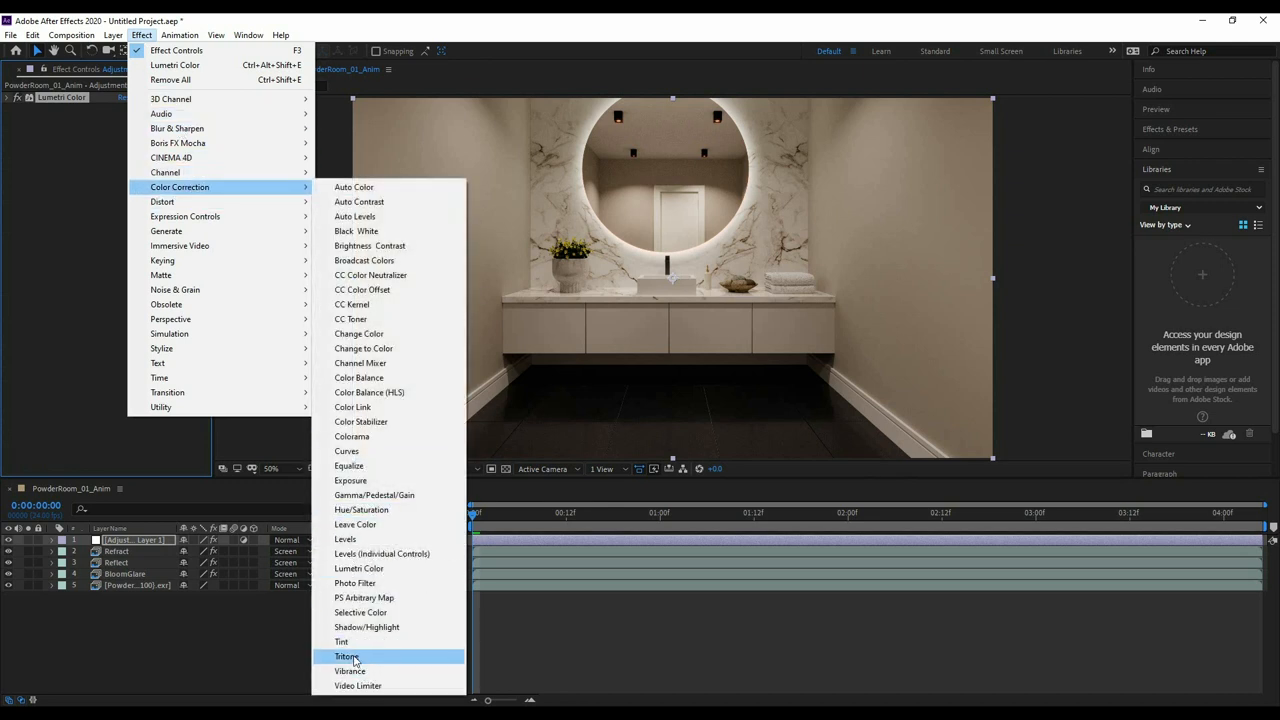
click(356, 582)
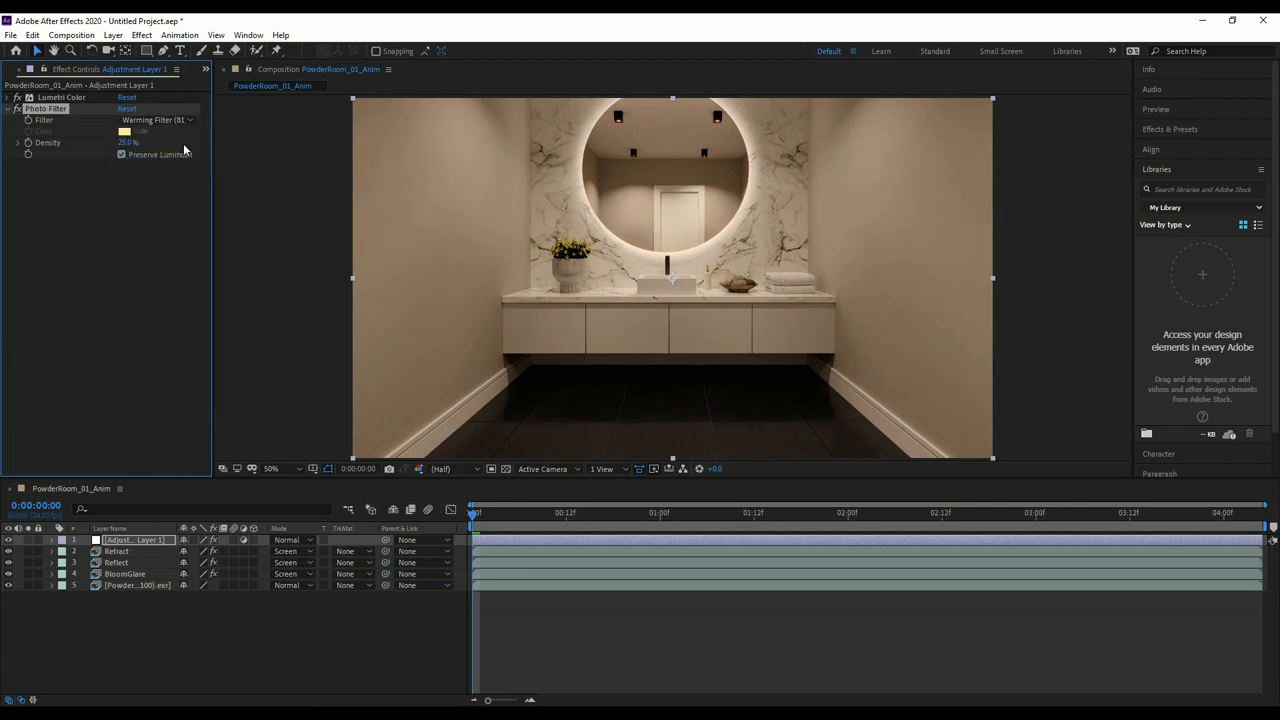
click(158, 120)
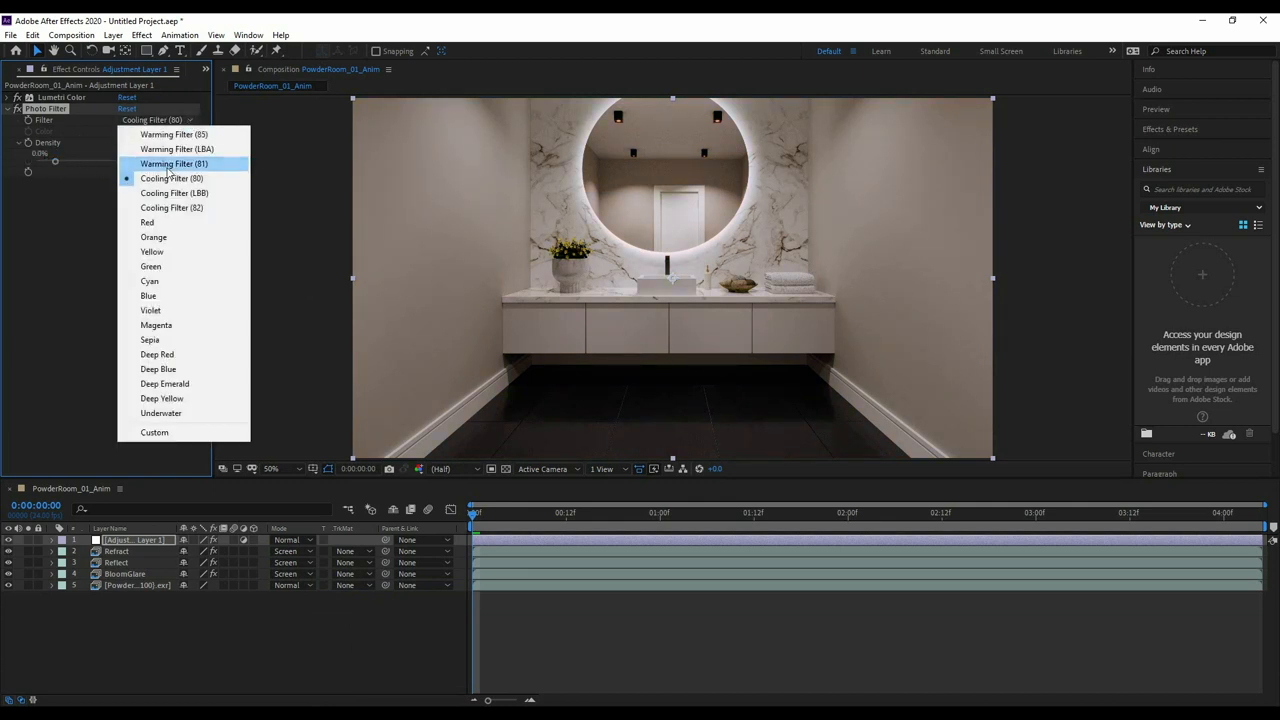
click(172, 164)
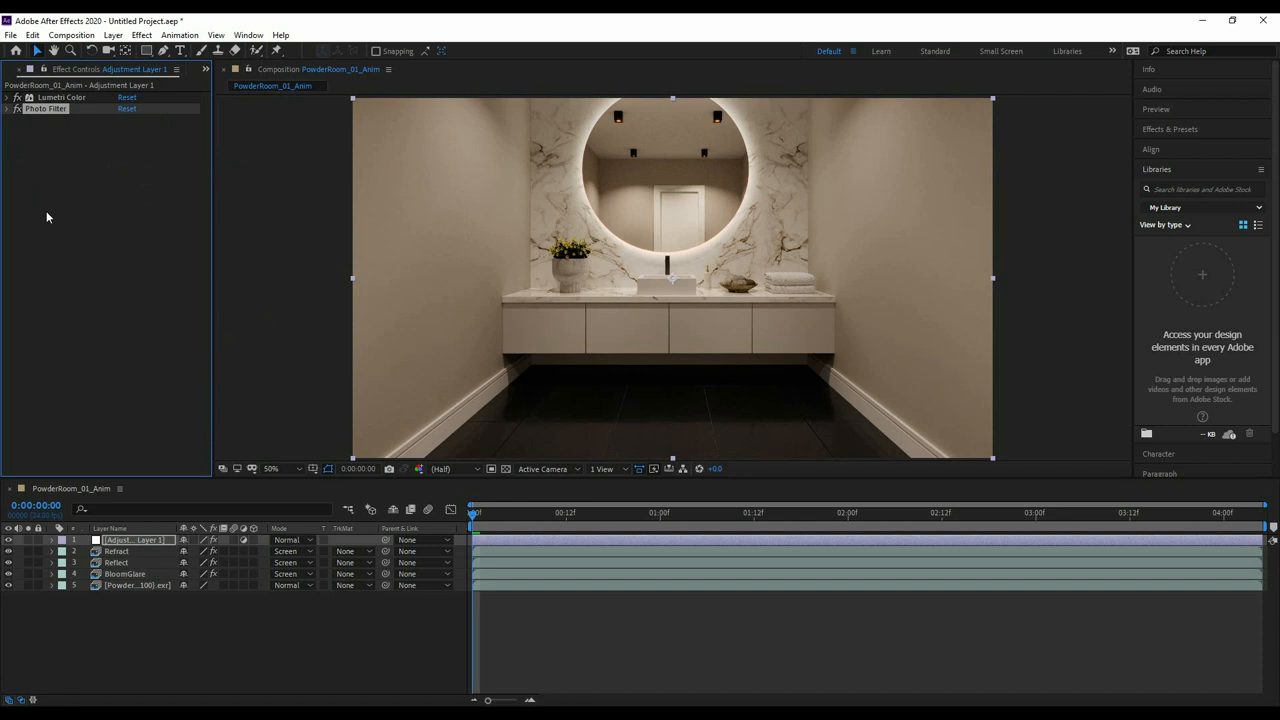
mouse_move(132, 272)
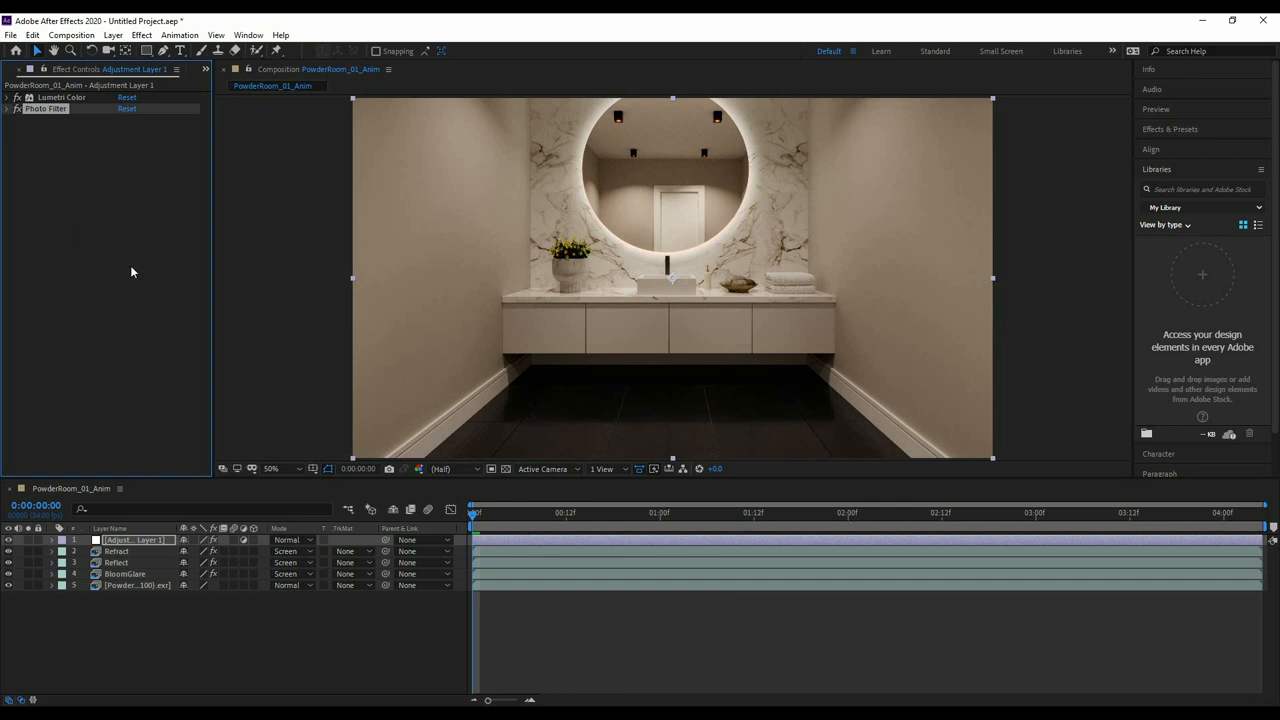
click(12, 36)
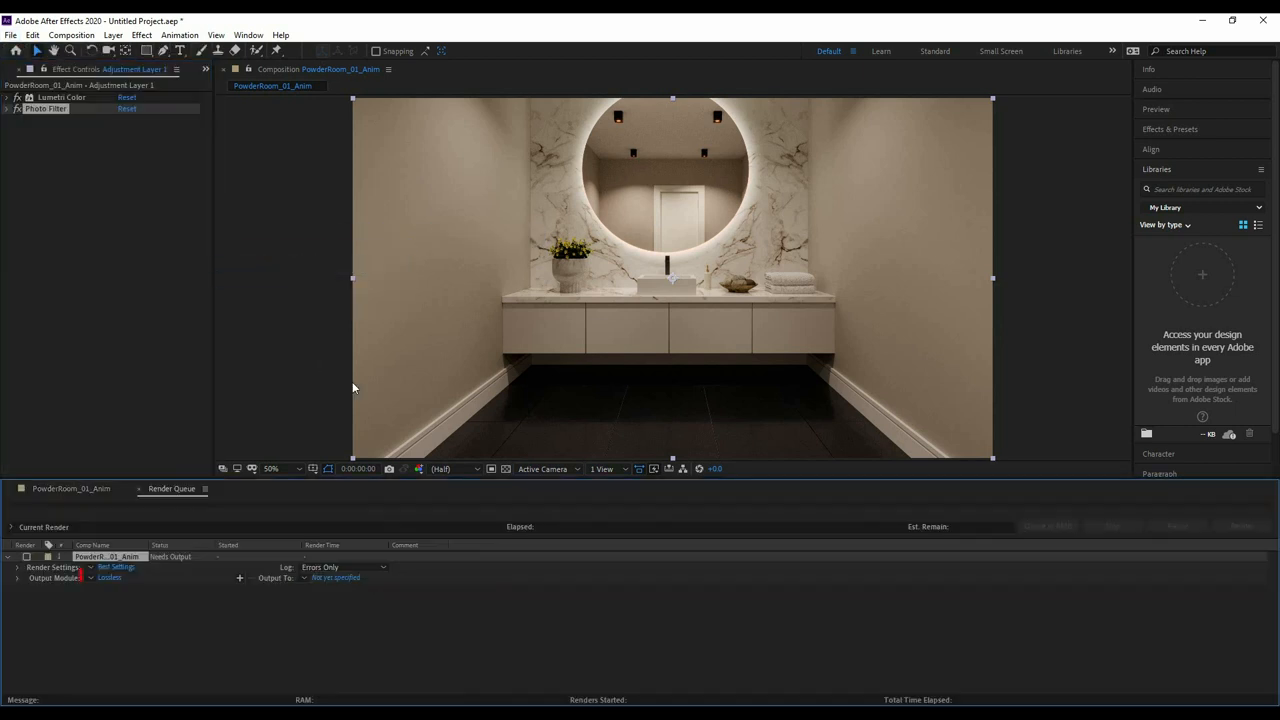
Set the queued render's output module to AVI and choose its save location.
click(108, 576)
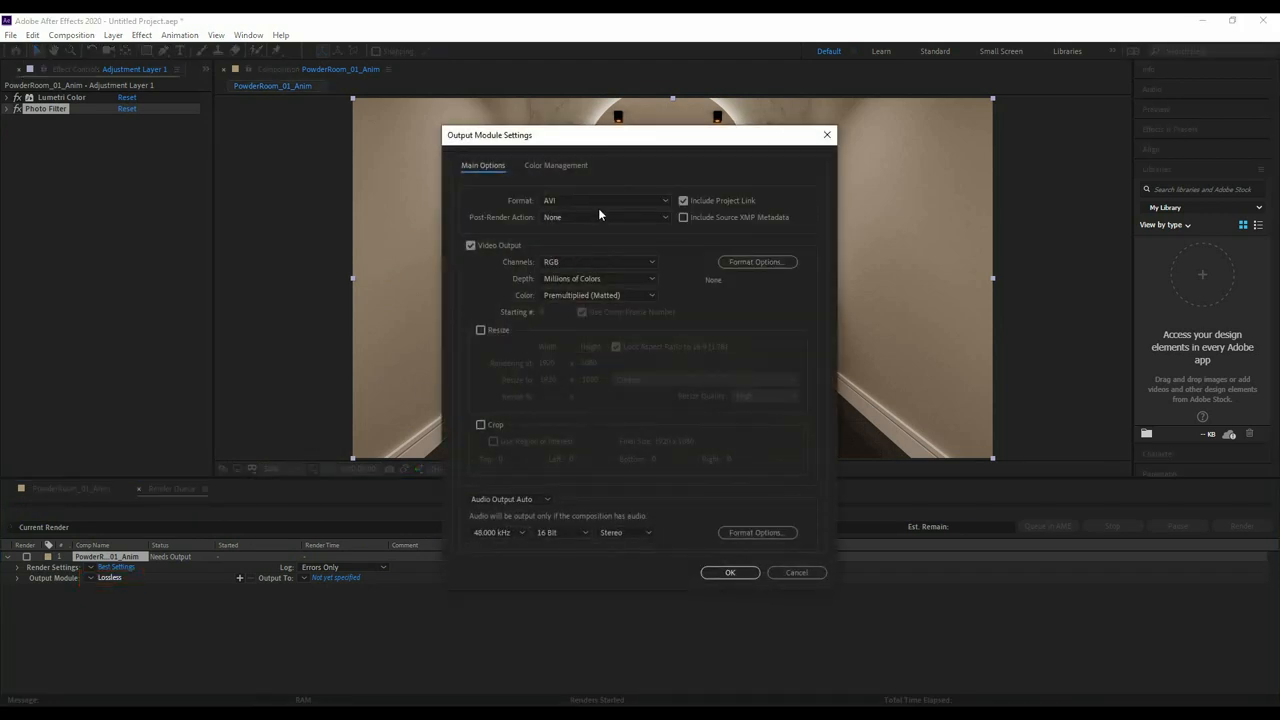
click(728, 572)
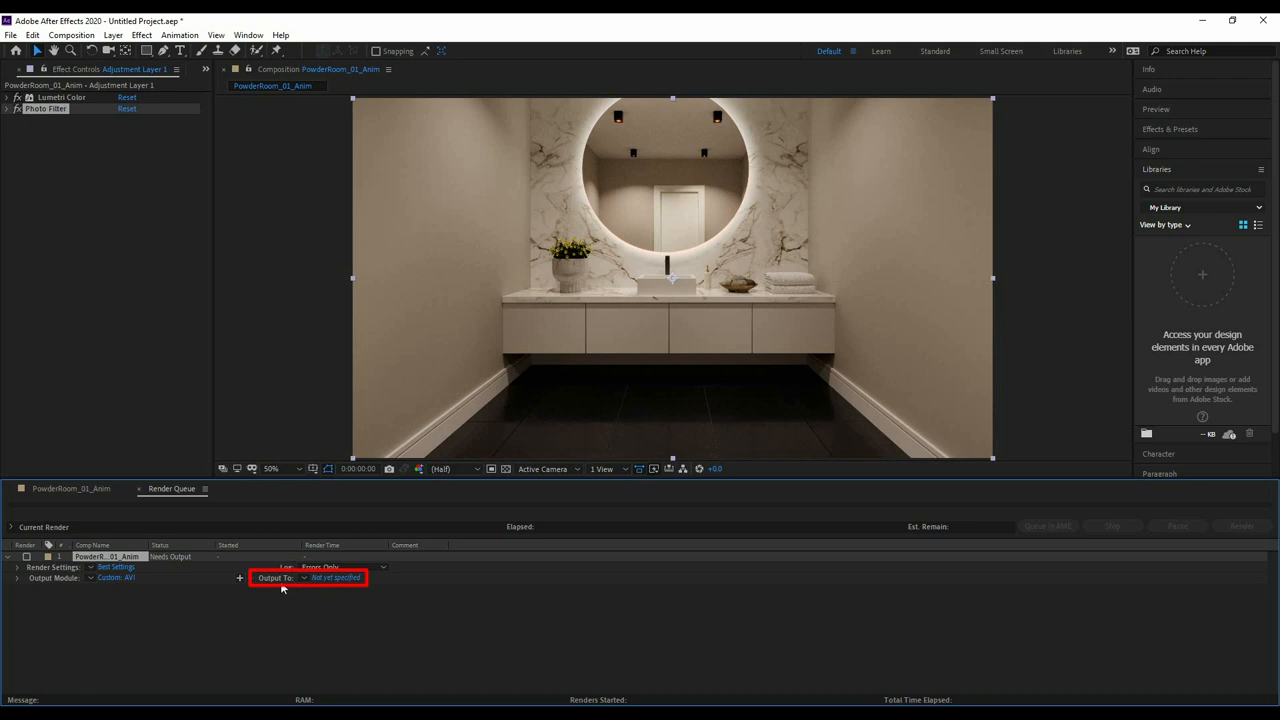
click(336, 578)
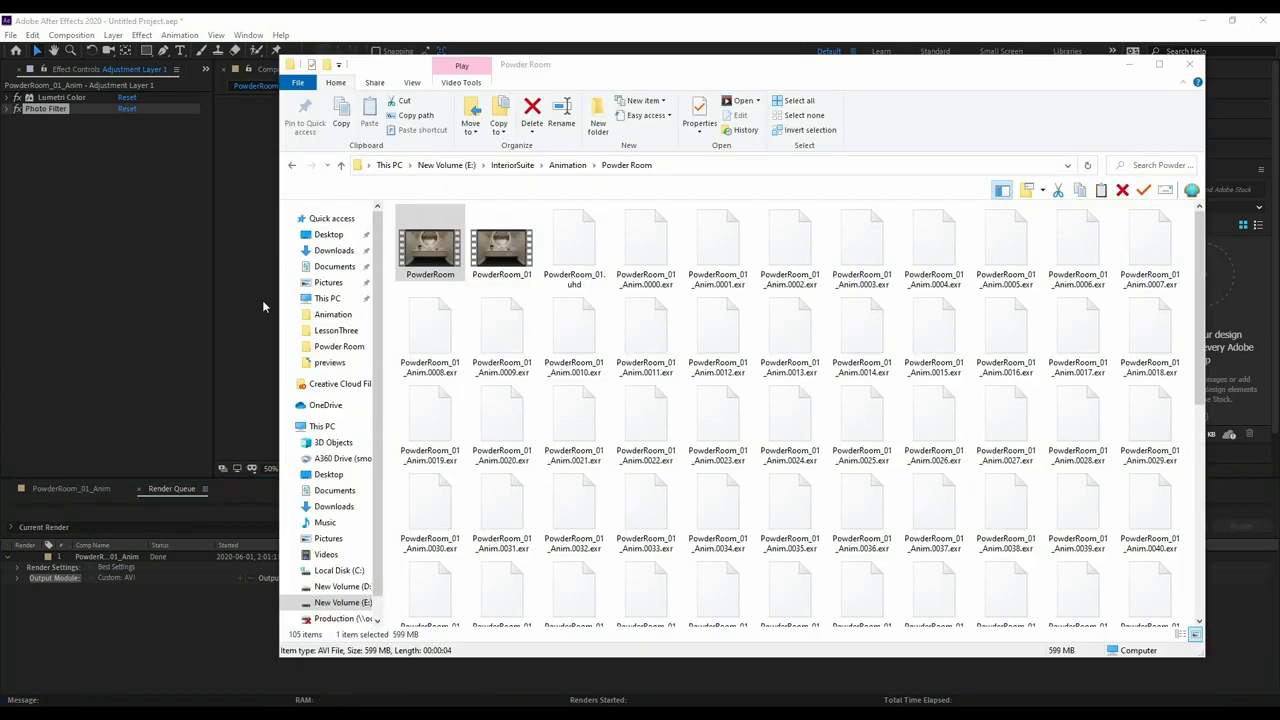
Play the rendered PowderRoom AVI in Movies & TV and close the player afterwards.
double_click(430, 244)
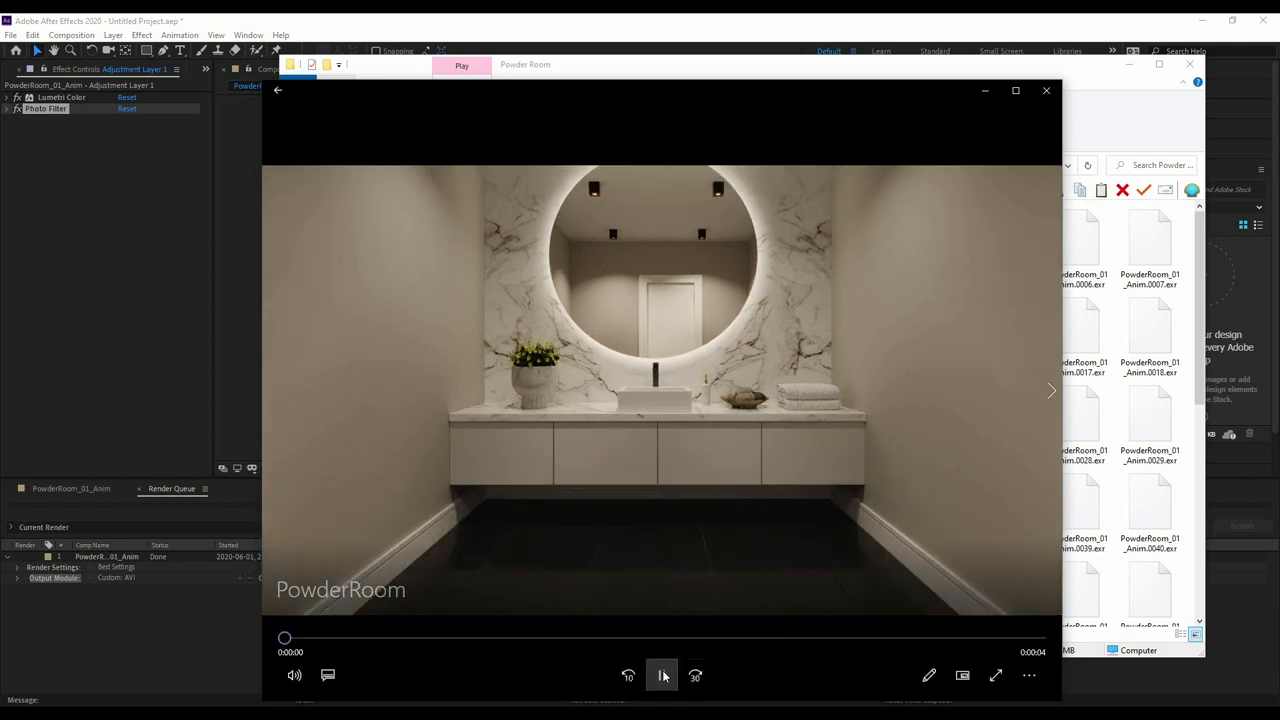
click(662, 676)
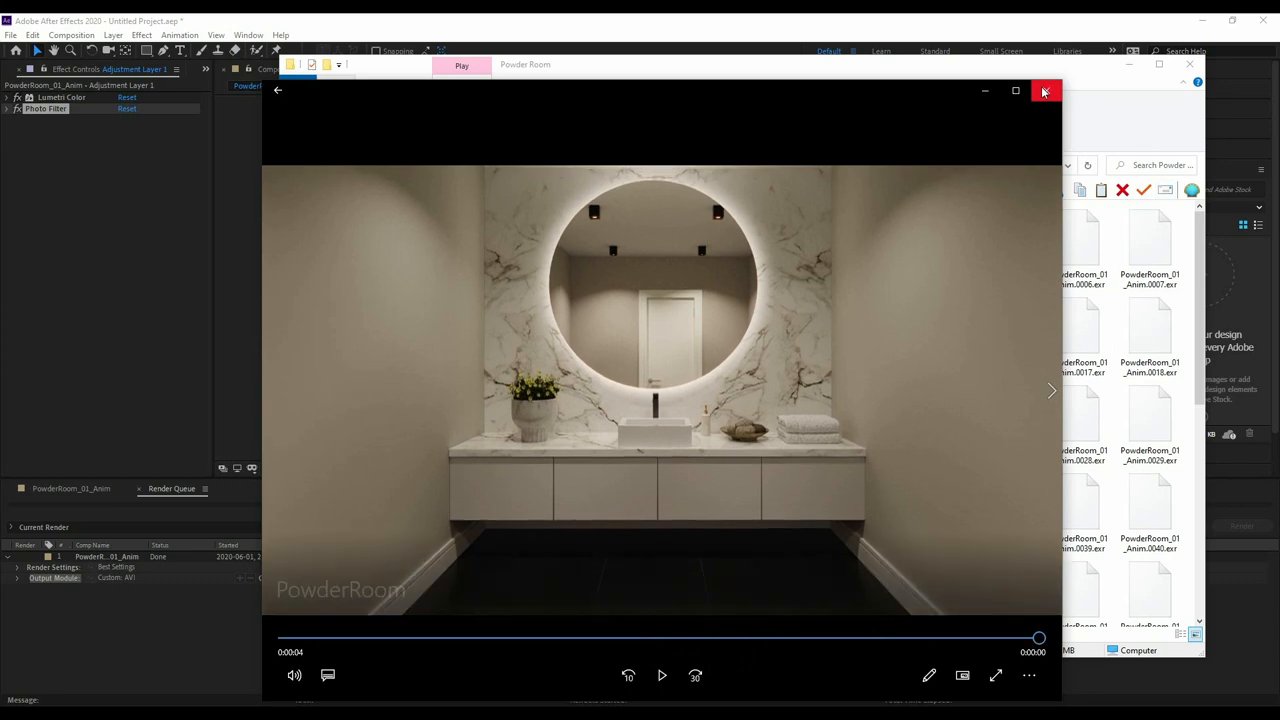
click(1044, 92)
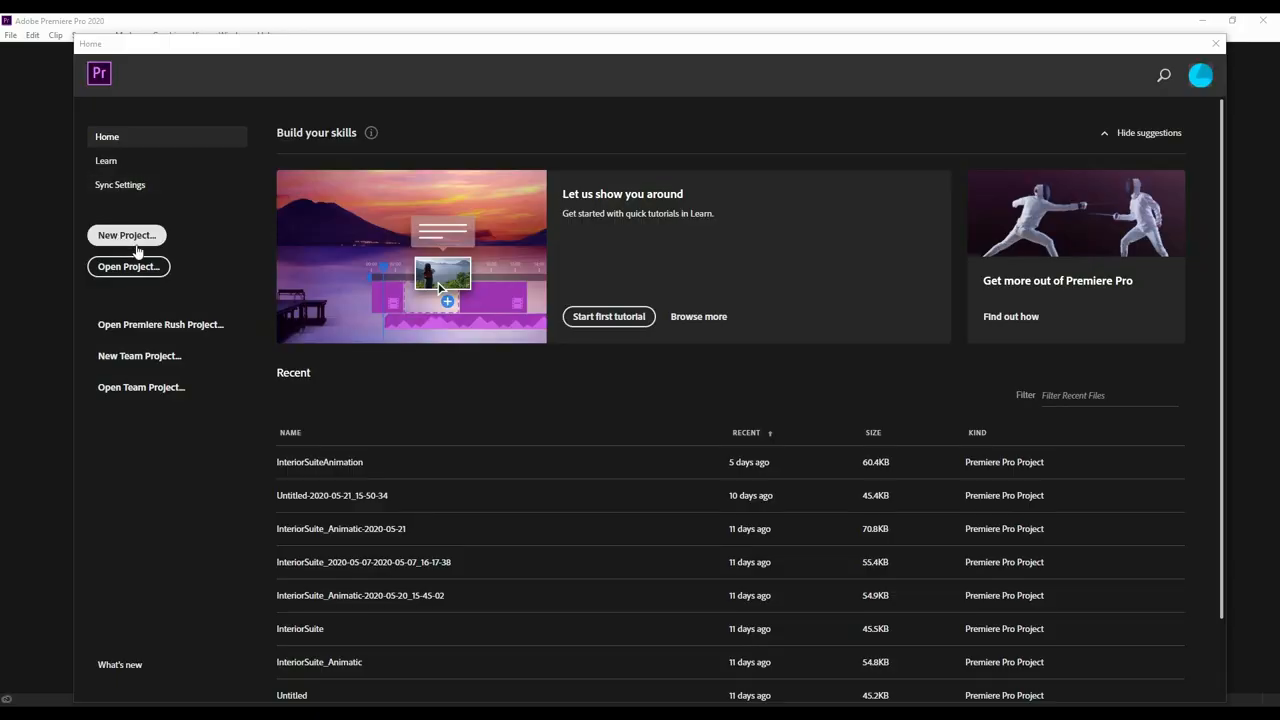
mouse_move(128, 236)
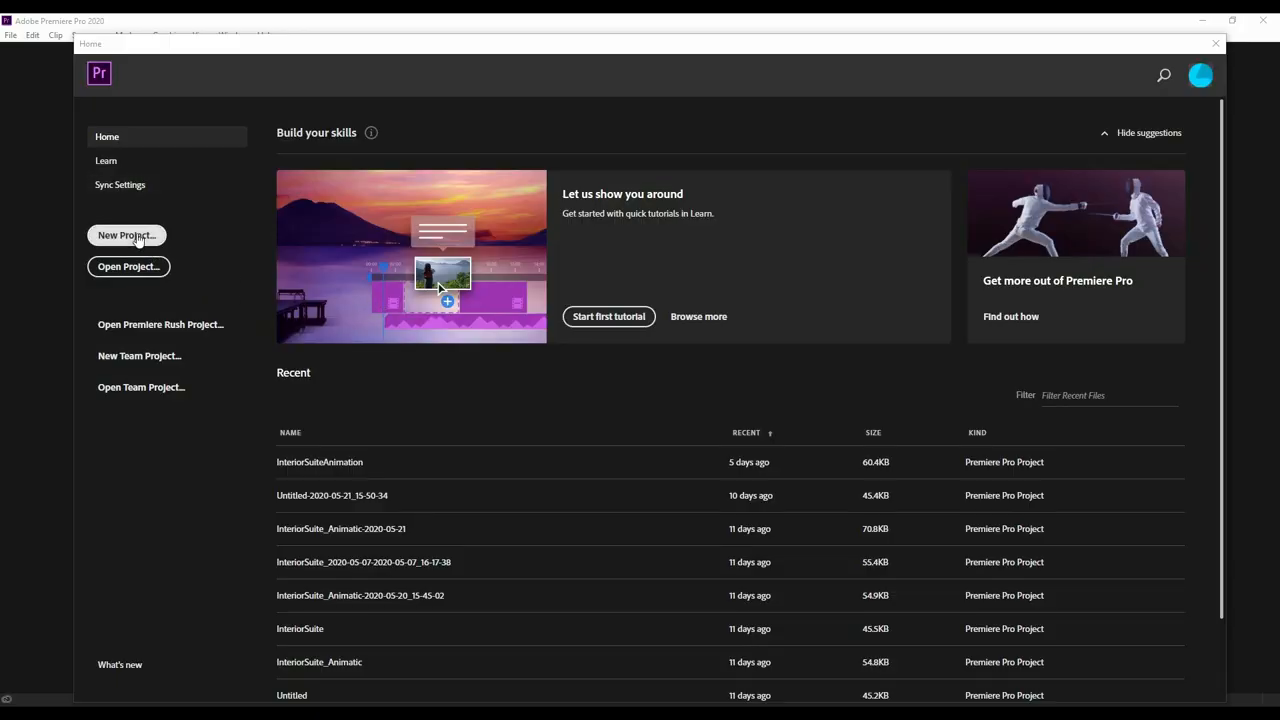
Start a new project located in a fresh AdobePremiere folder under Animation.
click(126, 236)
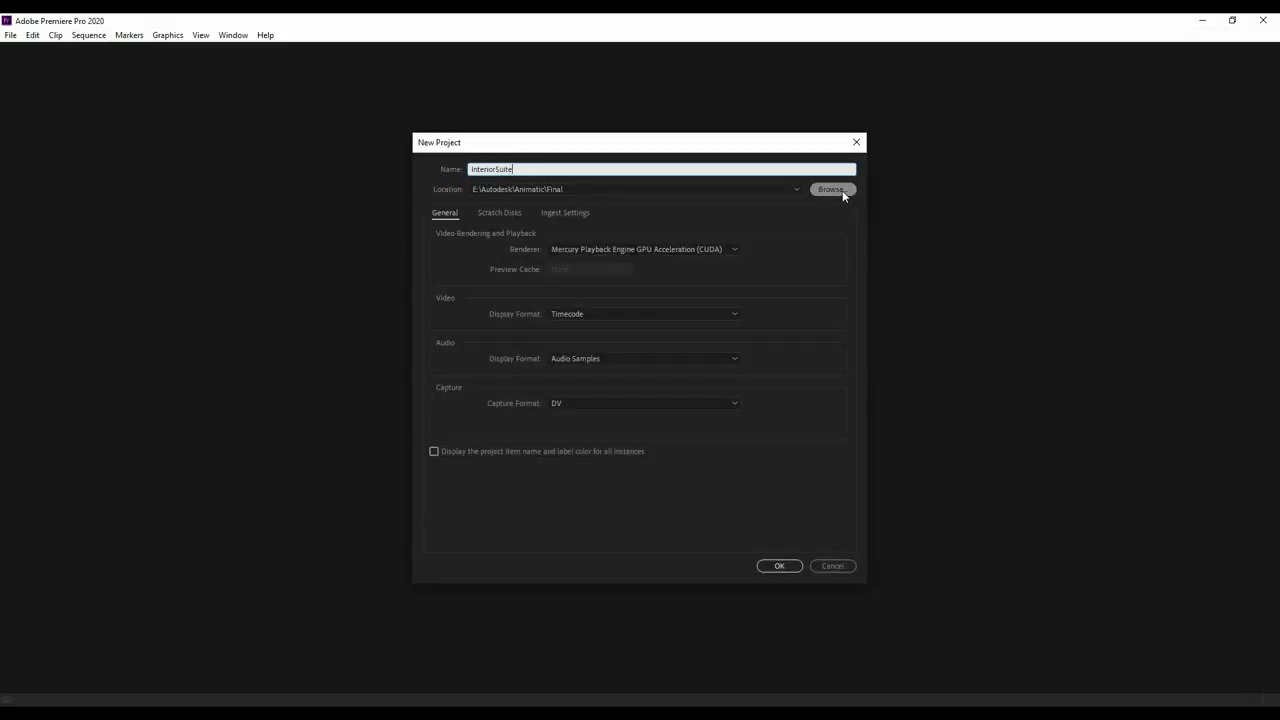
click(832, 188)
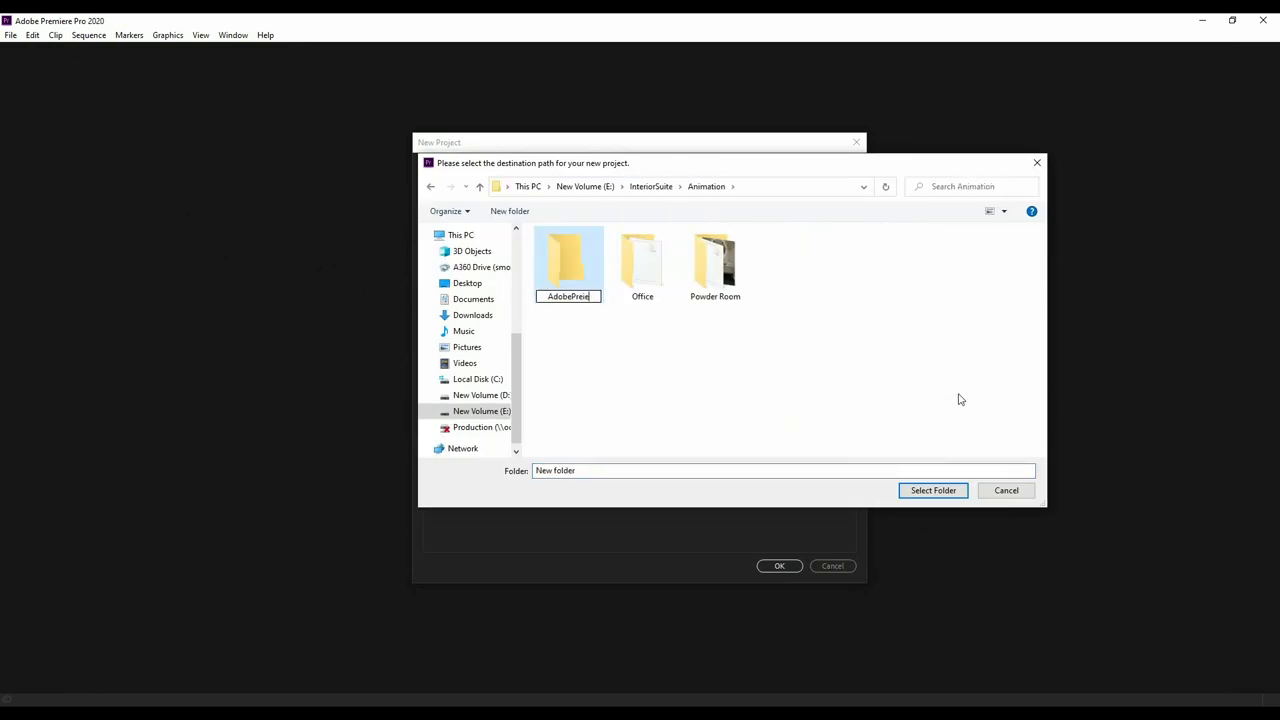
click(932, 490)
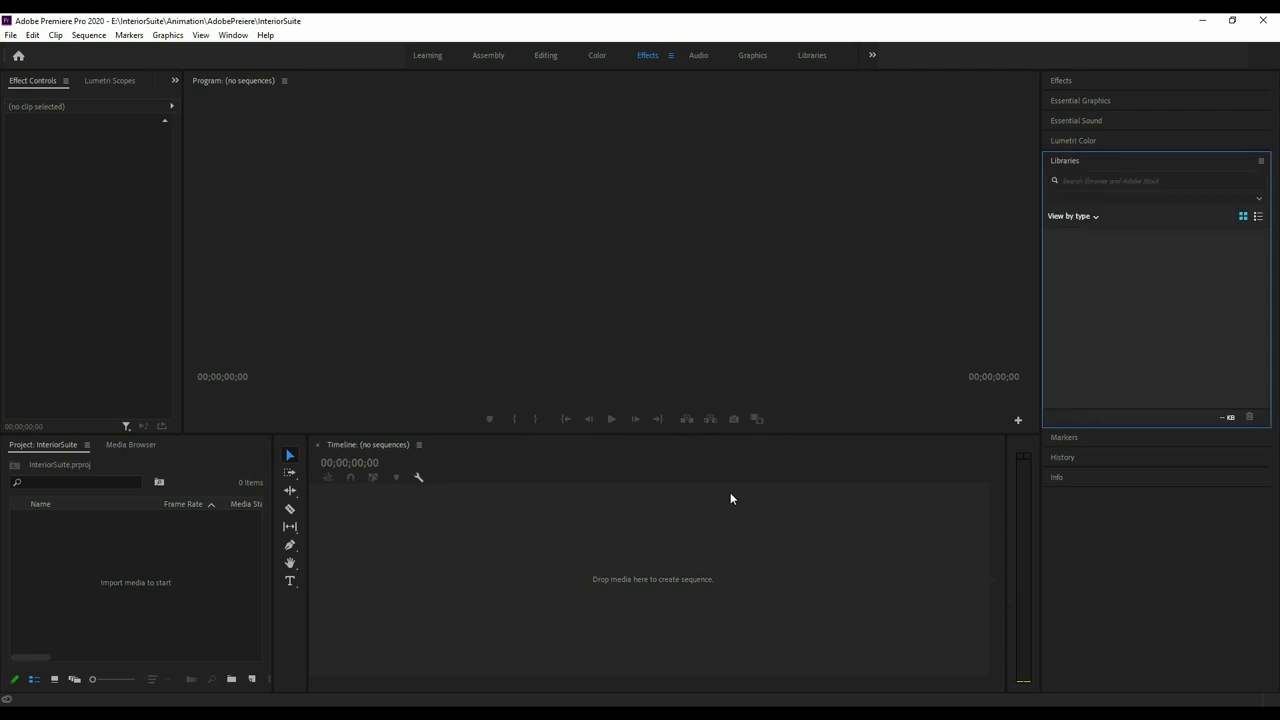
Import all eleven rendered room AVI clips from the Animatic output folder.
click(12, 36)
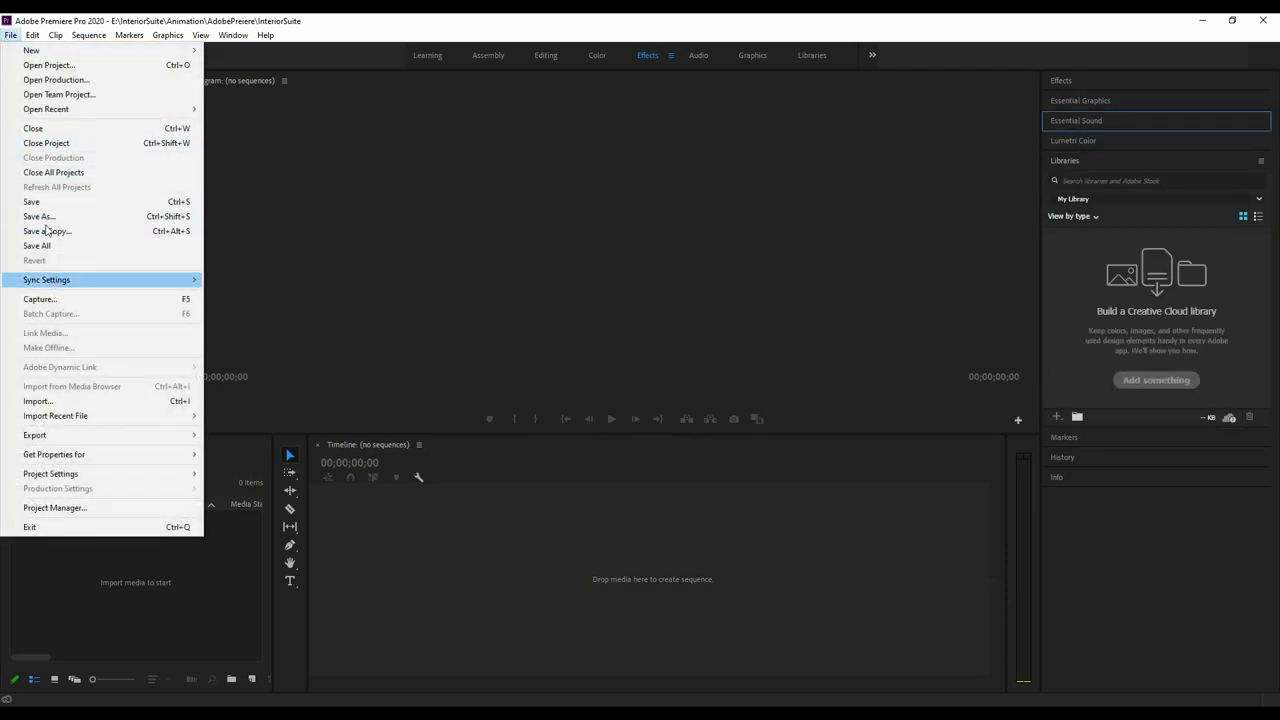
click(36, 400)
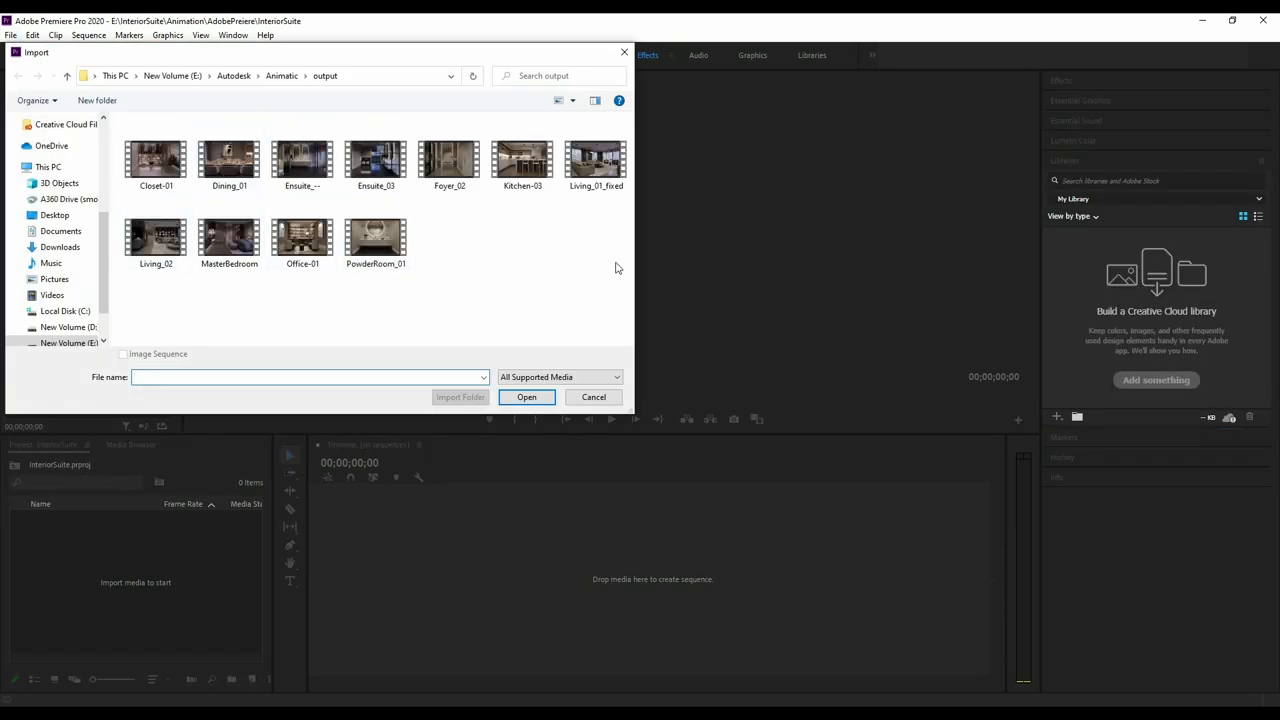
click(526, 396)
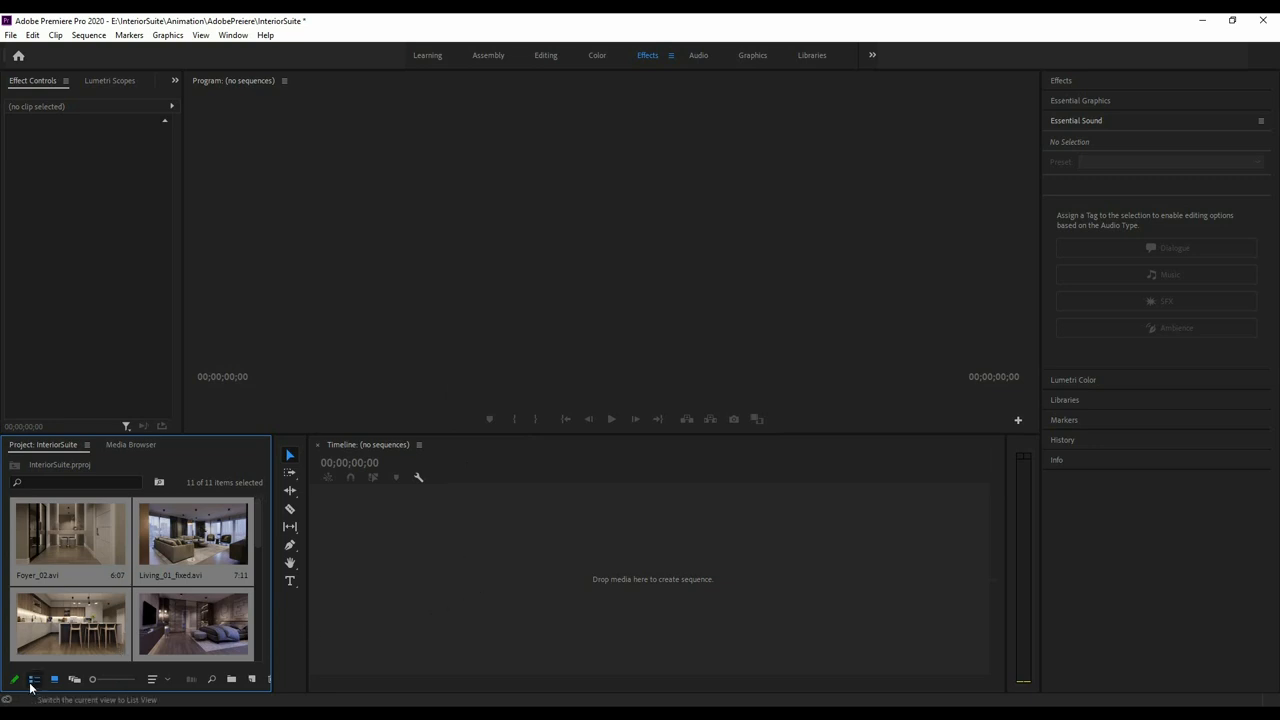
Show the project clips as a list and drag them onto the timeline as a new sequence.
click(34, 680)
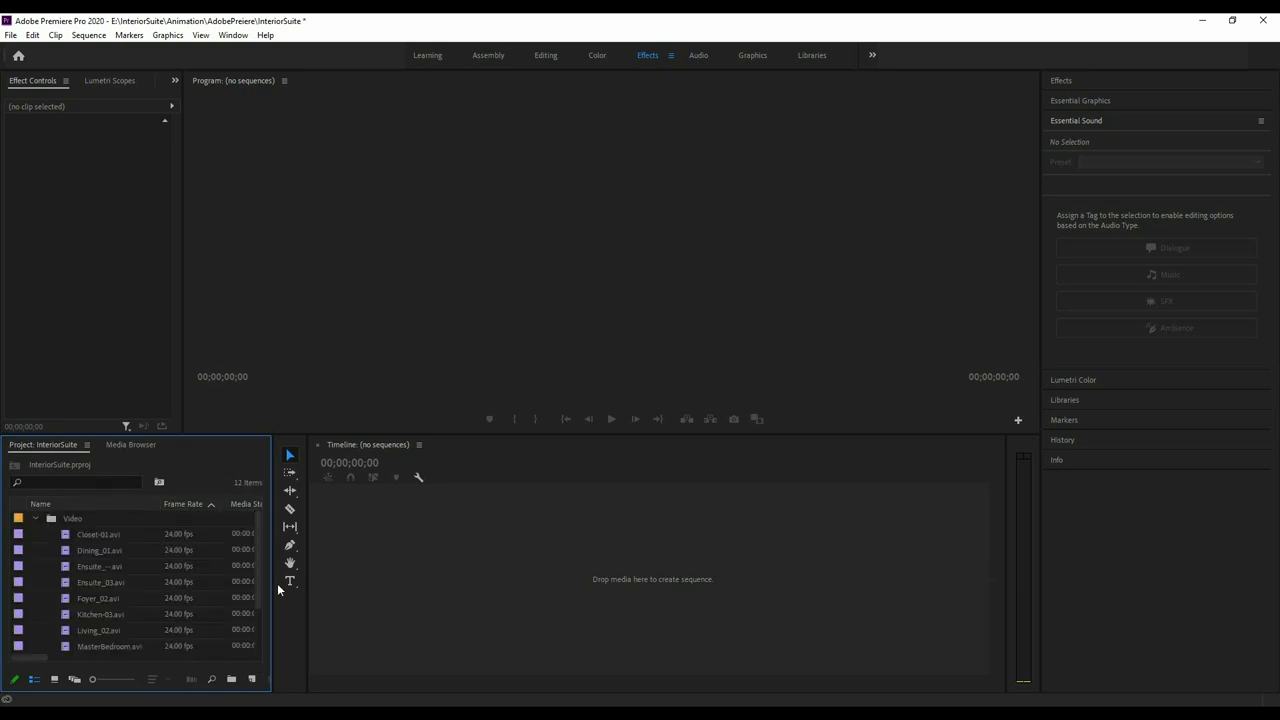
scroll(down, 3)
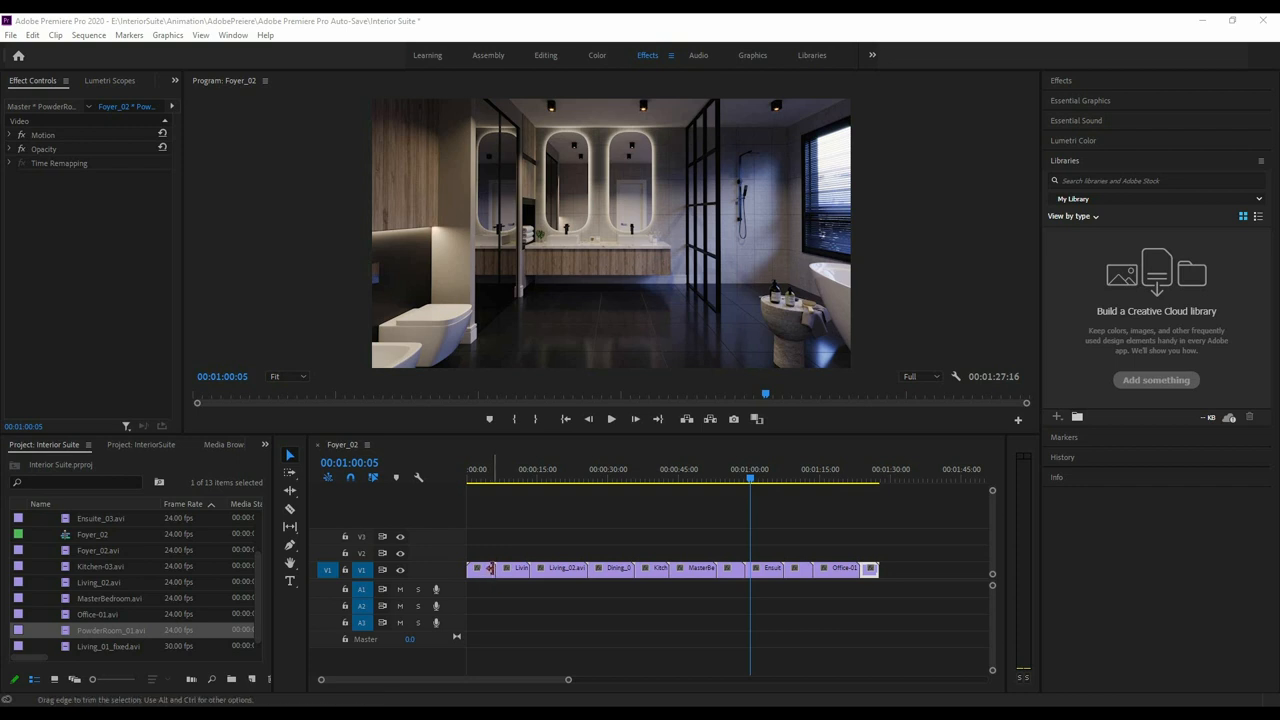
Step the playhead back 12 frames and apply default Cross Dissolves between the clips, then scrub to check.
click(488, 568)
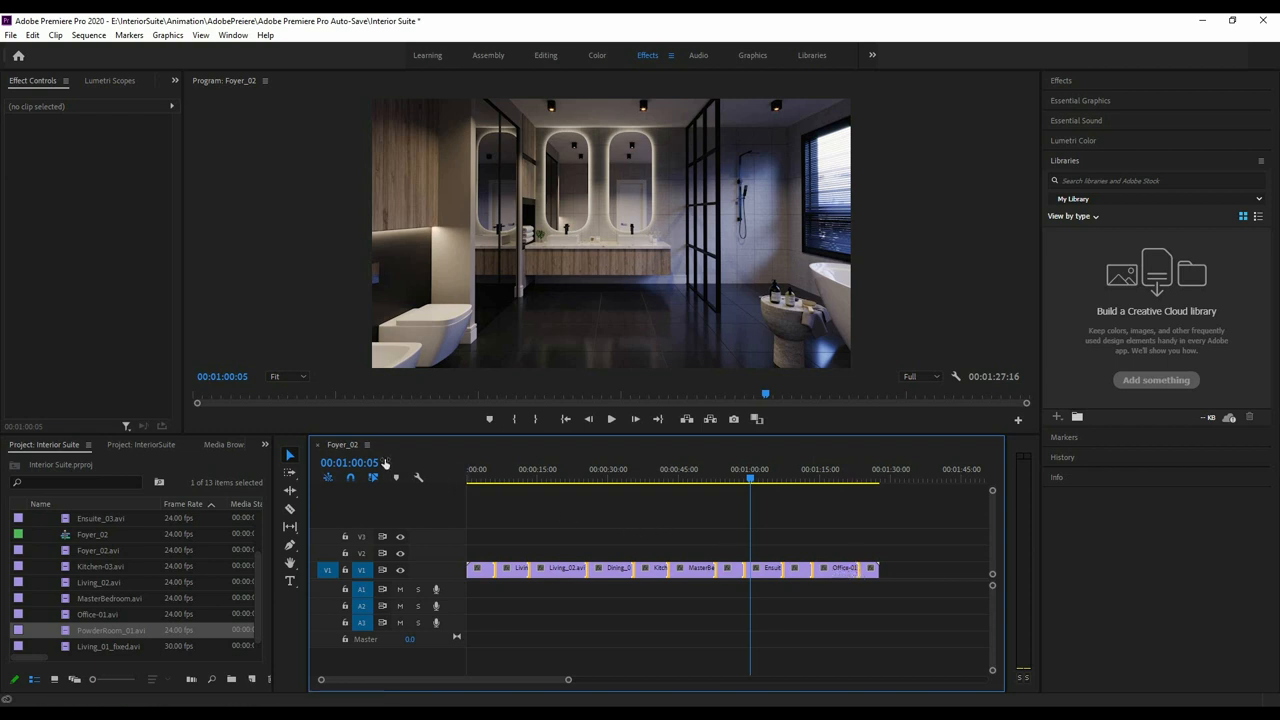
click(352, 462)
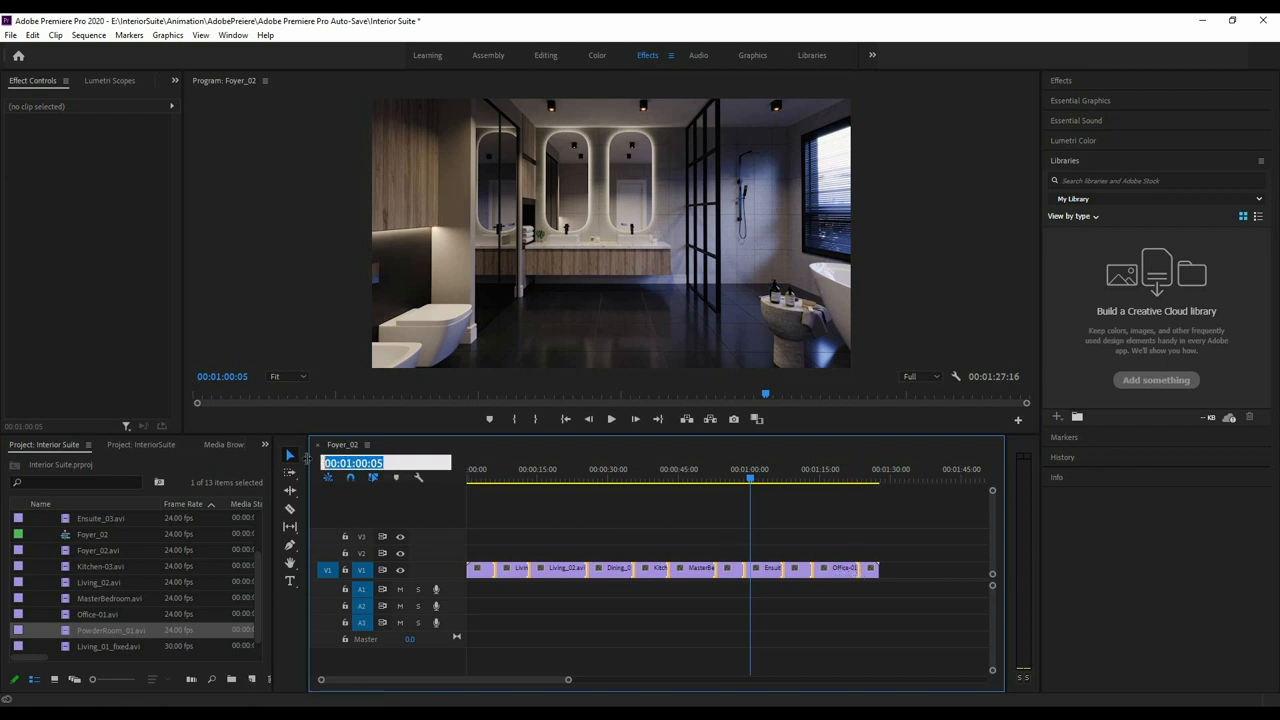
text(-12)
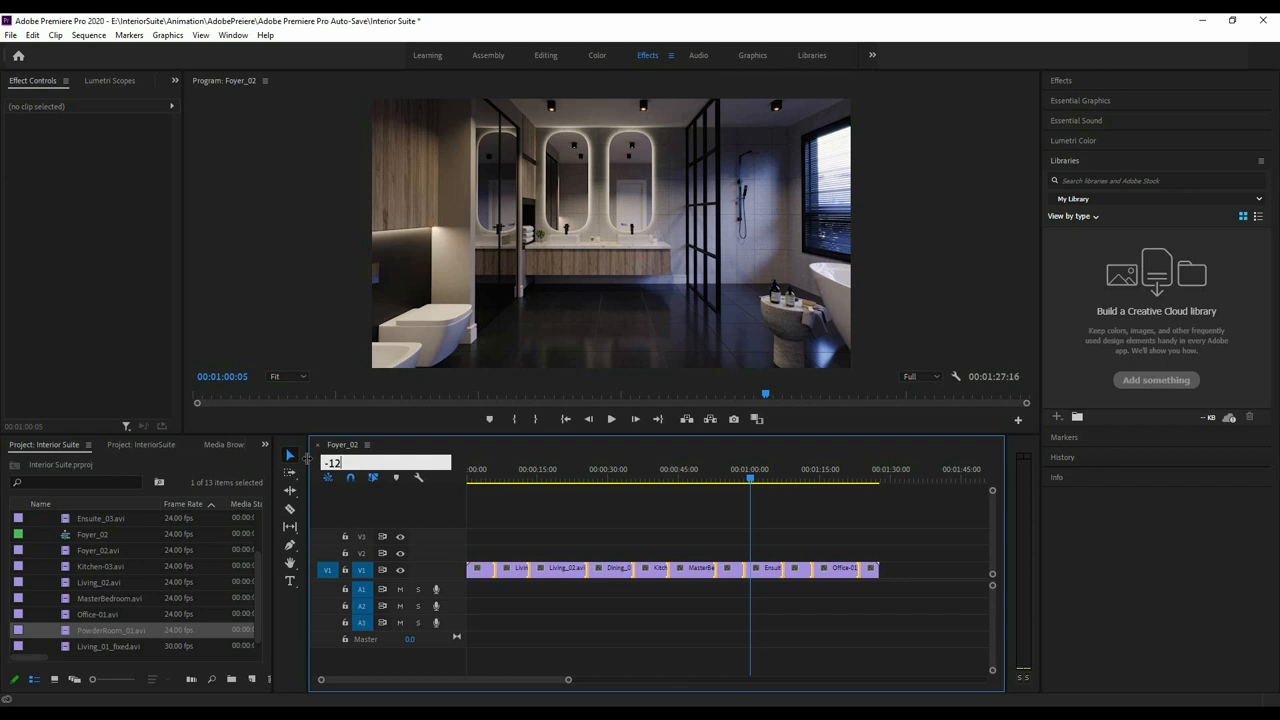
mouse_move(464, 508)
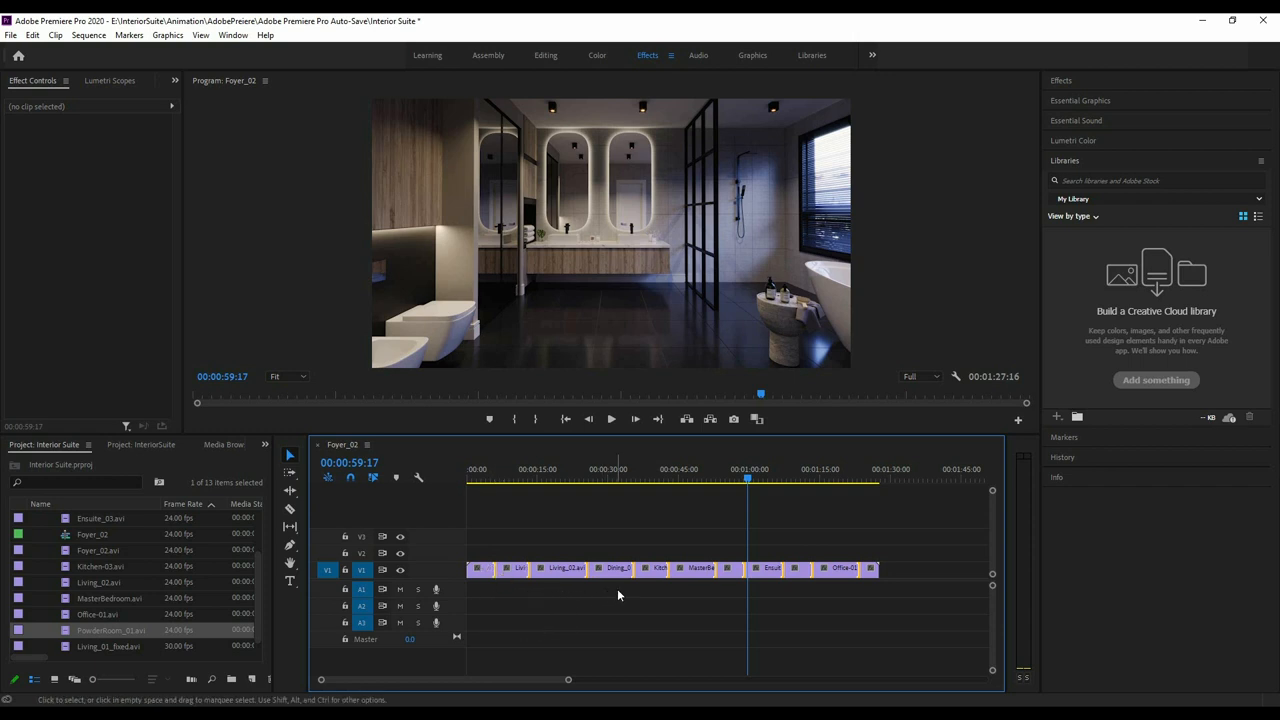
key(ctrl+d)
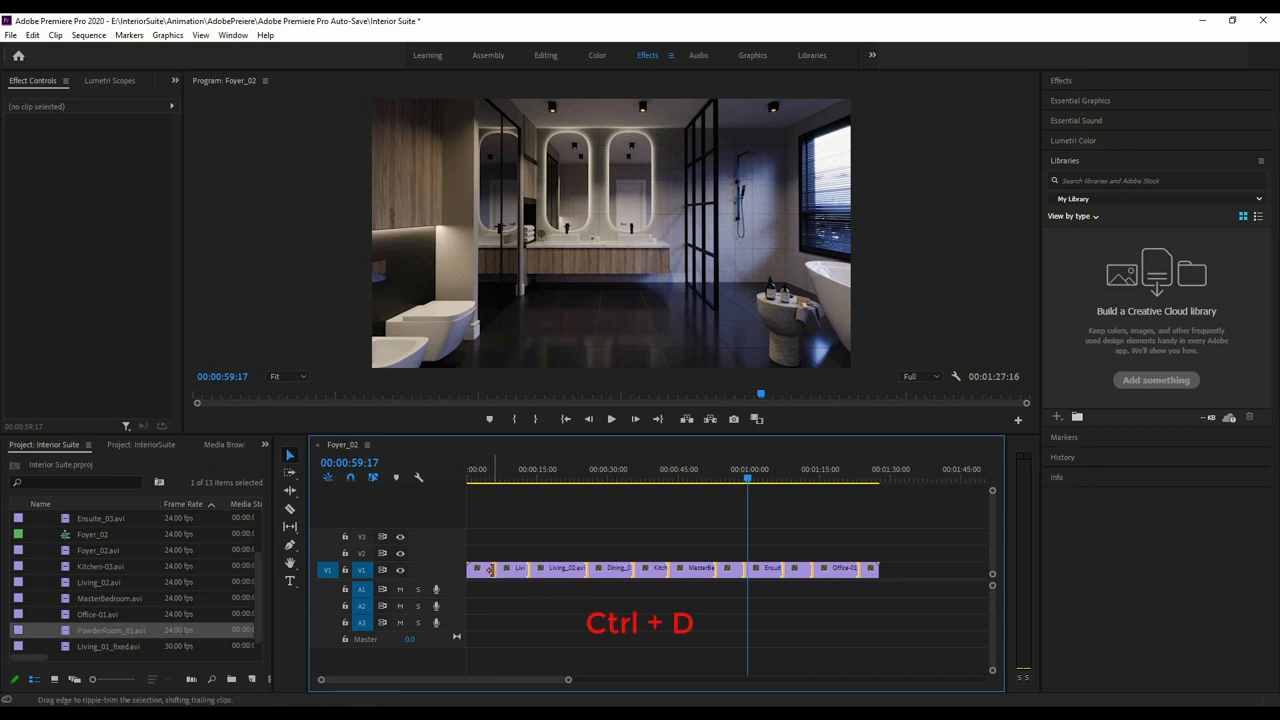
key(ctrl+d)
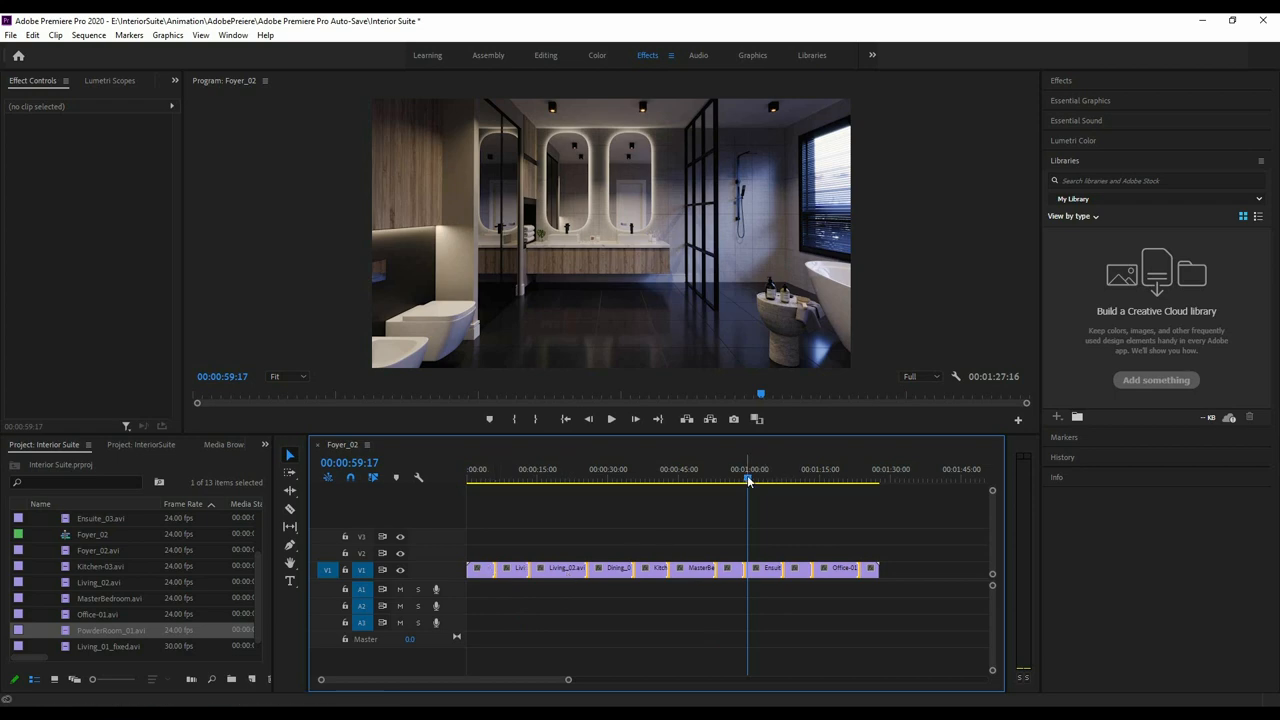
drag(750, 480, 508, 480)
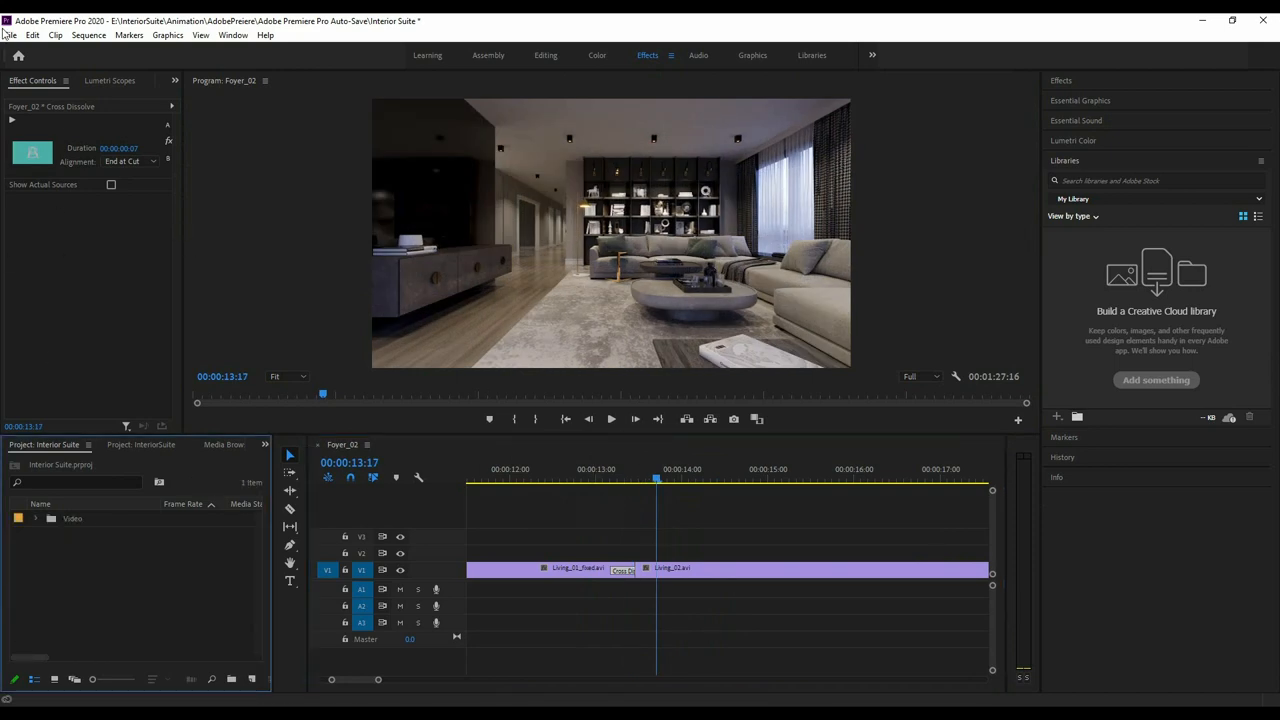
Import both Empty Paper MP3 music tracks into the project.
click(10, 36)
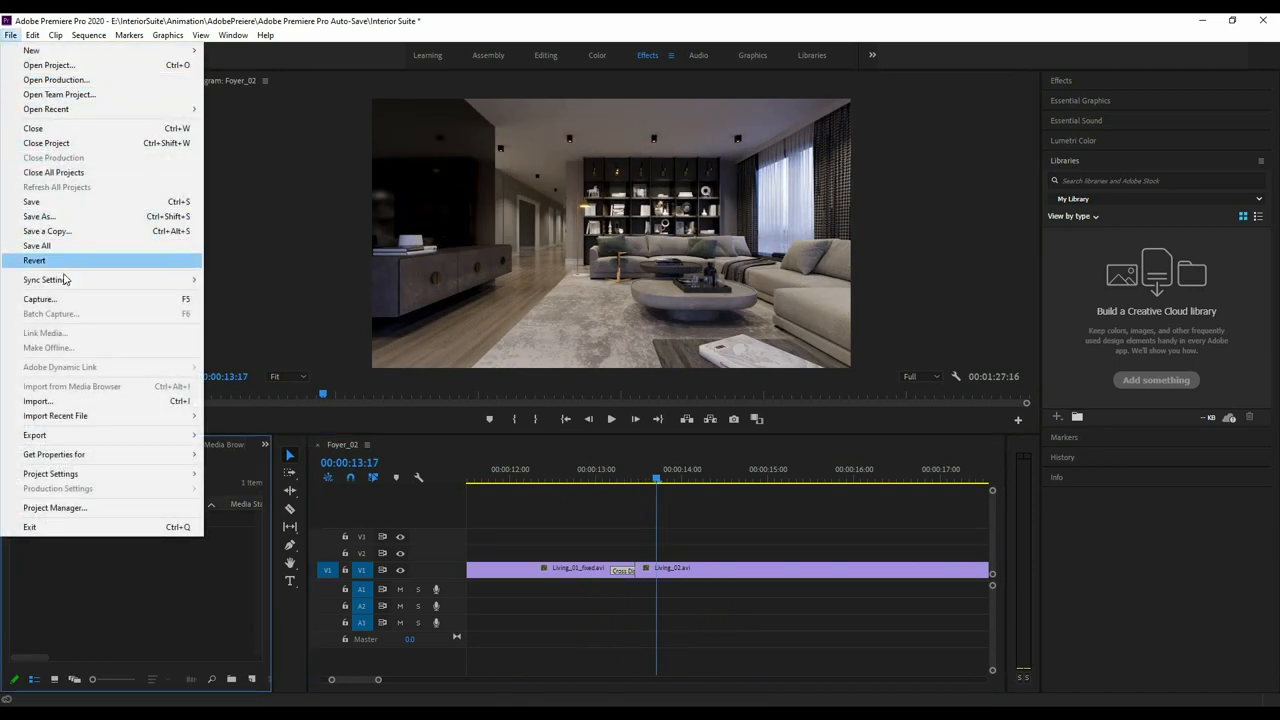
click(36, 400)
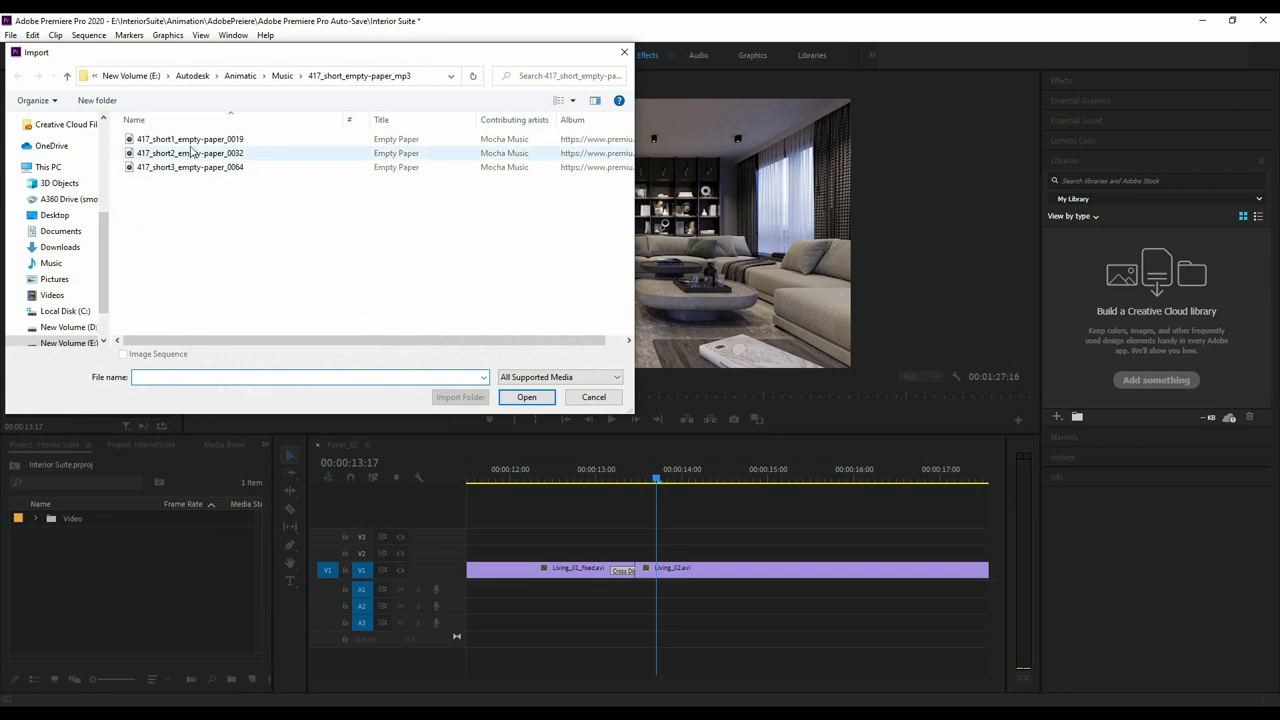
click(188, 168)
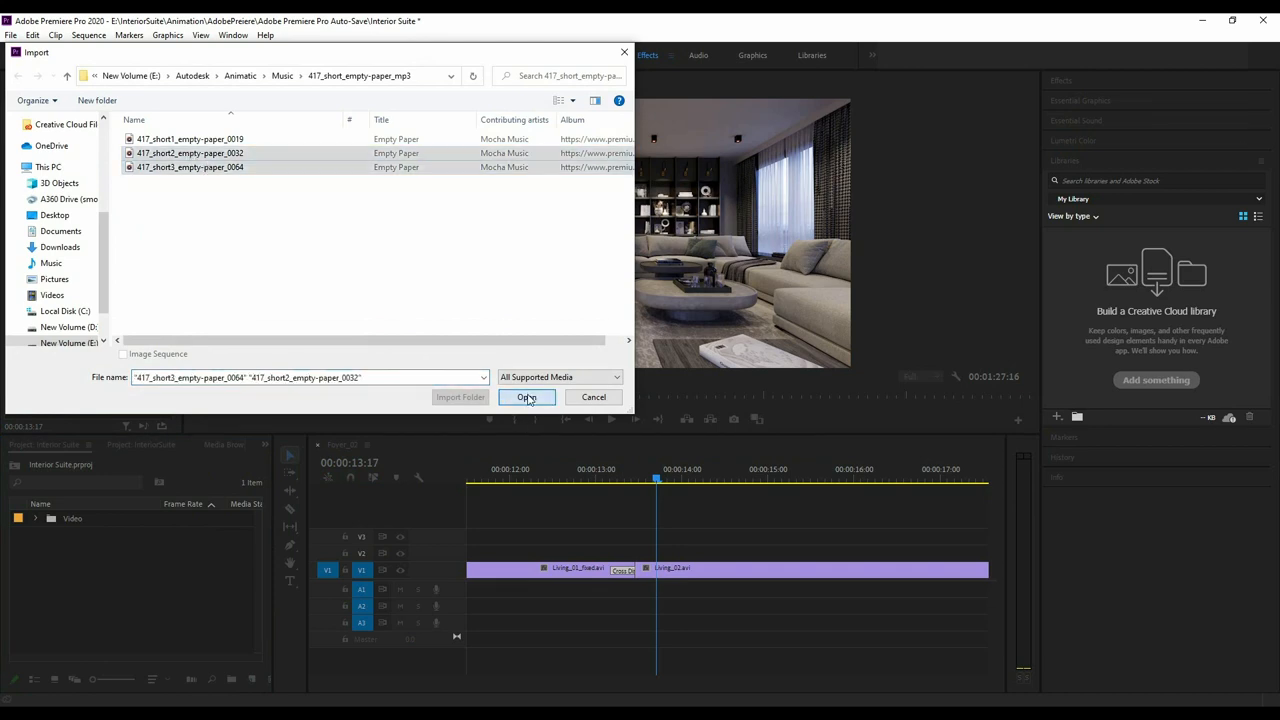
click(528, 396)
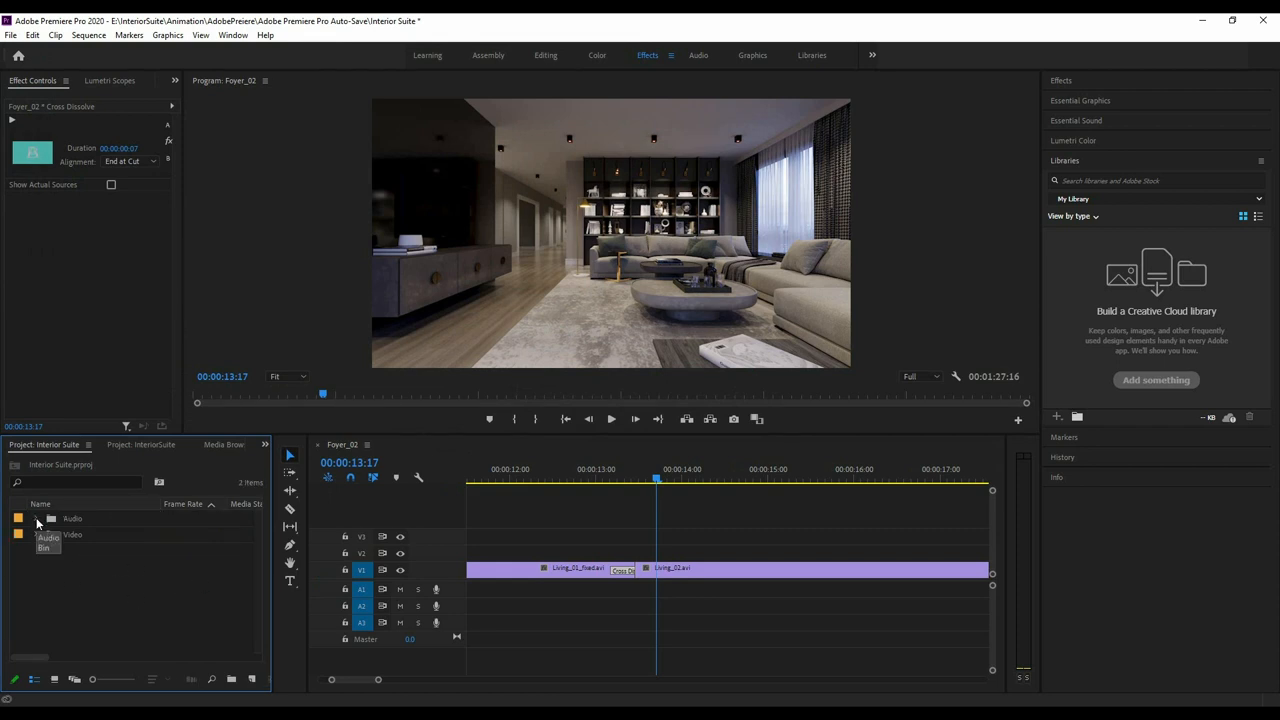
Place the Empty Paper music on track A1 and locate the audio Crossfade transitions in Effects.
click(36, 518)
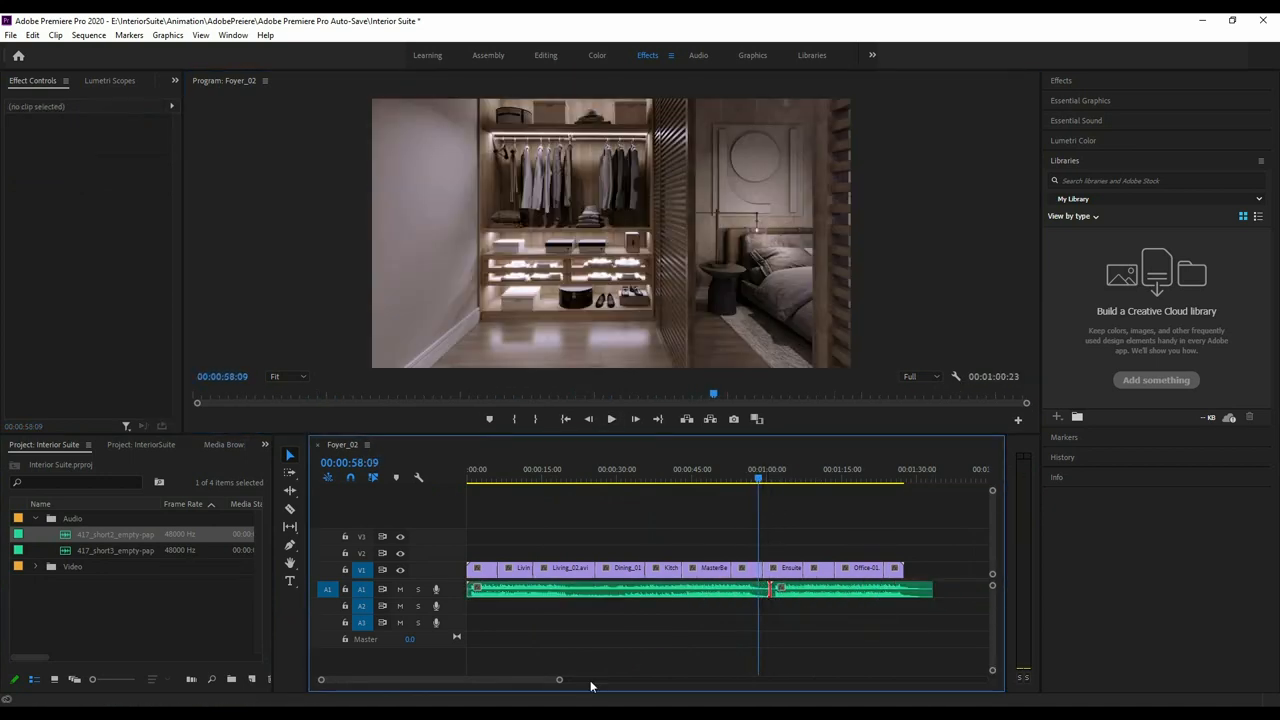
click(612, 420)
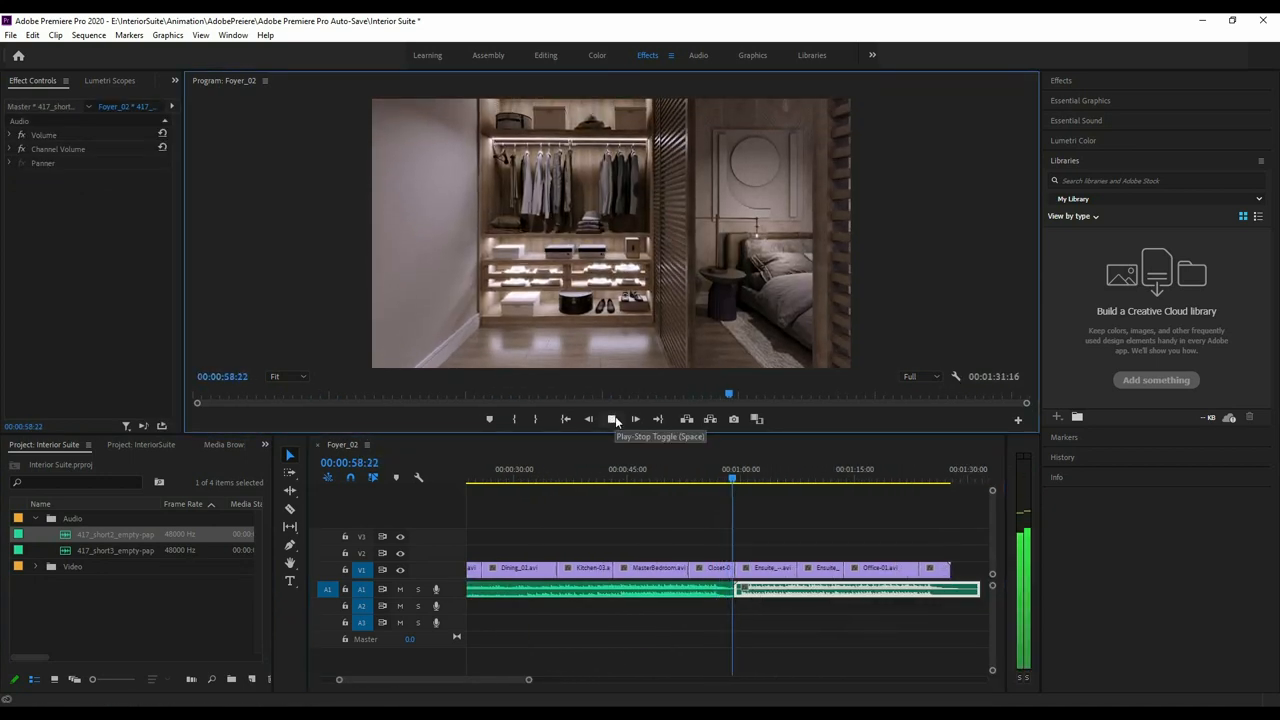
click(610, 420)
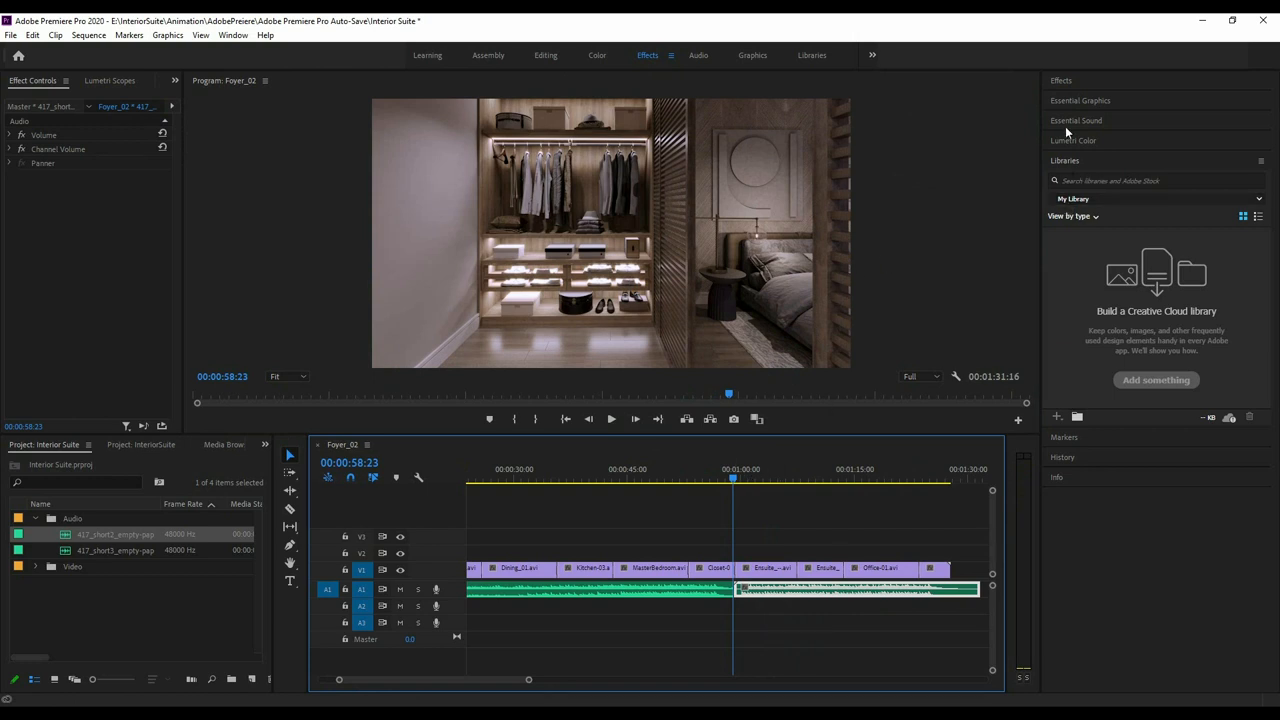
click(1060, 80)
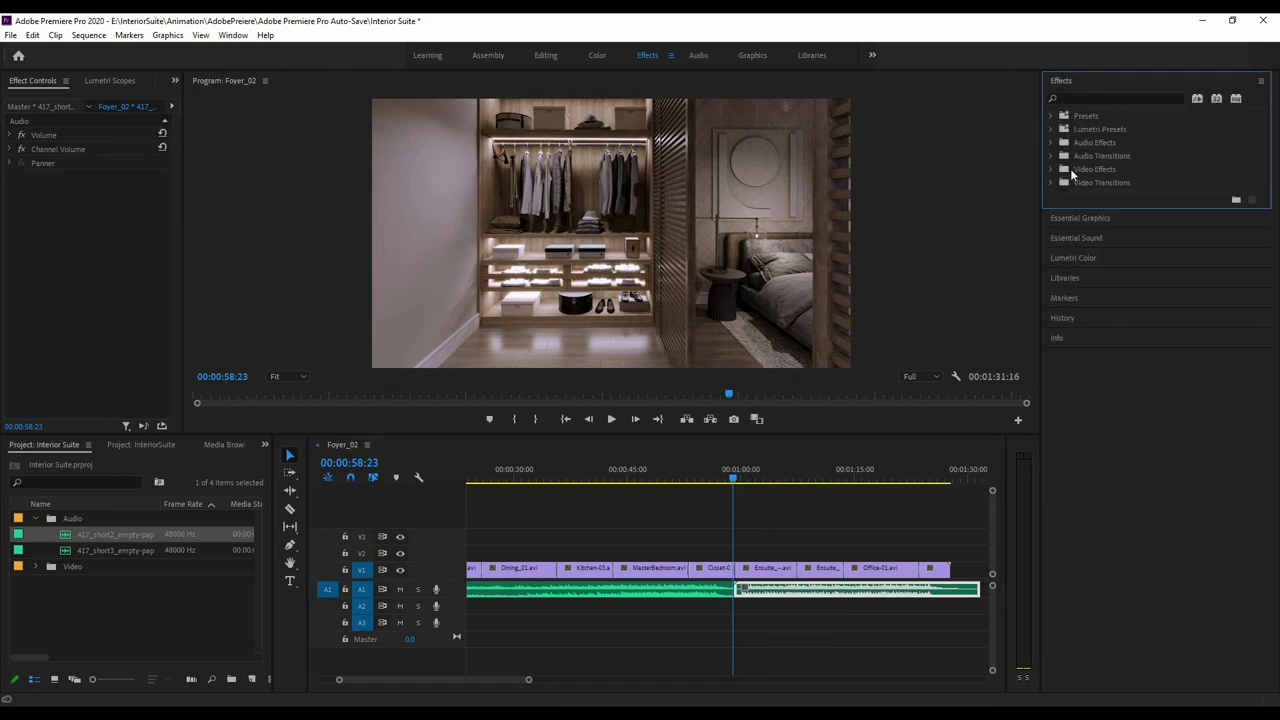
click(1058, 168)
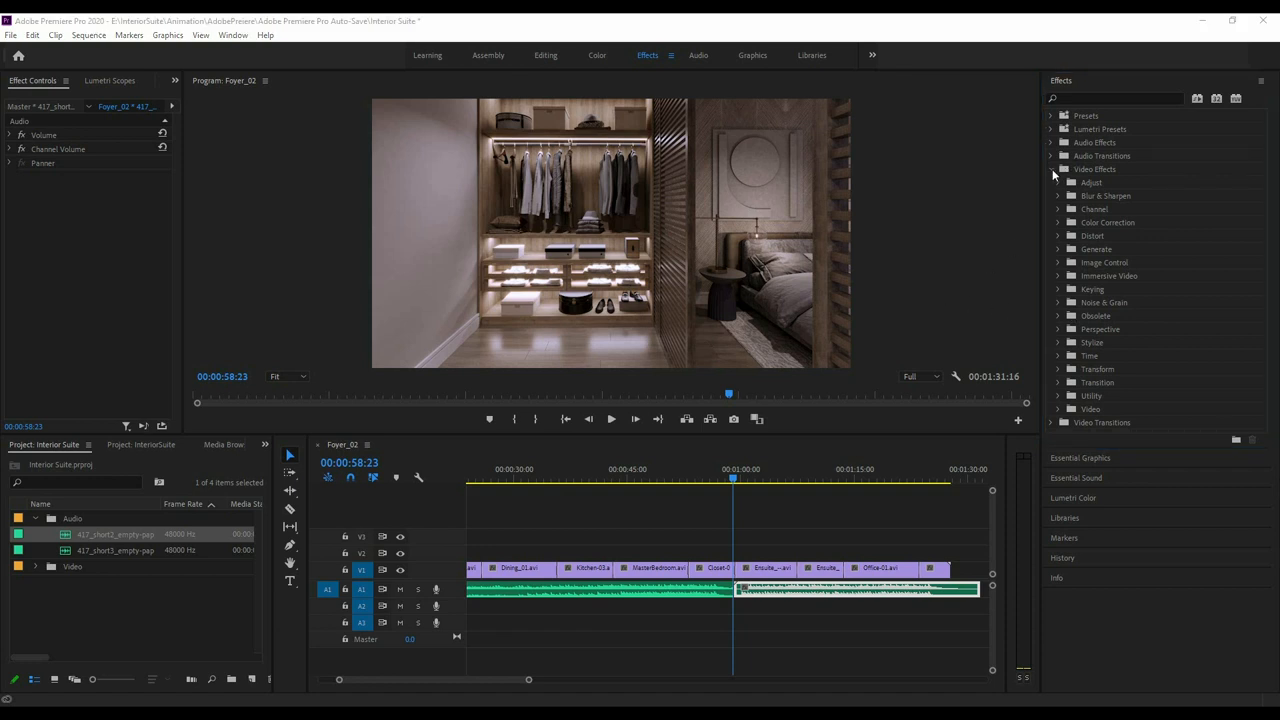
click(1052, 156)
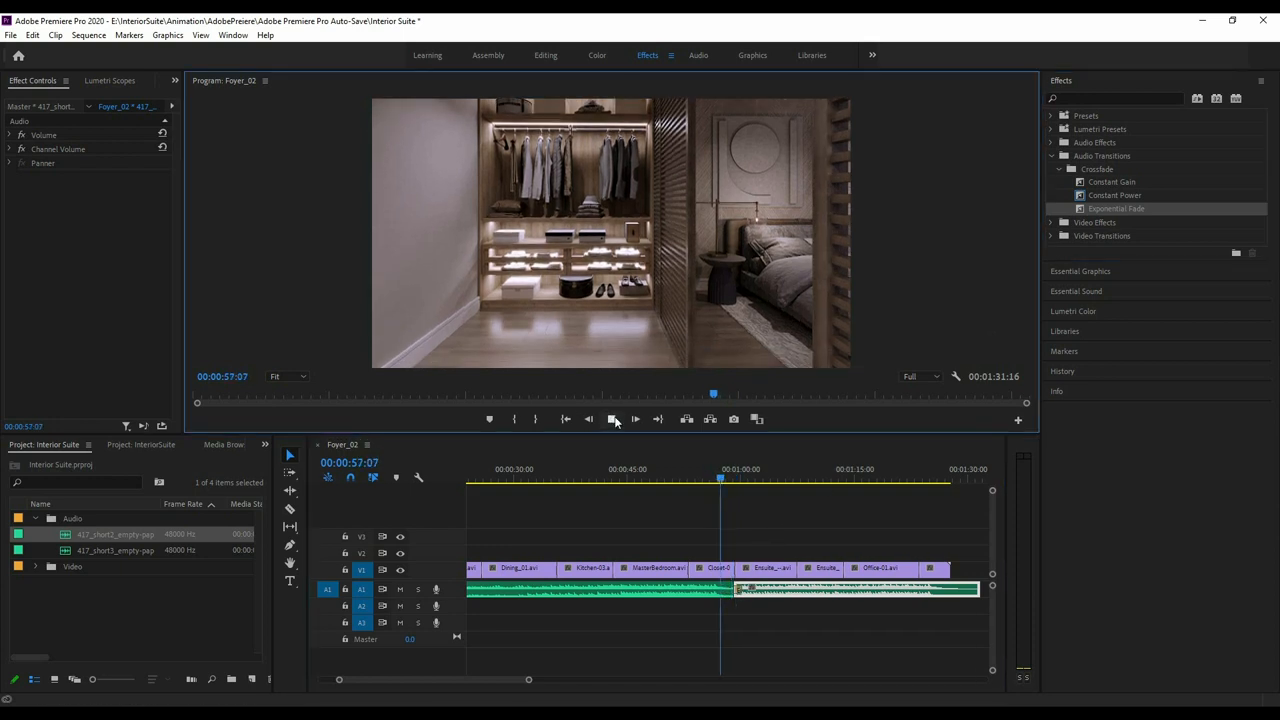
Apply an Exponential Fade to the end of the music and preview the fade-out.
click(612, 420)
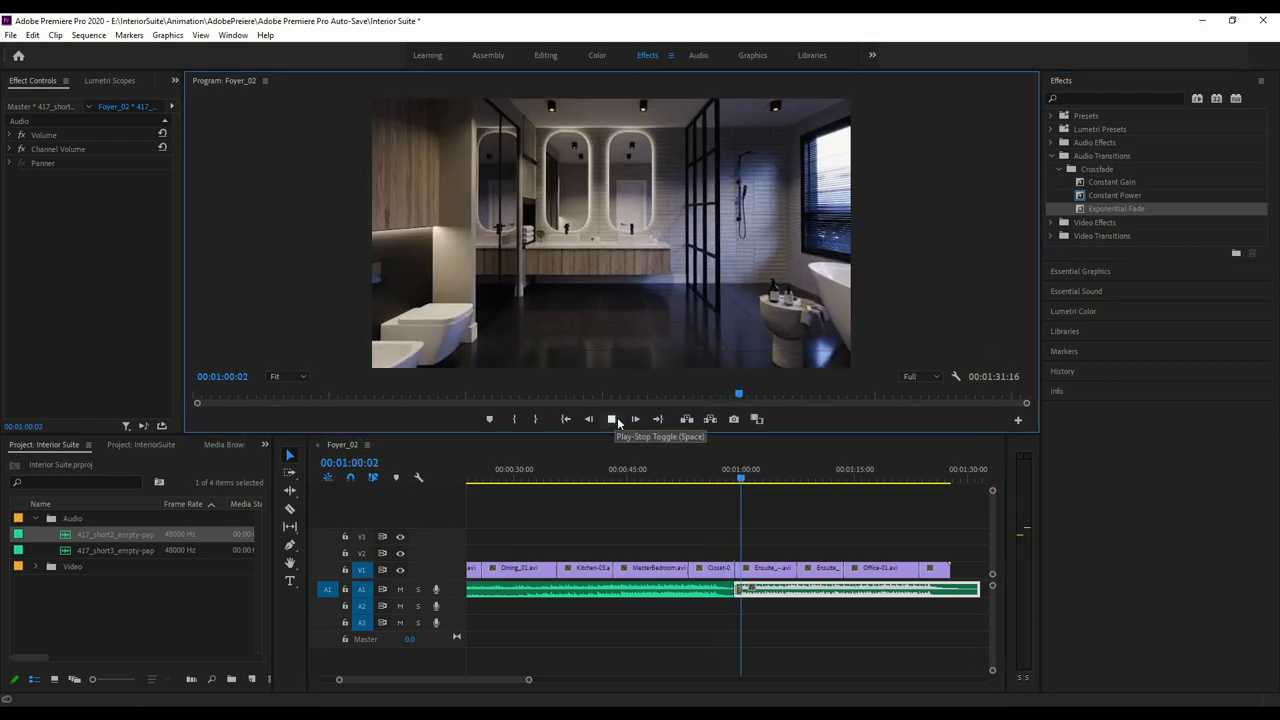
click(612, 420)
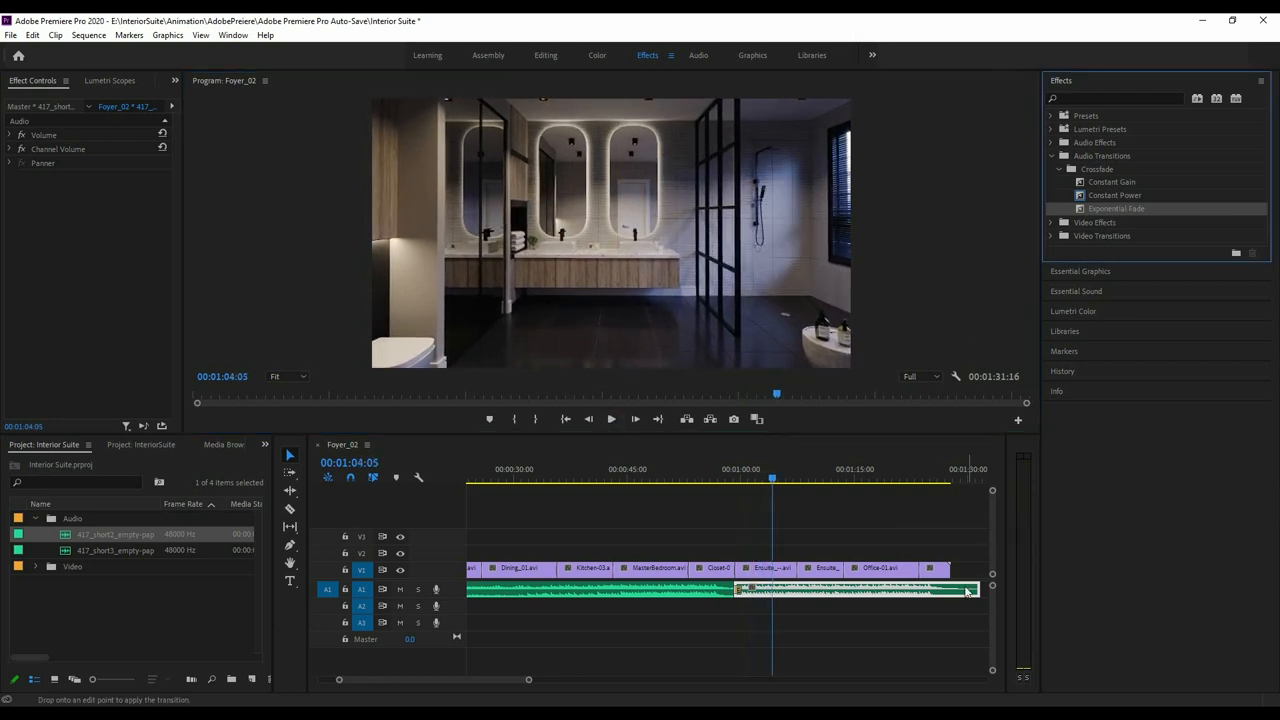
drag(990, 590, 956, 590)
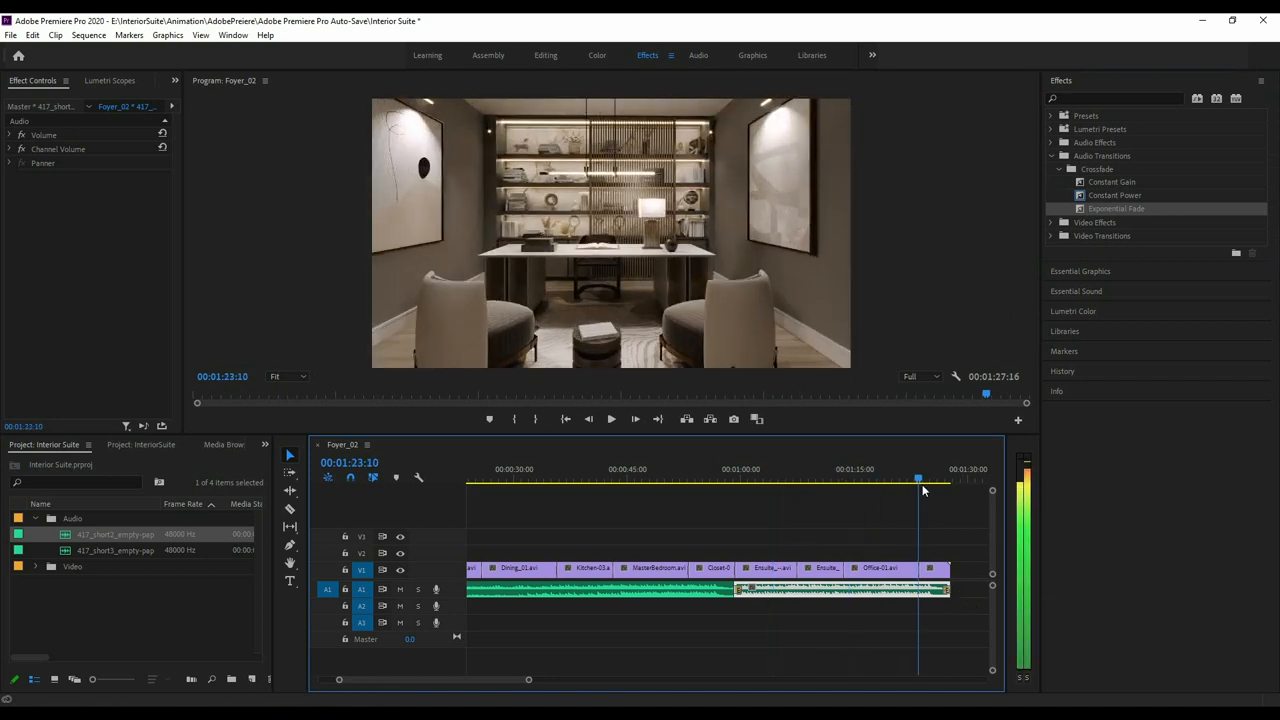
click(612, 420)
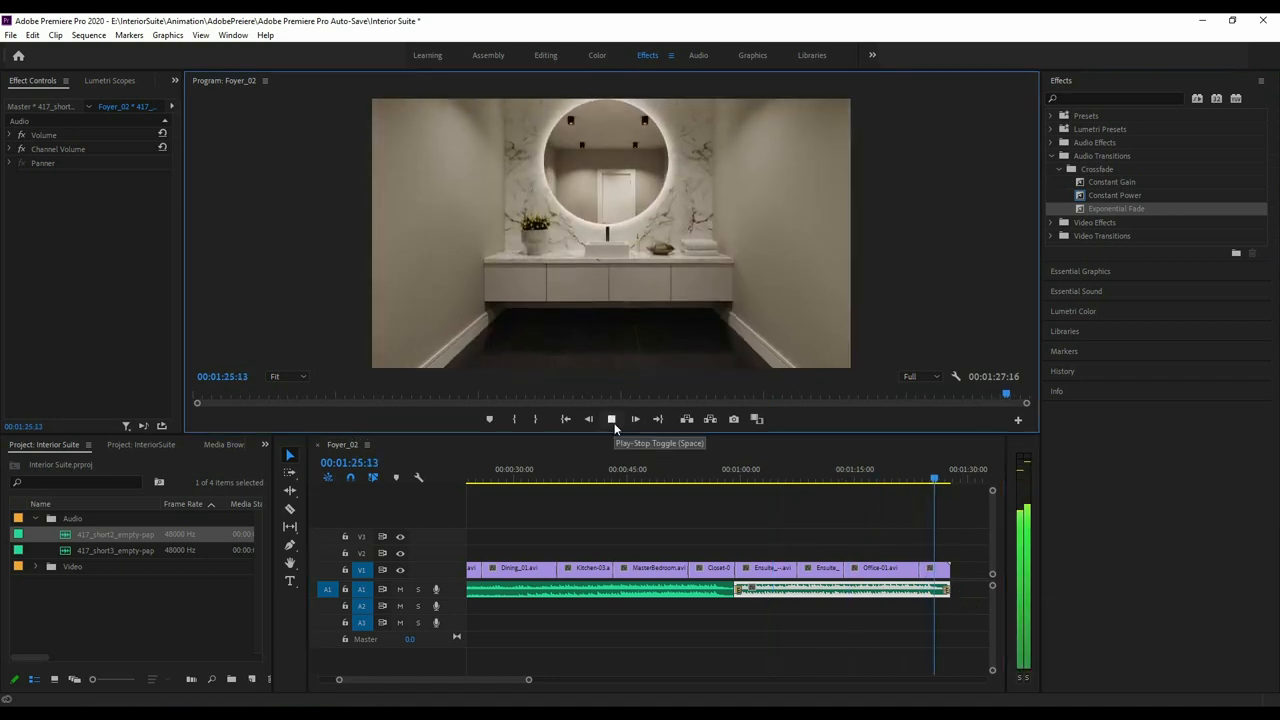
click(612, 420)
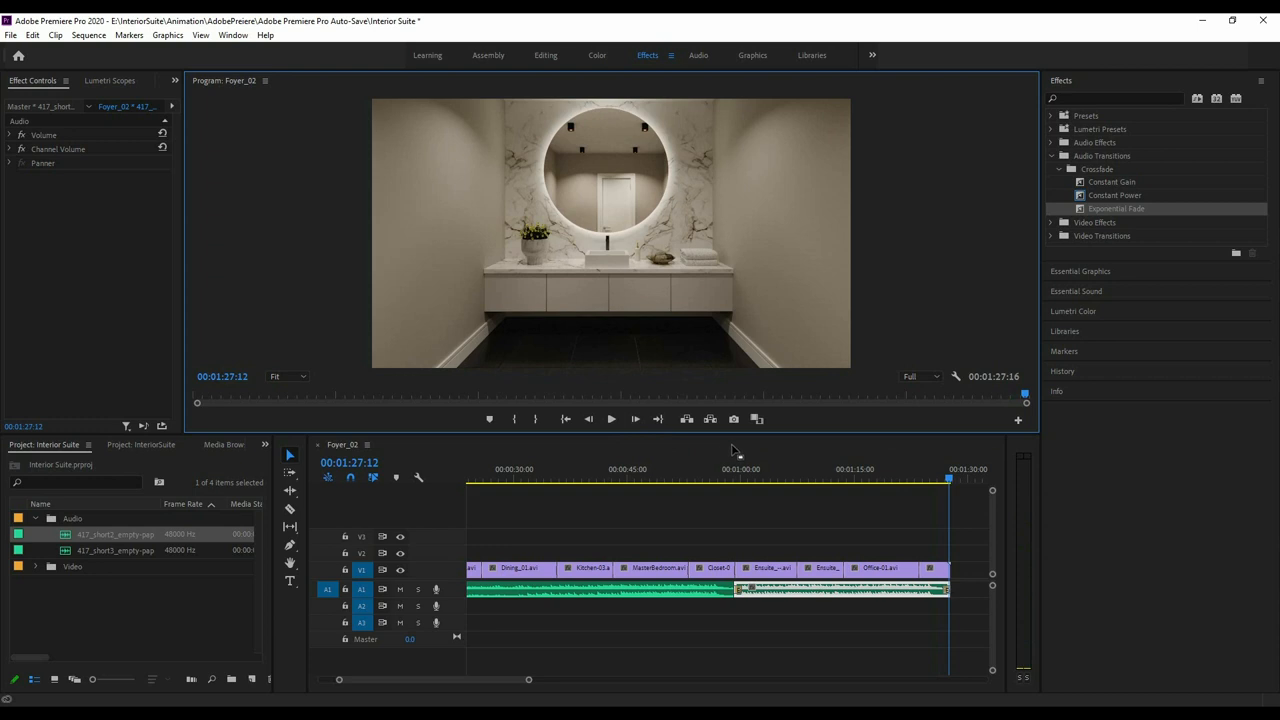
Export the sequence as H.264 with output name InteriorSuite.mp4 and start encoding.
click(12, 36)
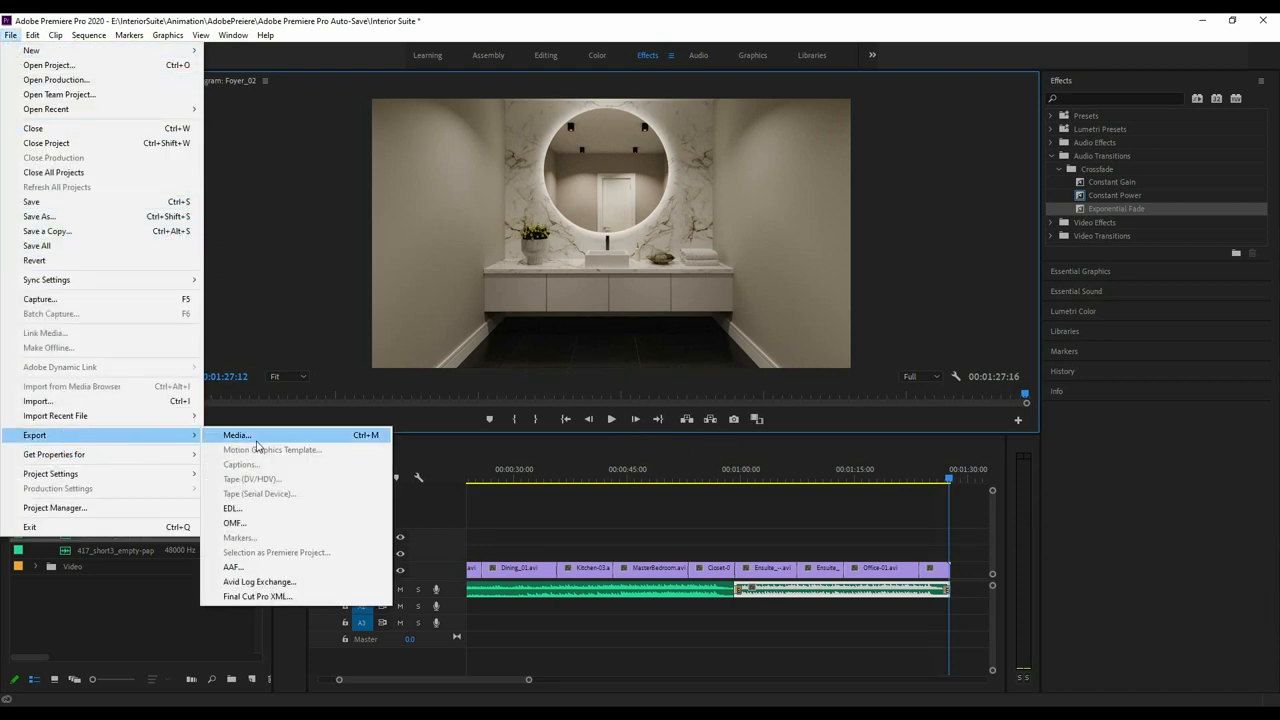
click(236, 434)
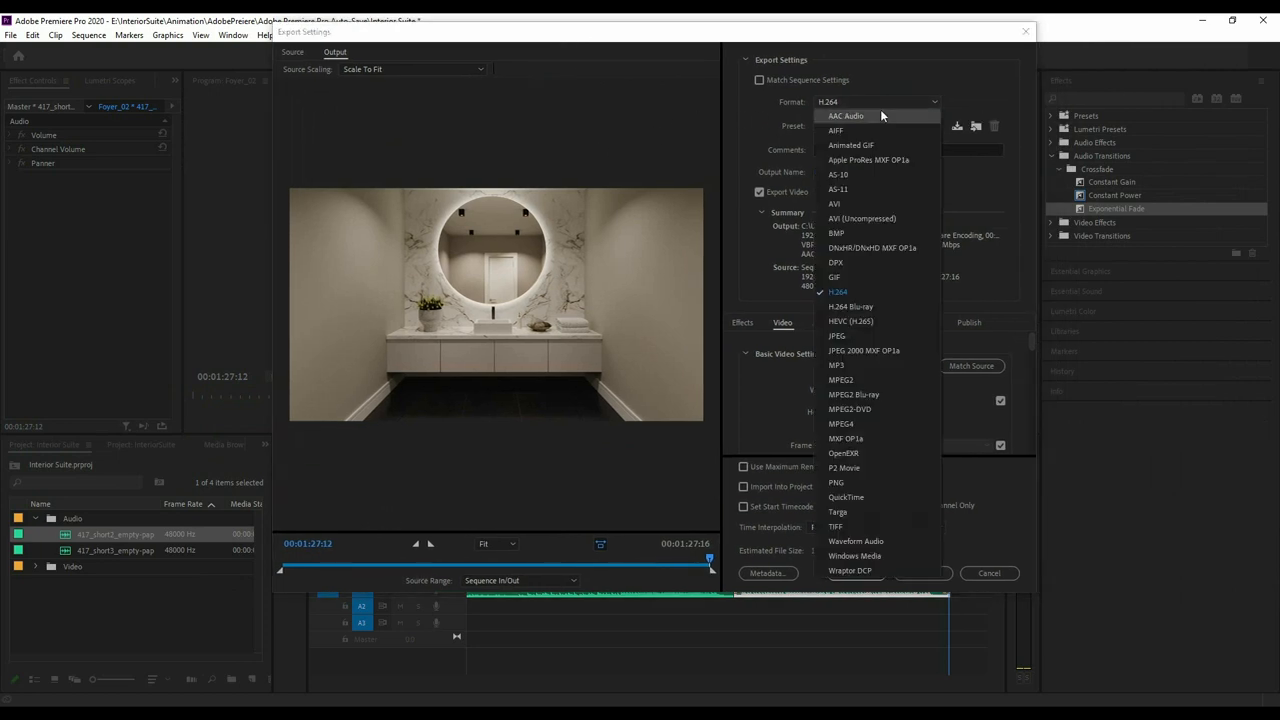
click(836, 292)
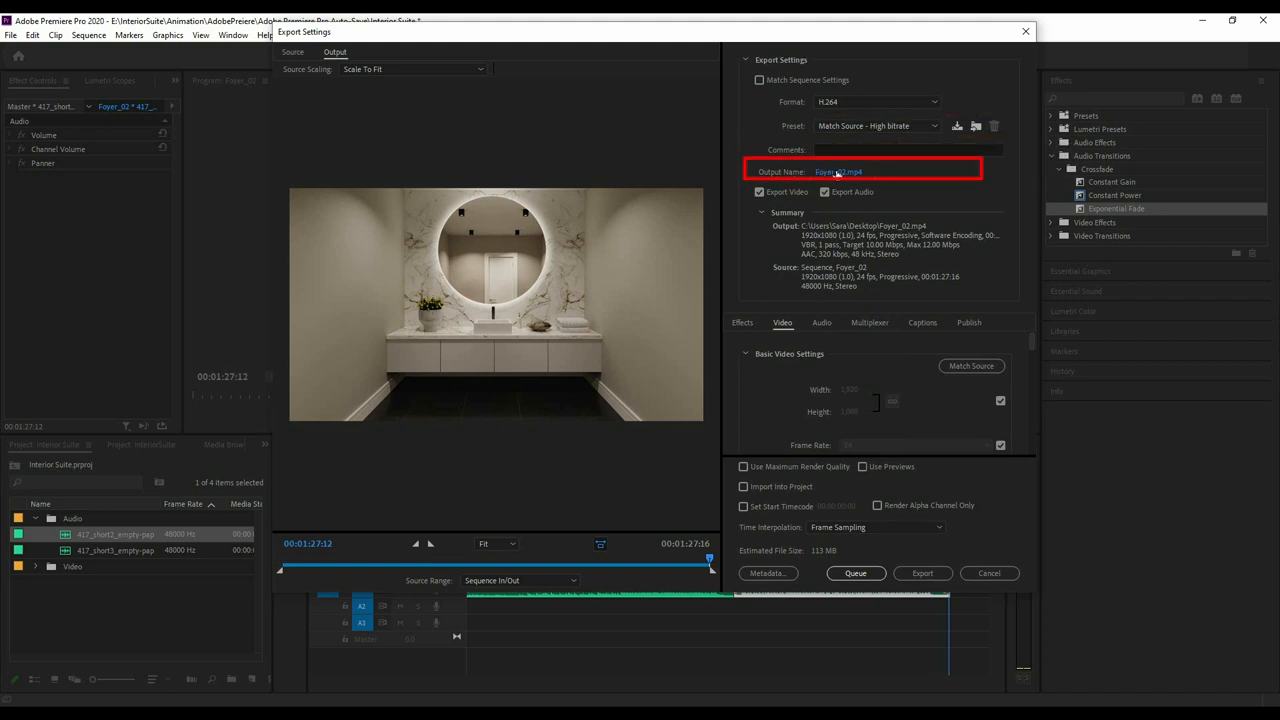
click(860, 172)
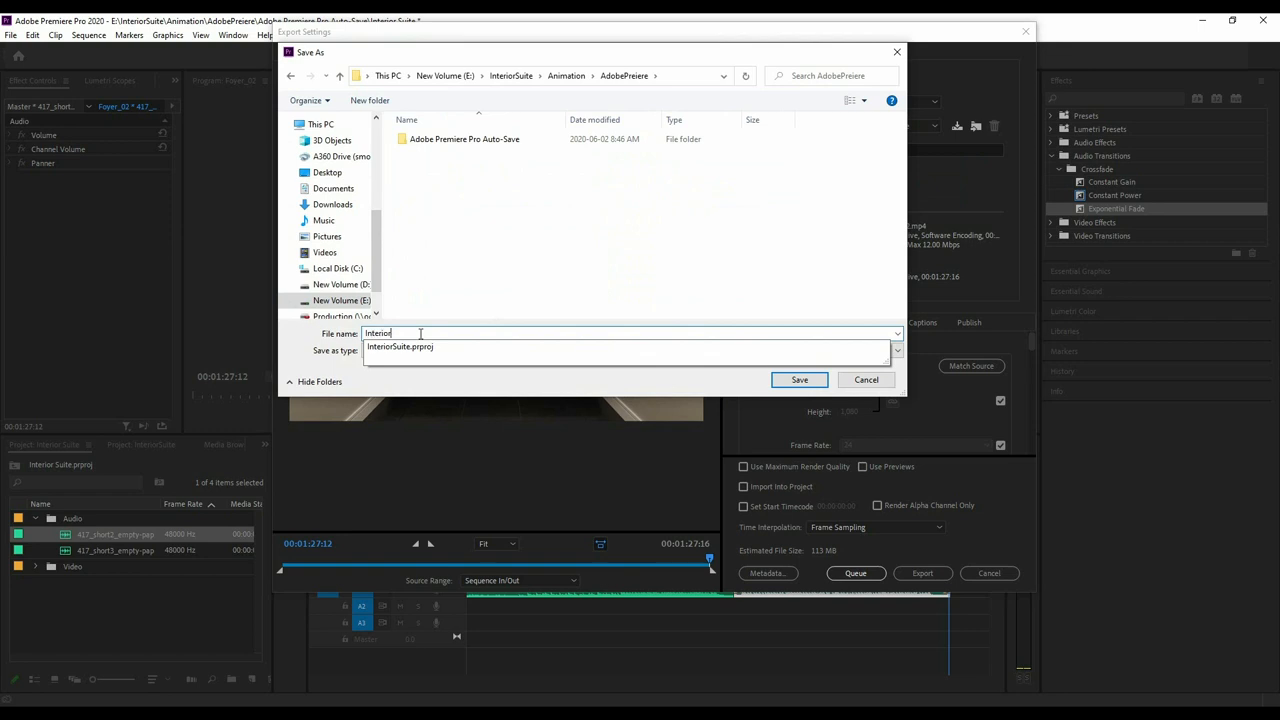
click(800, 380)
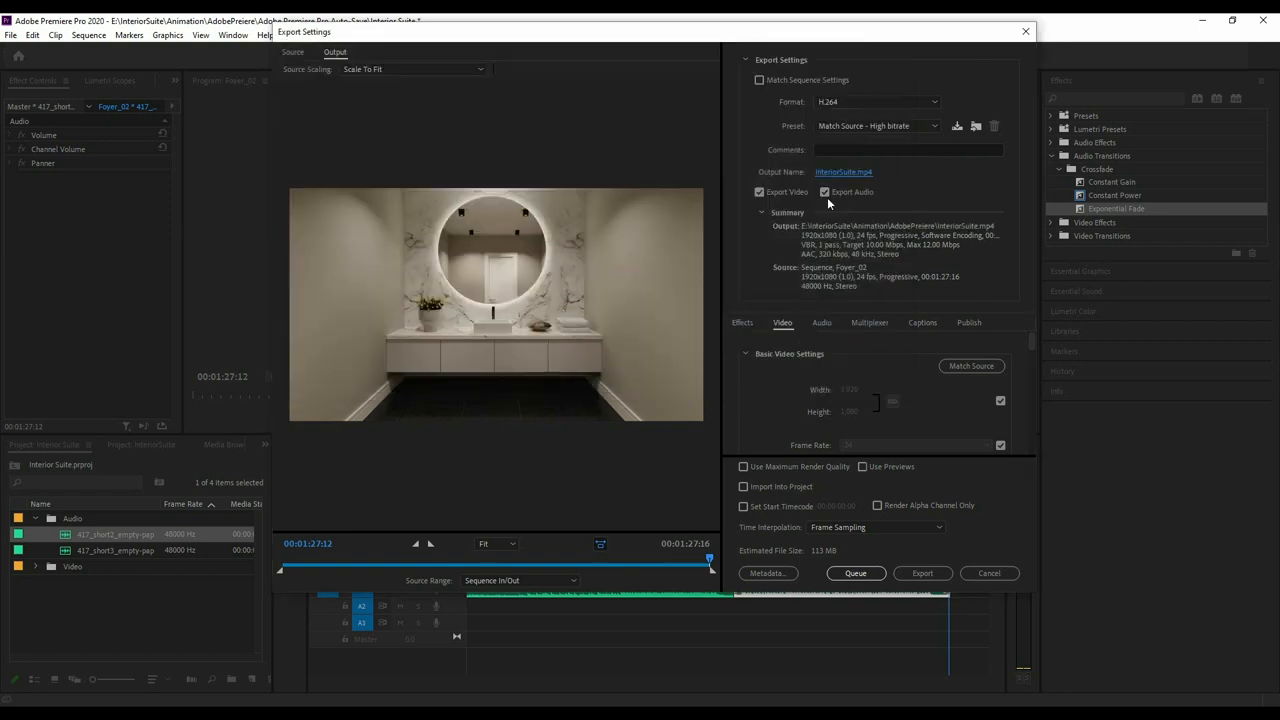
click(760, 192)
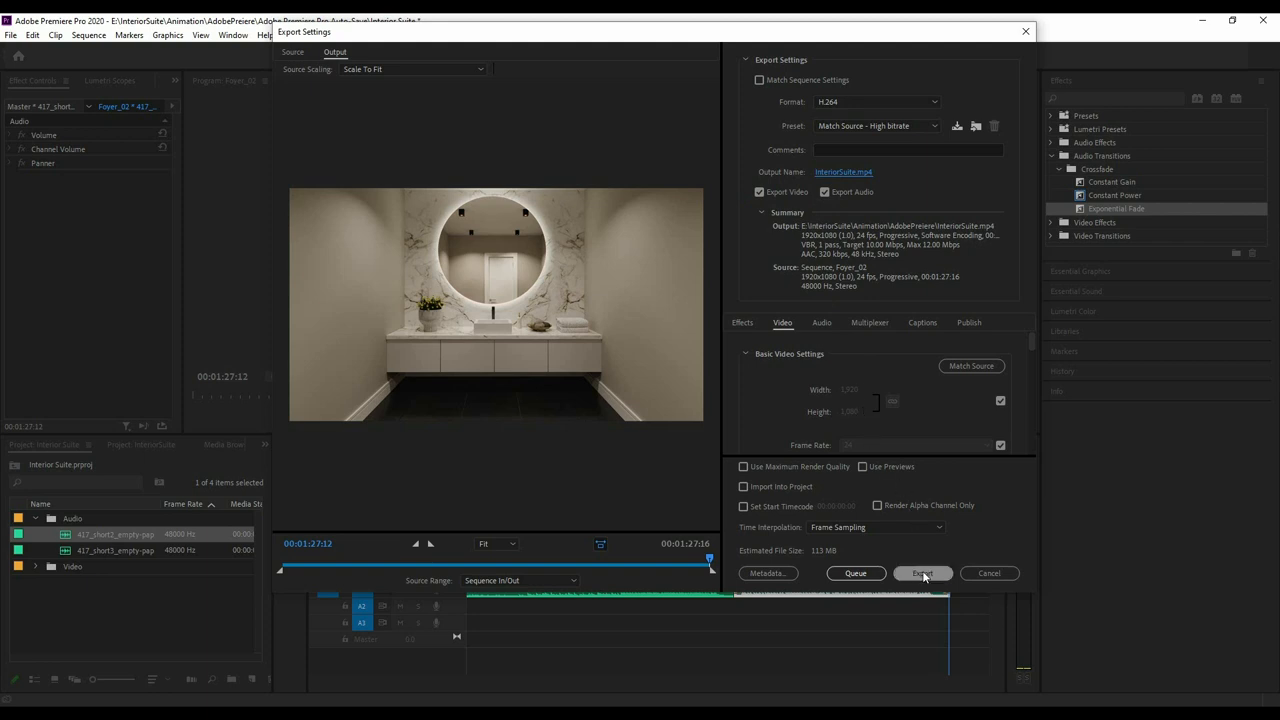
click(922, 572)
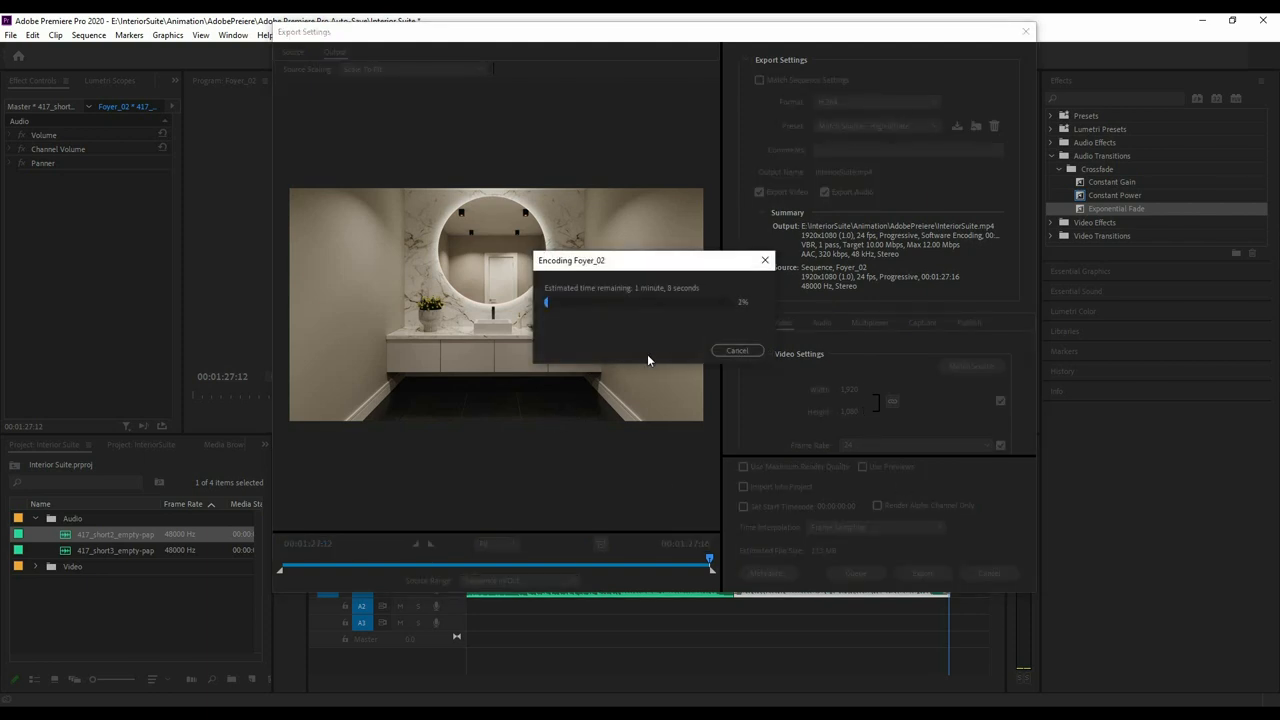